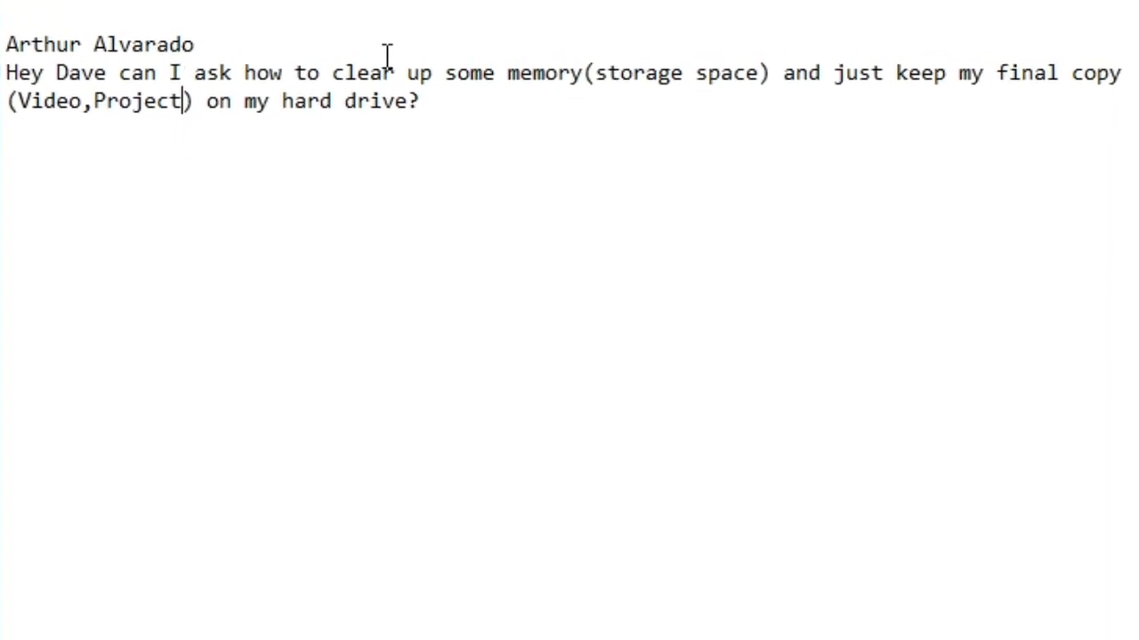
pyautogui.moveTo(690, 83)
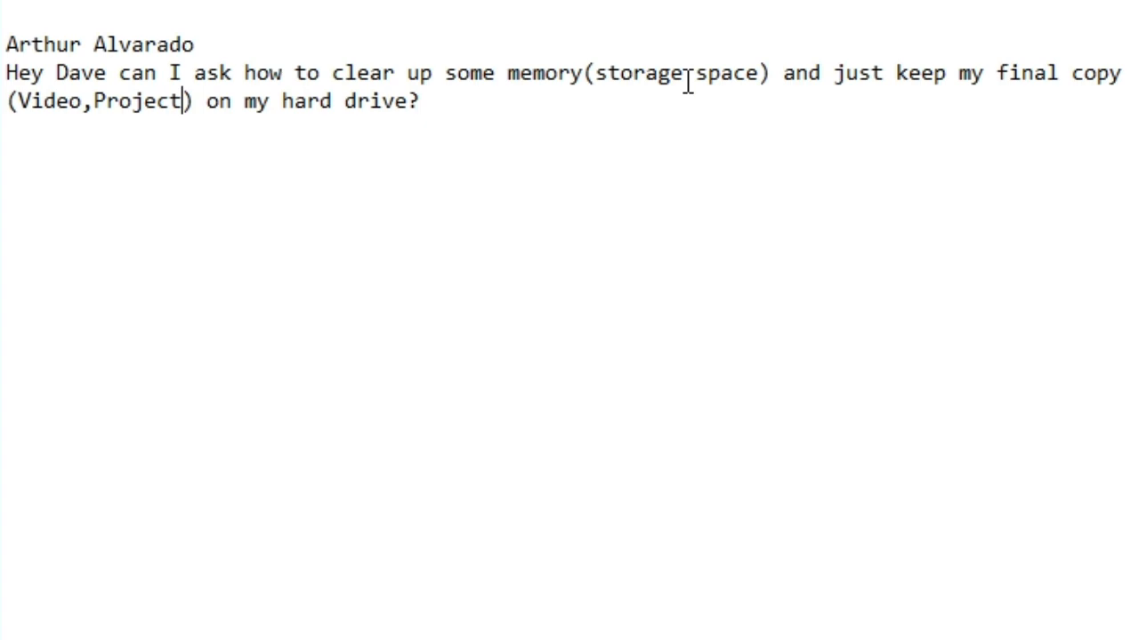
pyautogui.moveTo(164, 157)
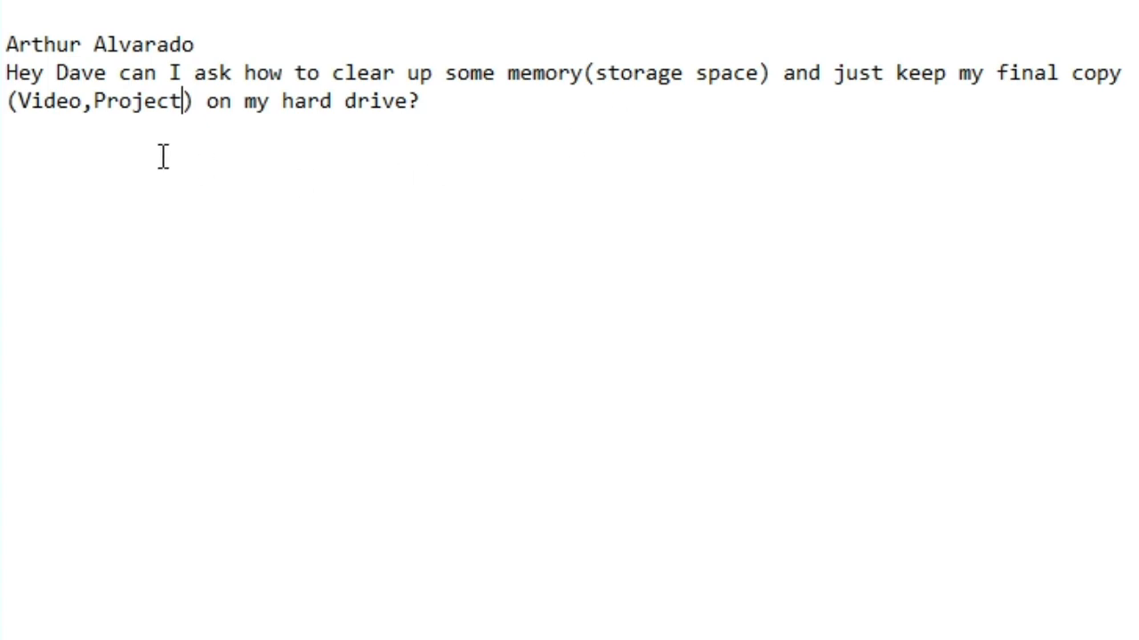
pyautogui.moveTo(68, 103)
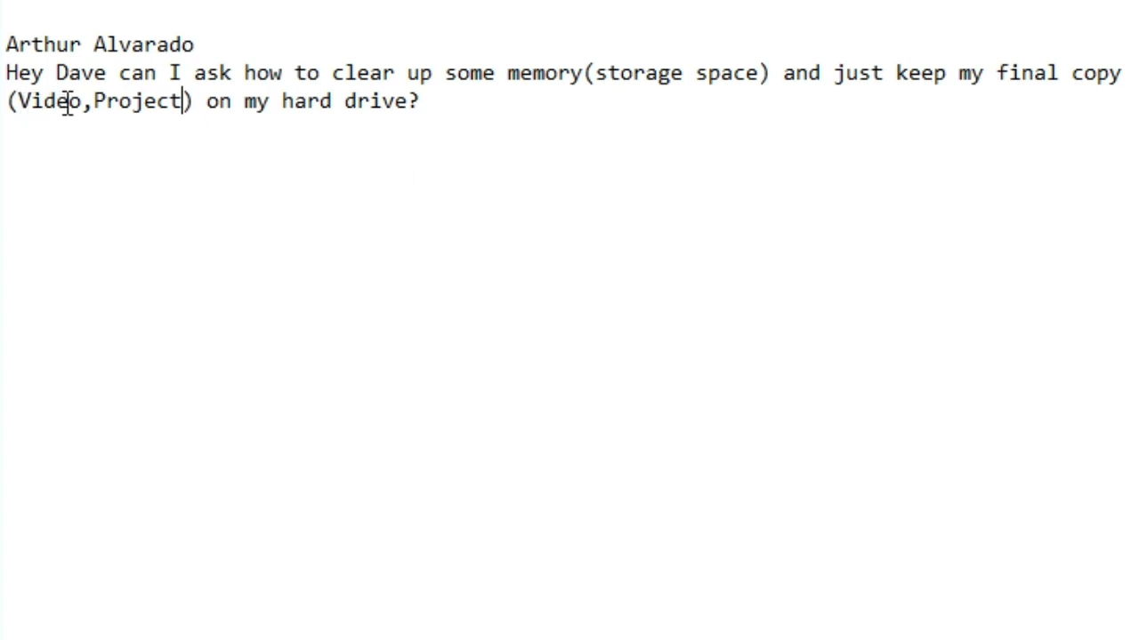
pyautogui.moveTo(227, 135)
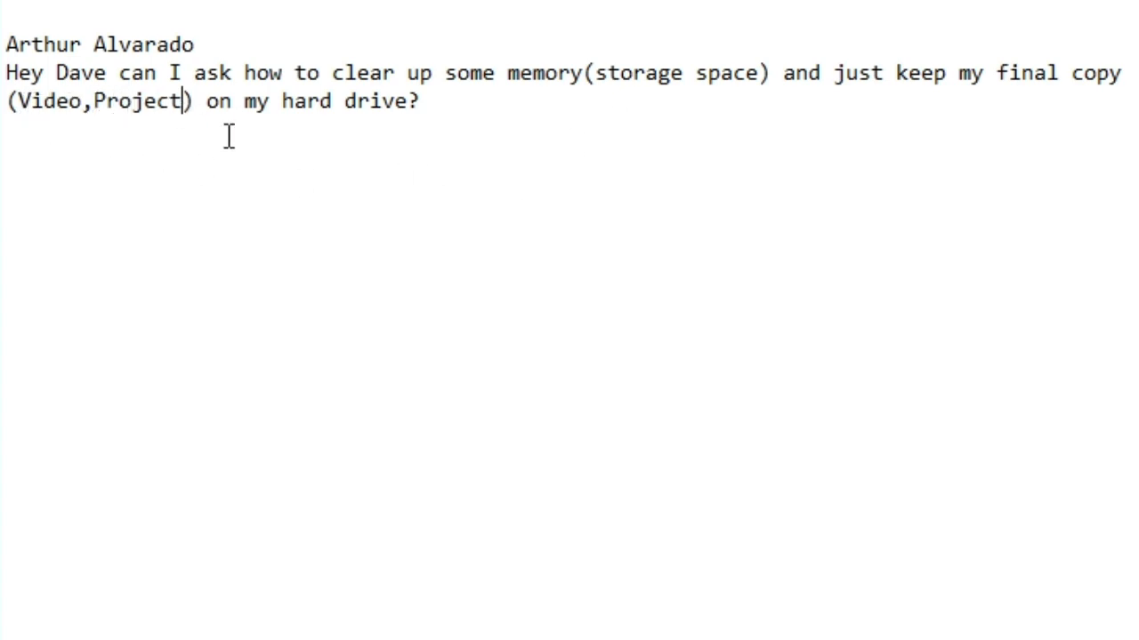
pyautogui.moveTo(224, 167)
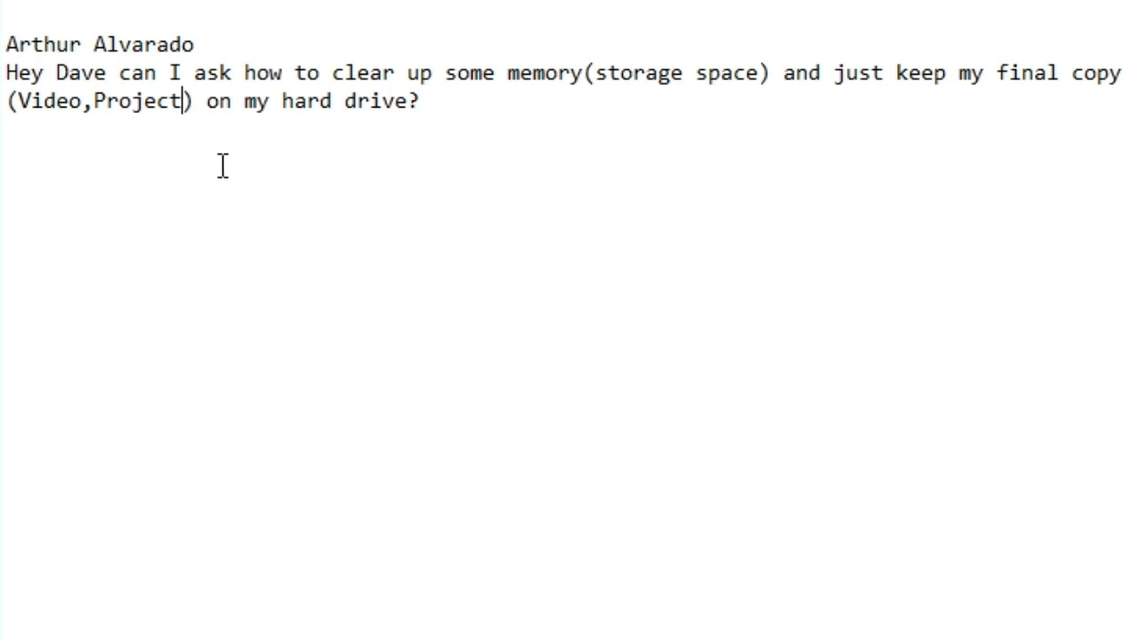
pyautogui.moveTo(60, 96)
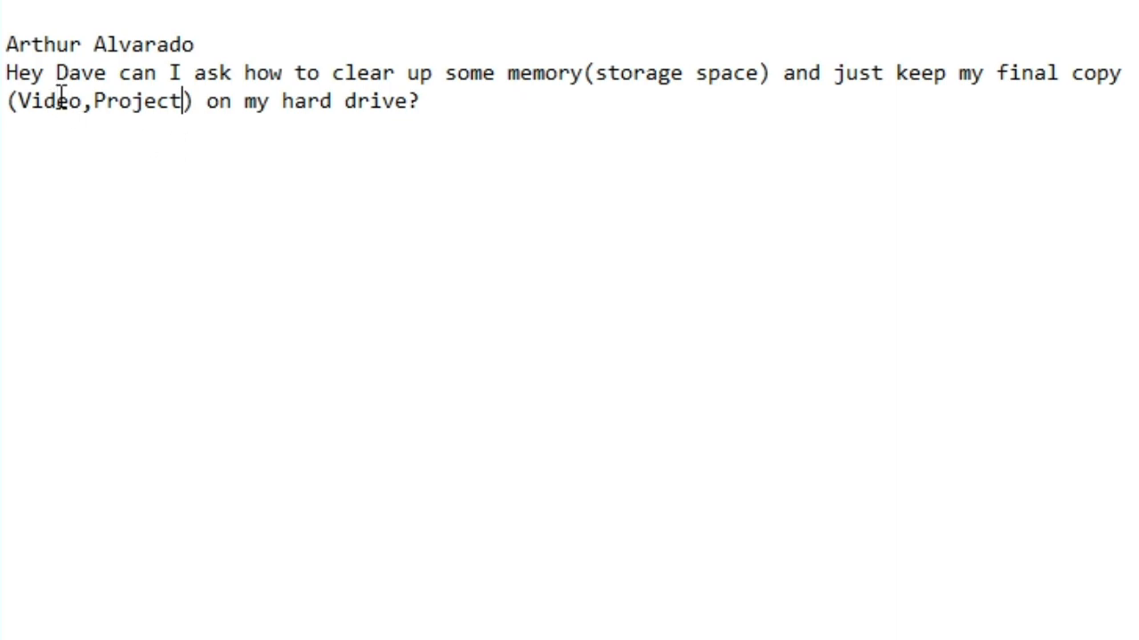
pyautogui.moveTo(62, 115)
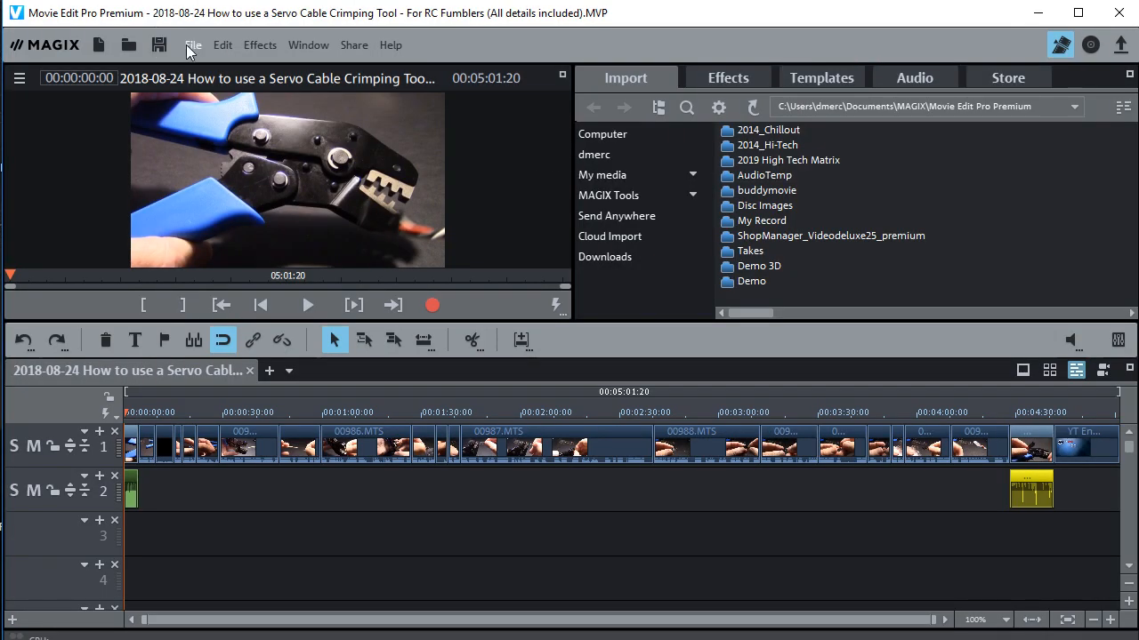
pyautogui.click(193, 45)
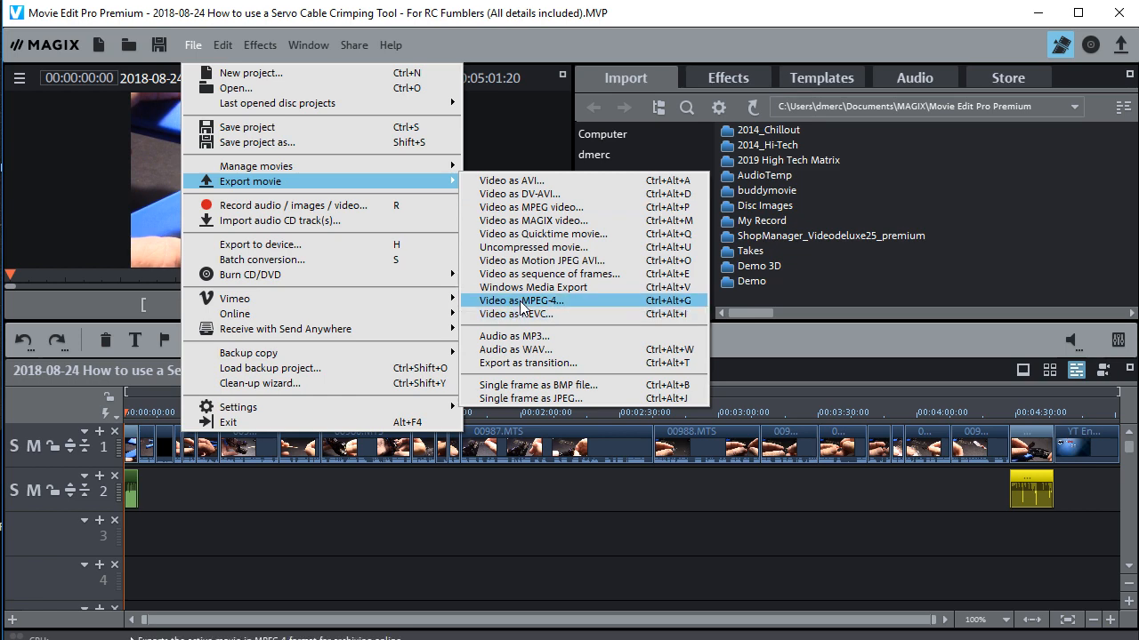
pyautogui.click(520, 301)
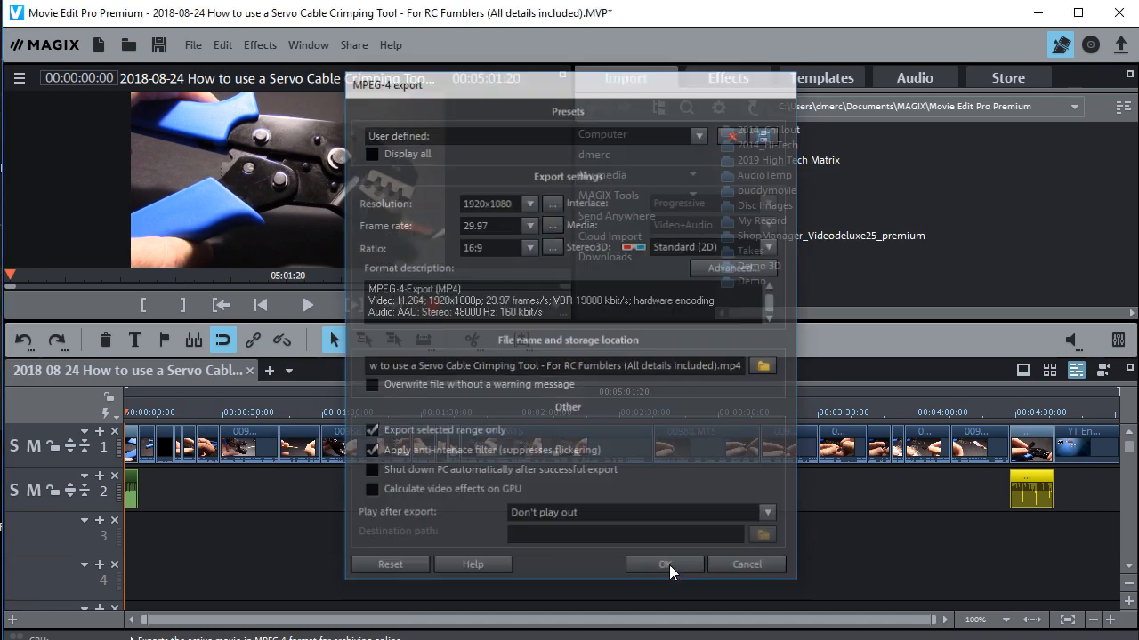
pyautogui.click(666, 566)
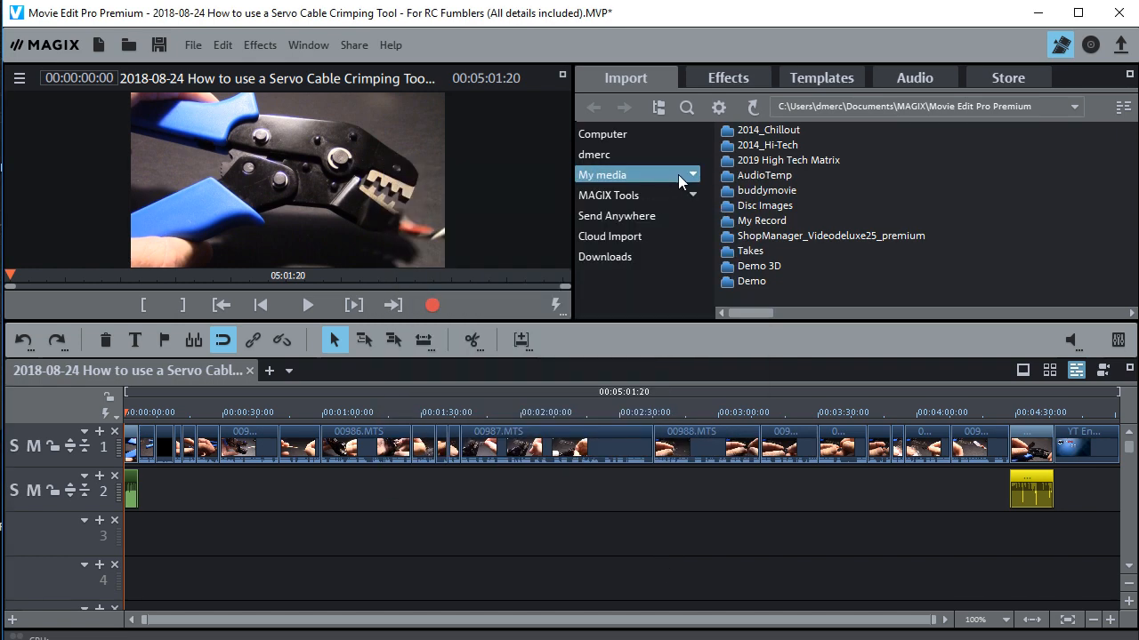
# Step: Expand My media, view the 2018_Hi-Tech folder's actions, then dismiss them without choosing
pyautogui.click(692, 174)
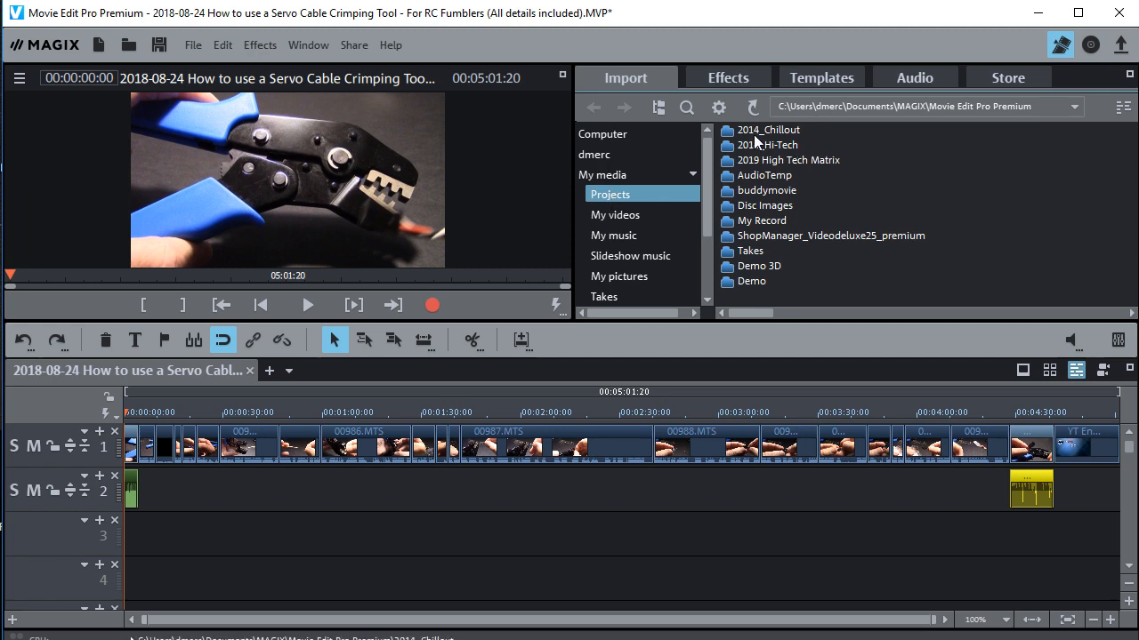
pyautogui.moveTo(755, 148)
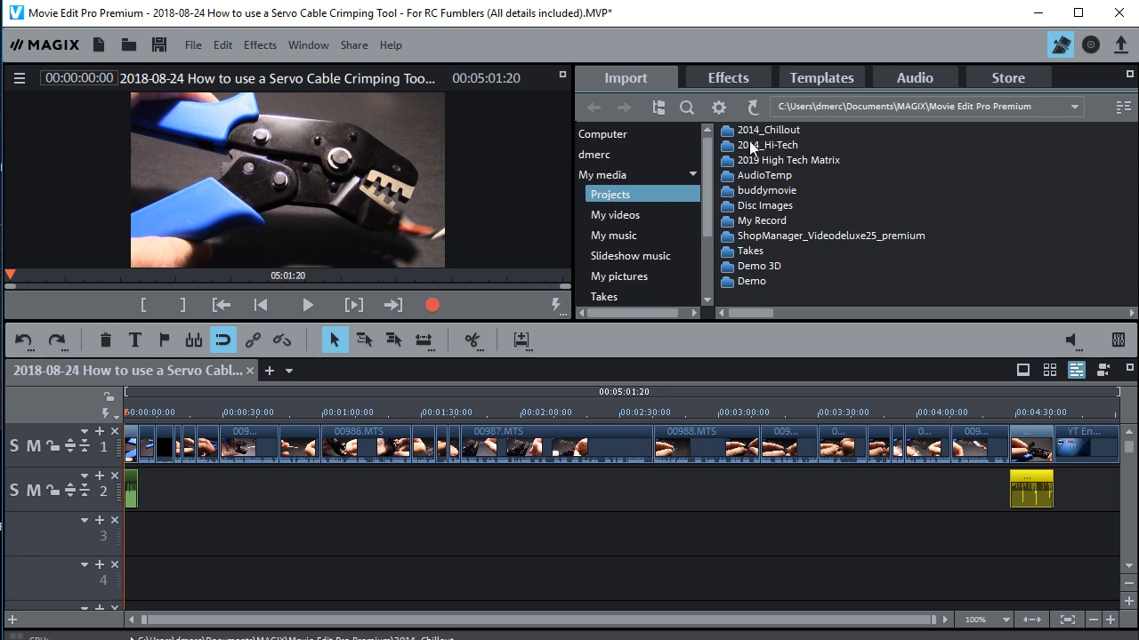
pyautogui.rightClick(765, 146)
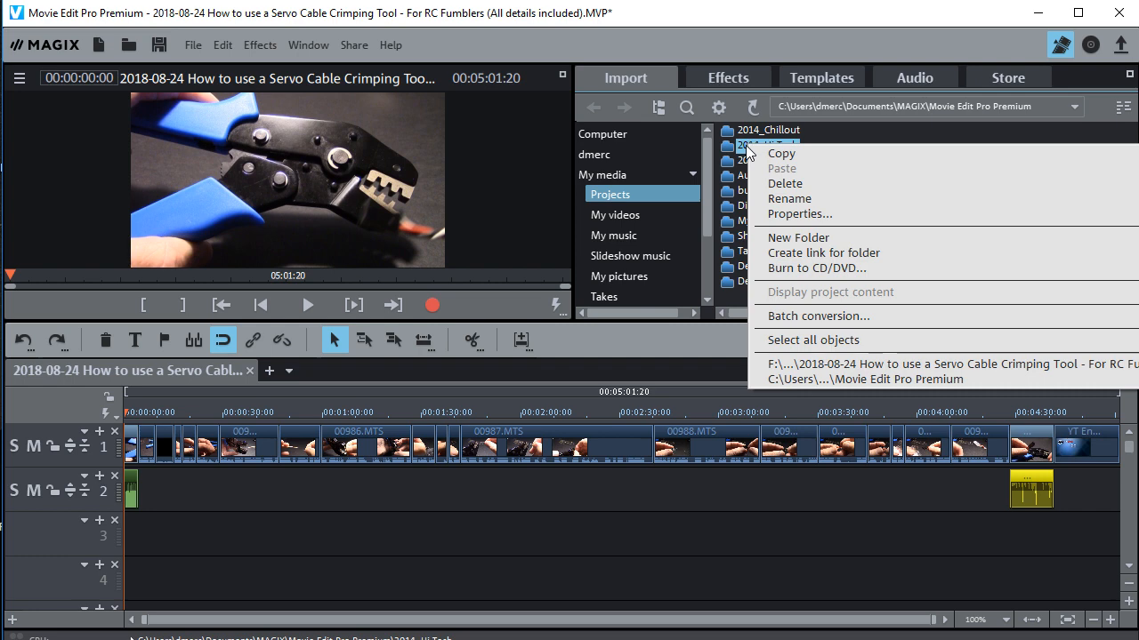
pyautogui.moveTo(785, 184)
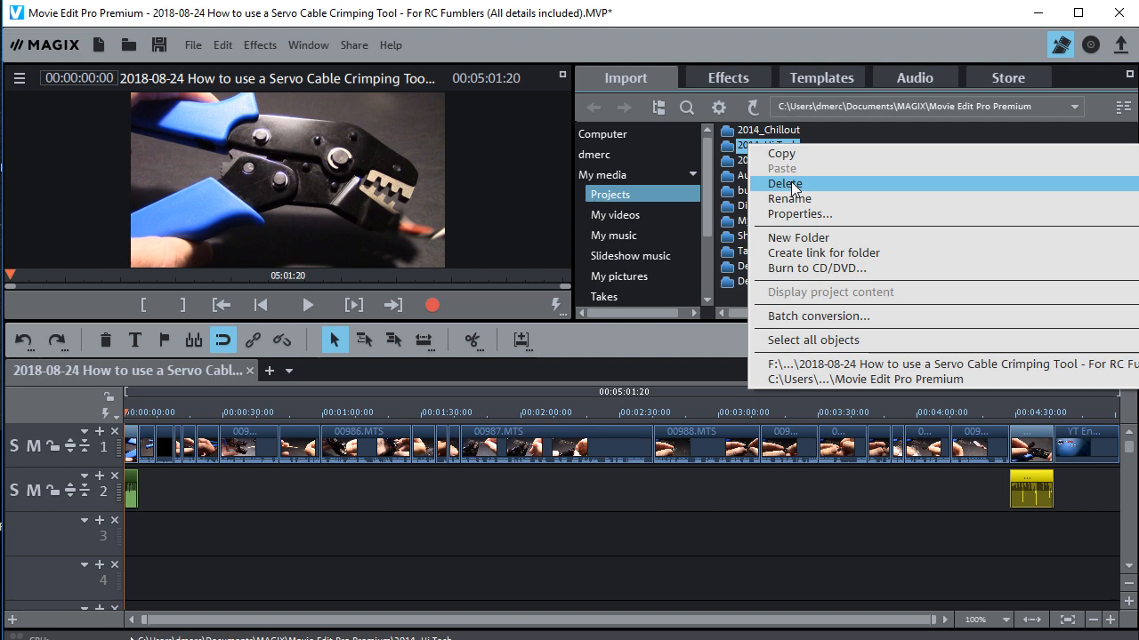
pyautogui.moveTo(781, 153)
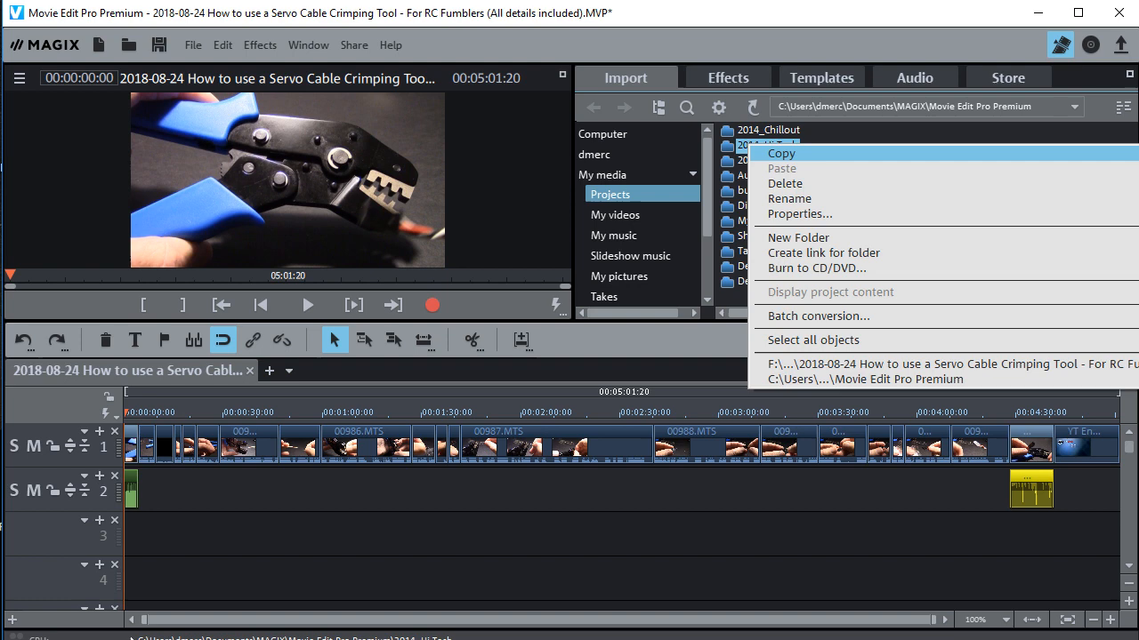
pyautogui.click(836, 48)
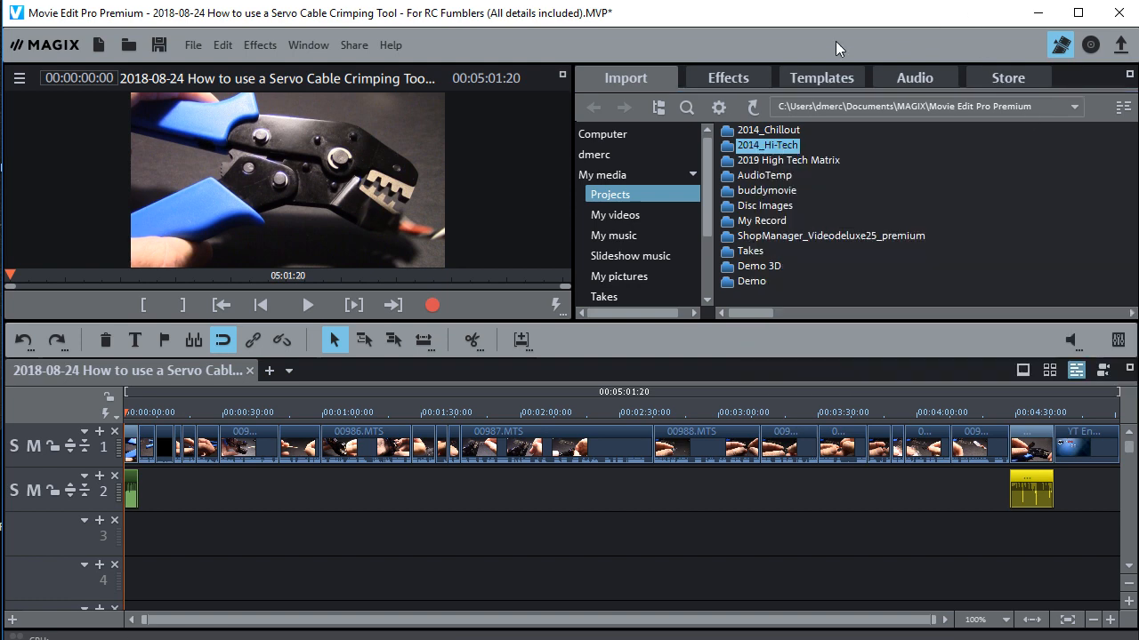
pyautogui.moveTo(836, 47)
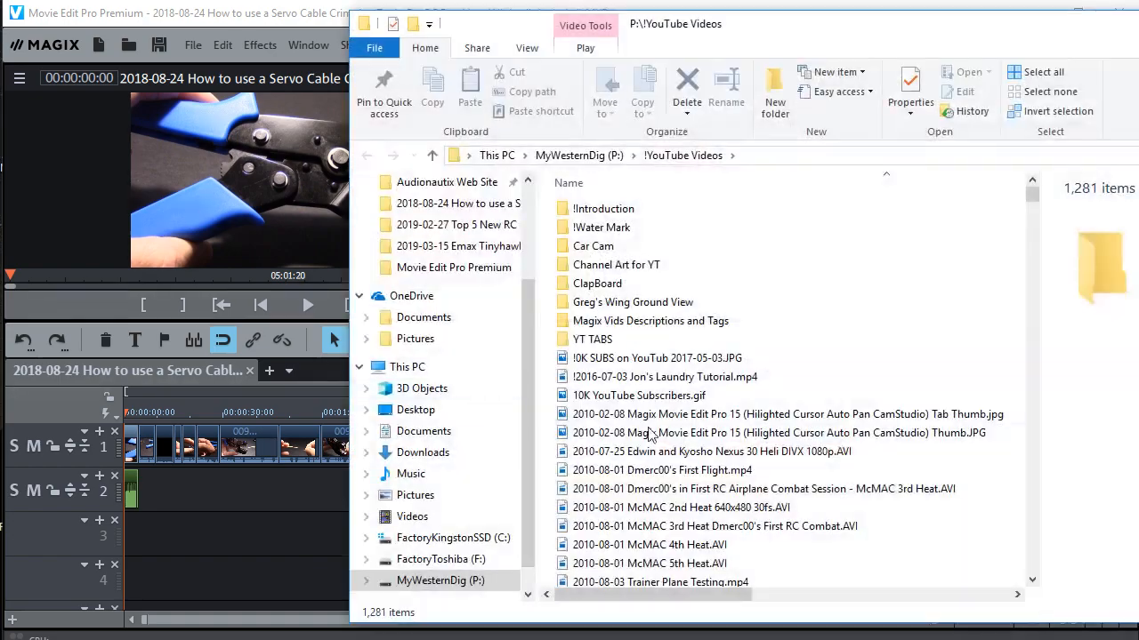
# Step: Browse the P:\YouTube Videos file list down to the 2012 files
pyautogui.scroll(-3)
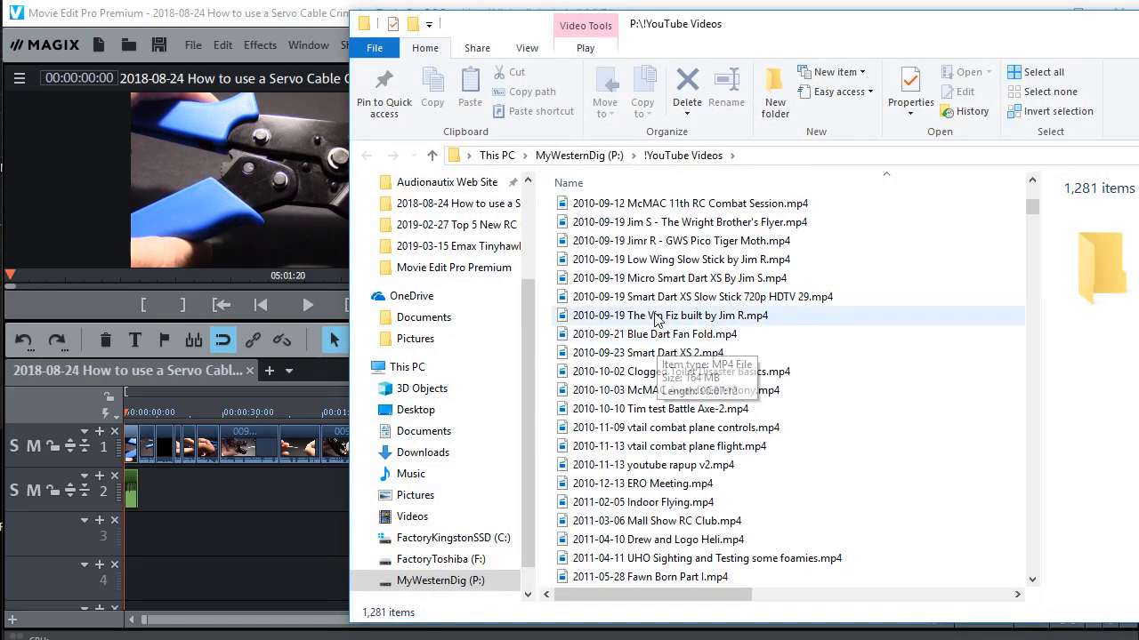
pyautogui.scroll(-3)
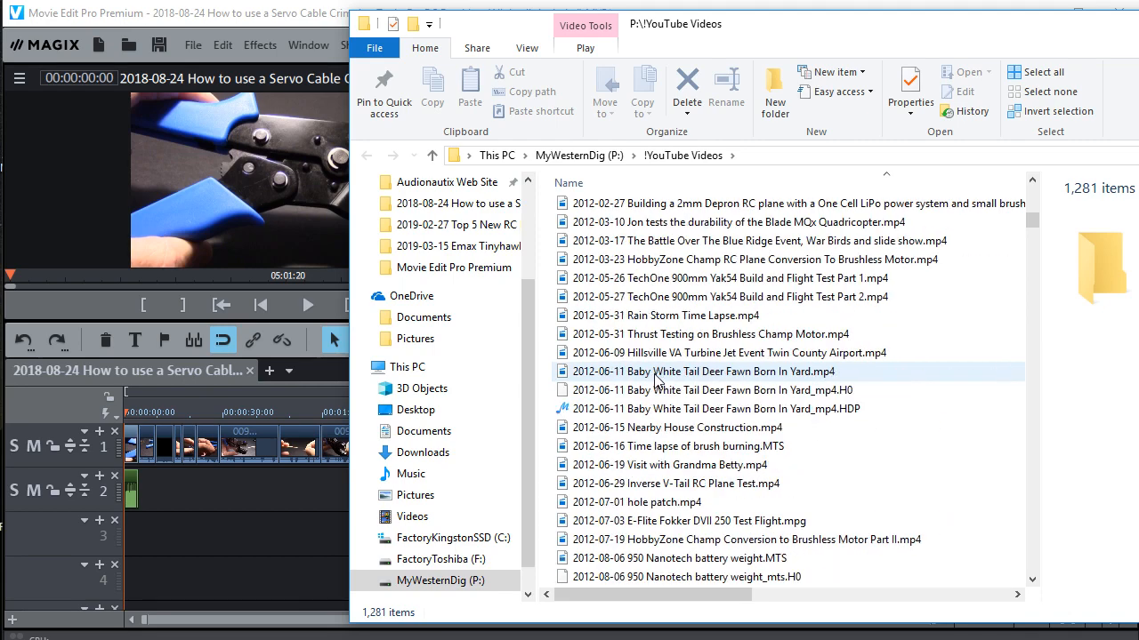
pyautogui.scroll(-3)
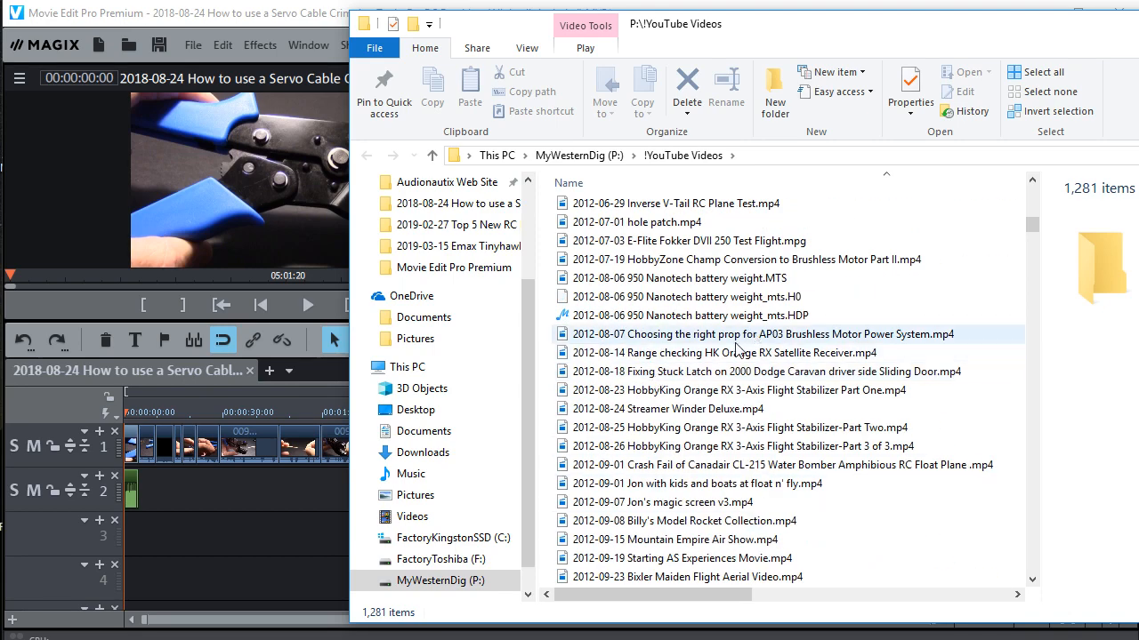
pyautogui.click(762, 334)
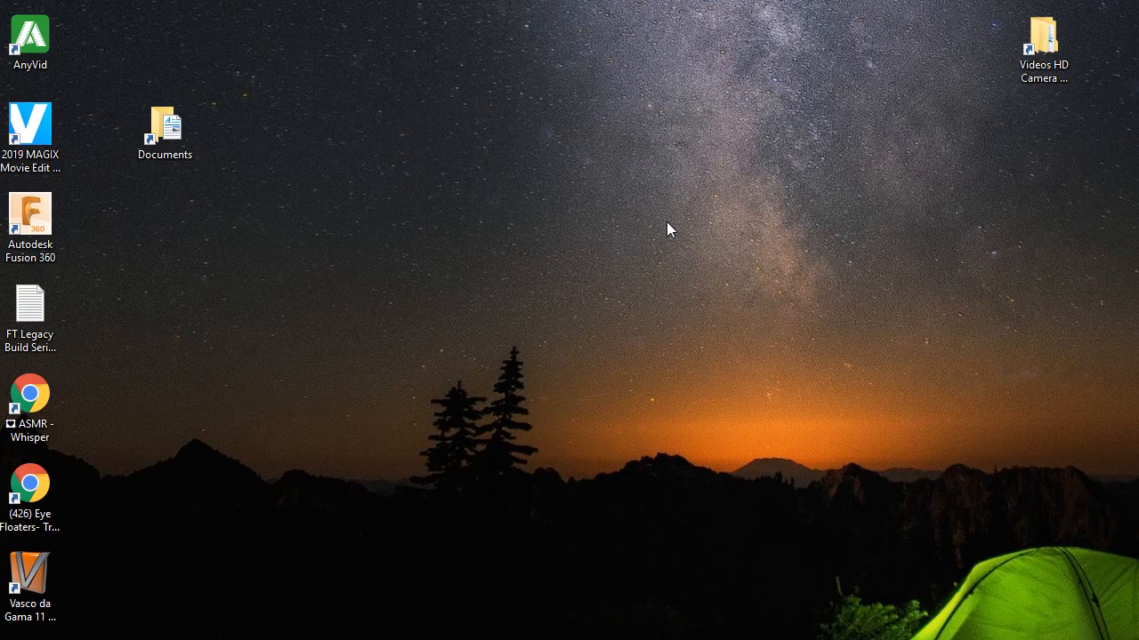
pyautogui.click(1042, 45)
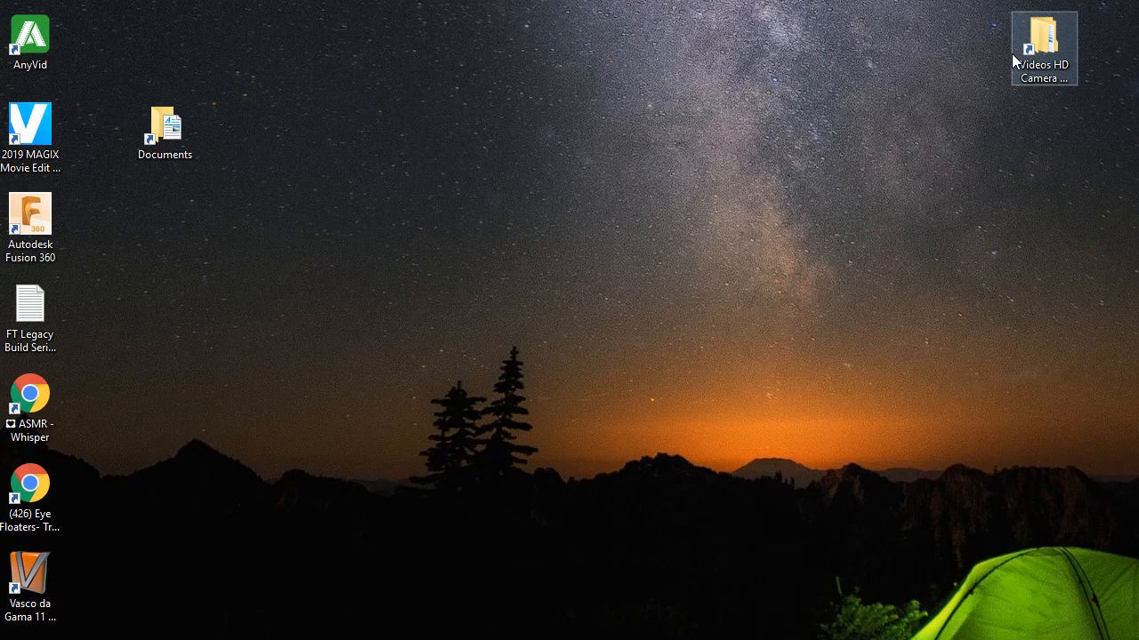
pyautogui.moveTo(968, 101)
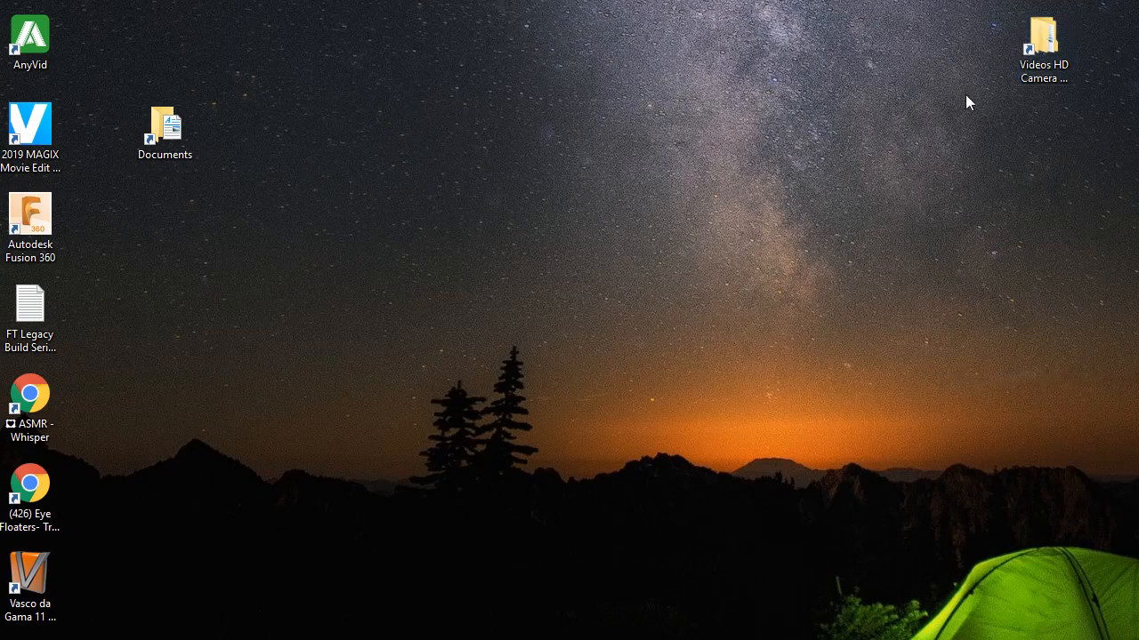
pyautogui.moveTo(1043, 39); pyautogui.dragTo(929, 107)
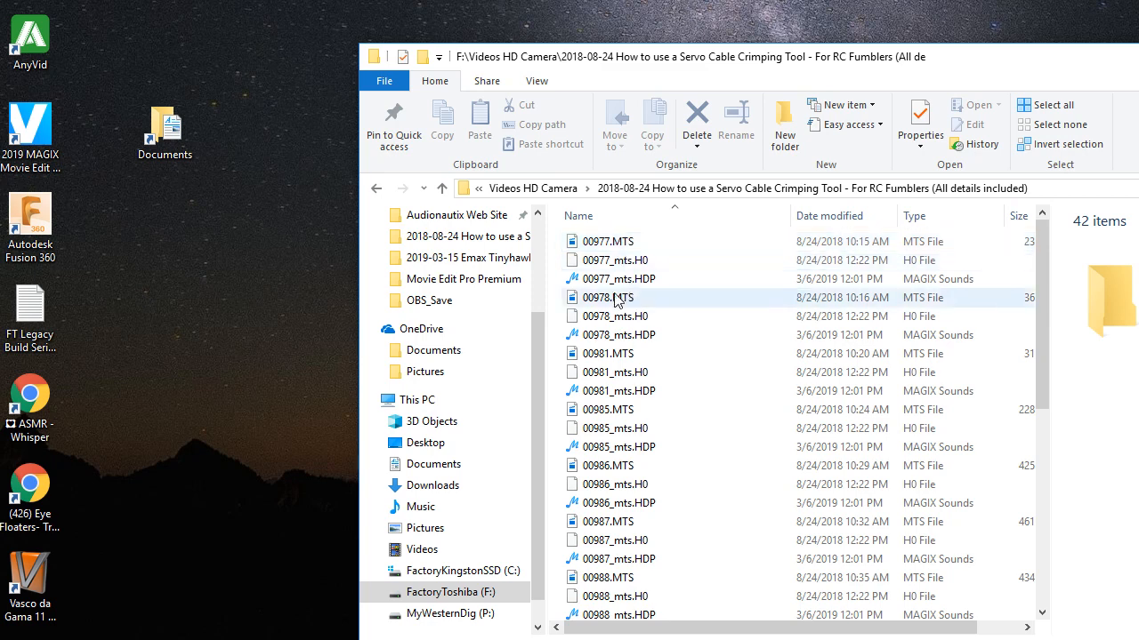
pyautogui.moveTo(609, 297)
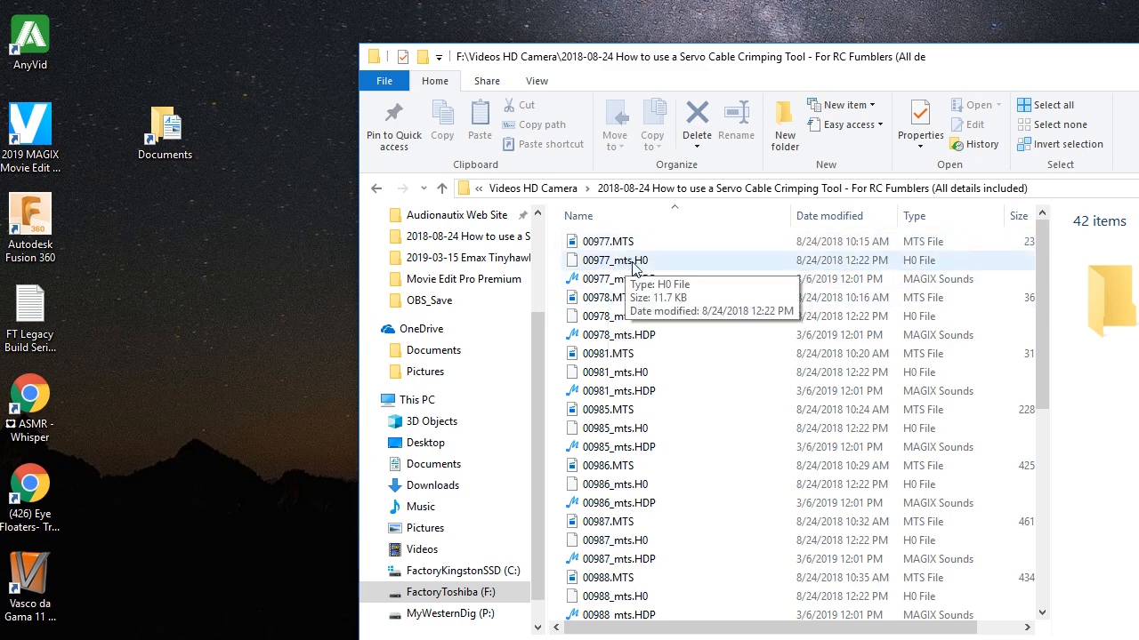
pyautogui.moveTo(673, 367)
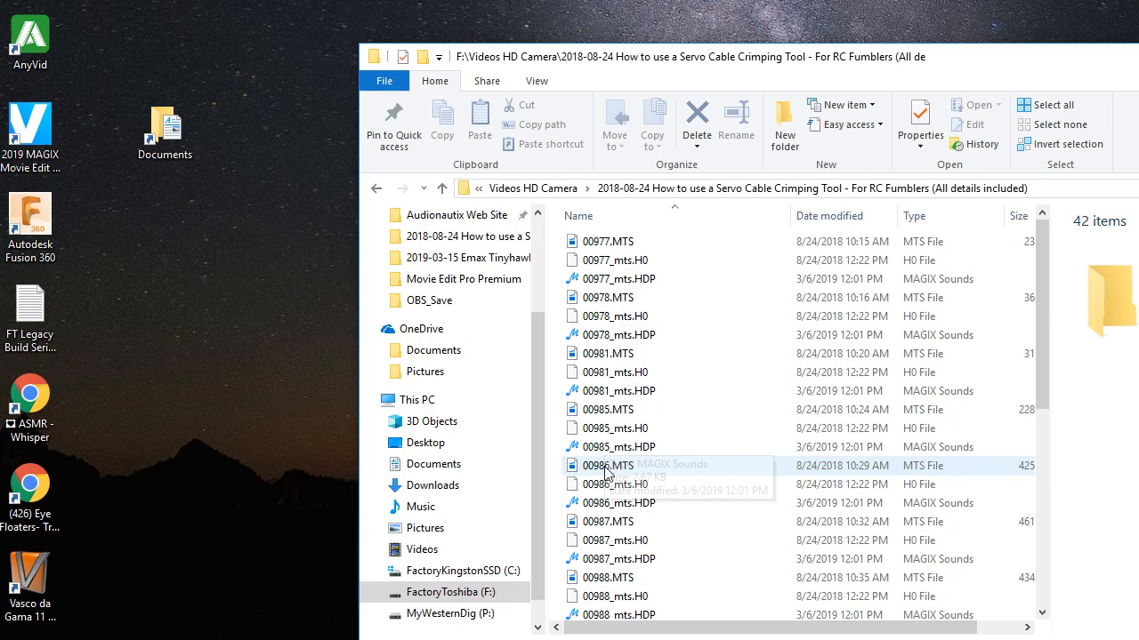
# Step: Scroll through the crimping tool clip folder's MTS, H0 and HDP files
pyautogui.scroll(-3)
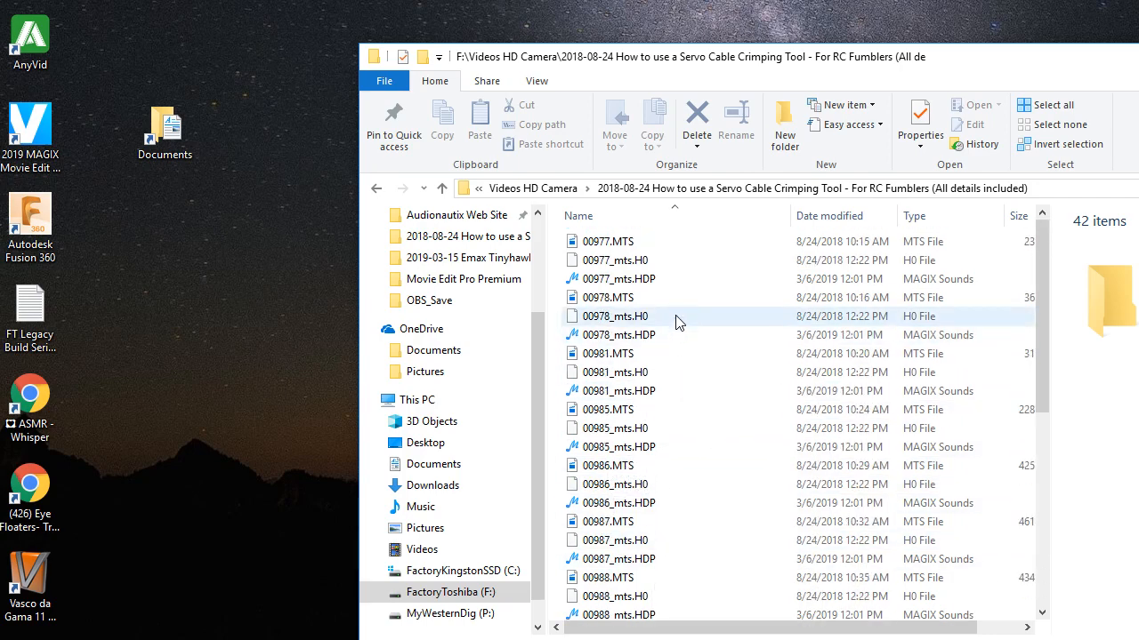
pyautogui.moveTo(614, 317)
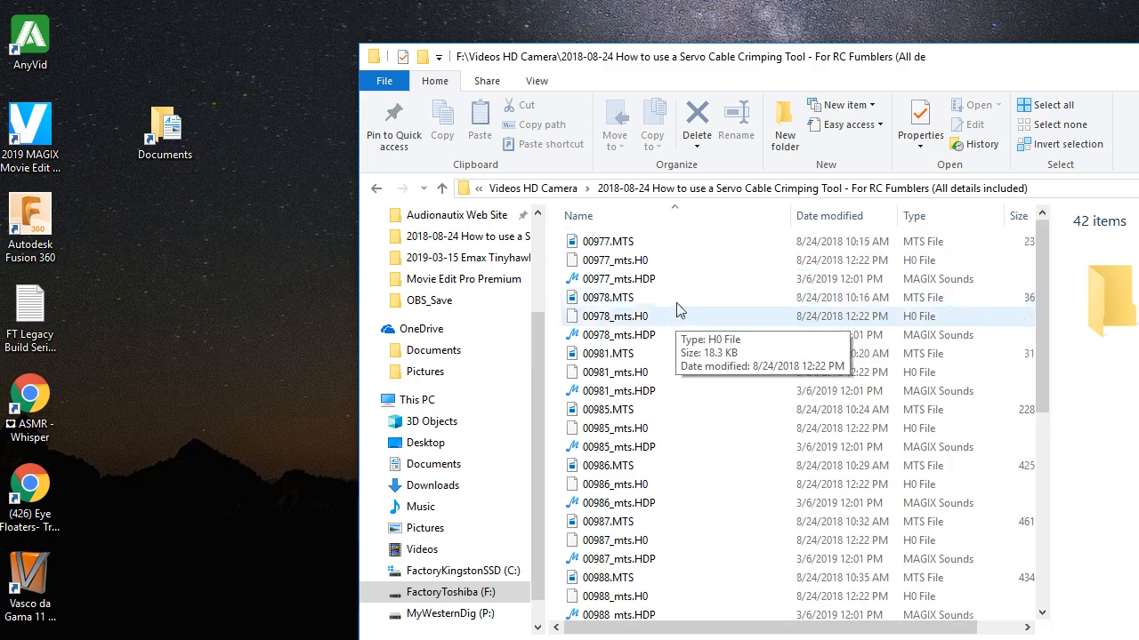
pyautogui.moveTo(463, 177)
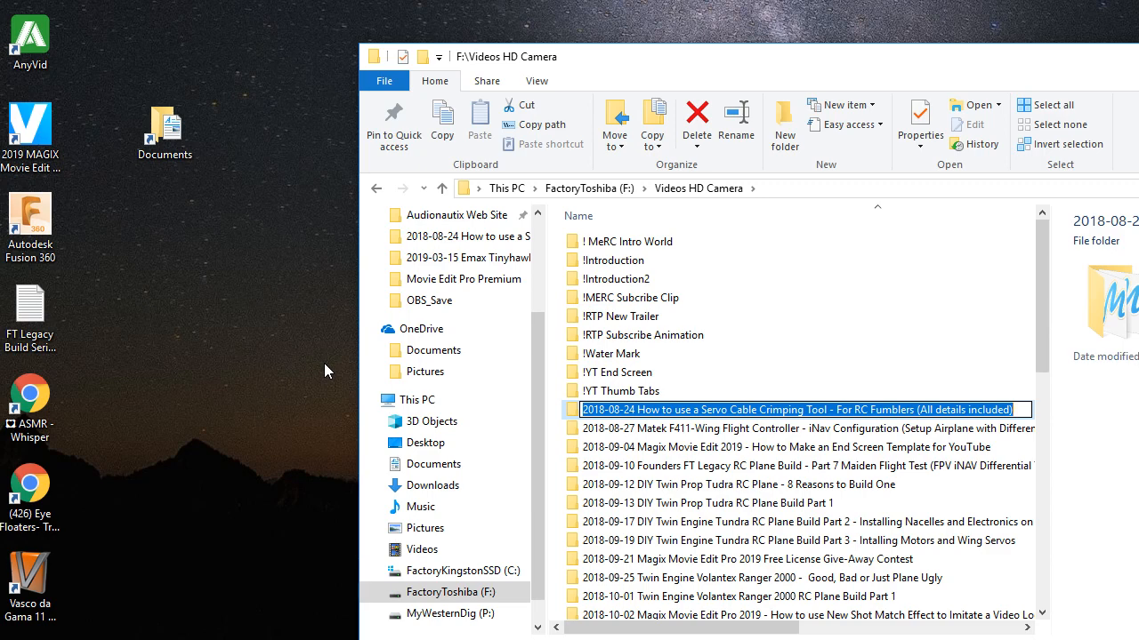
pyautogui.moveTo(630, 297)
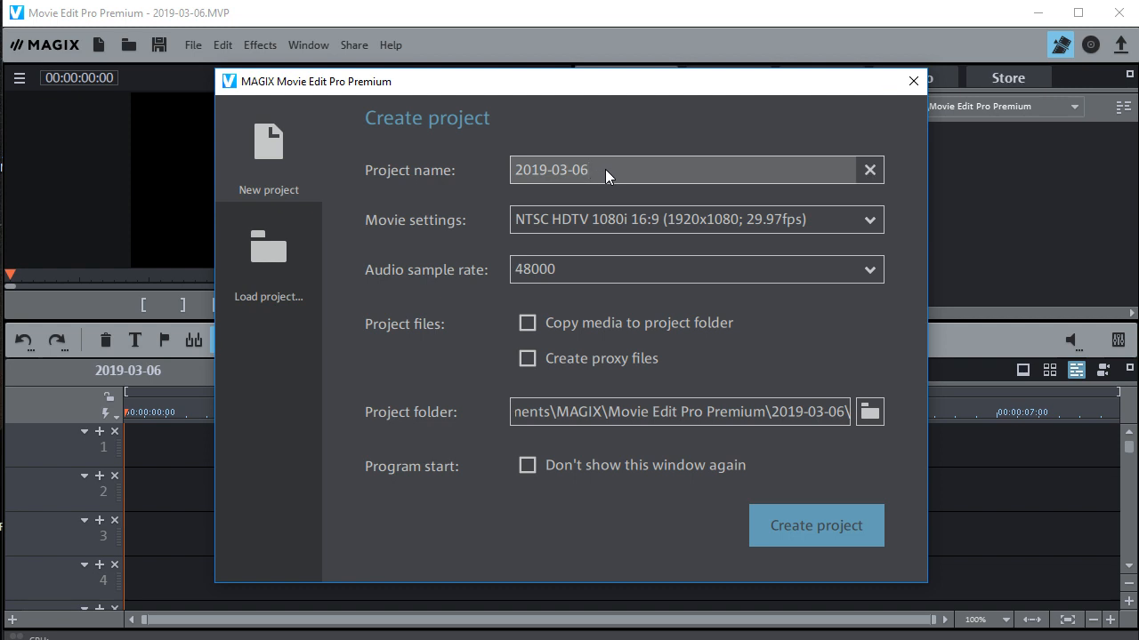
# Step: Name the project 'Crimping Tool - For RC Fumblers (All details included)' and create it
pyautogui.doubleClick(551, 171)
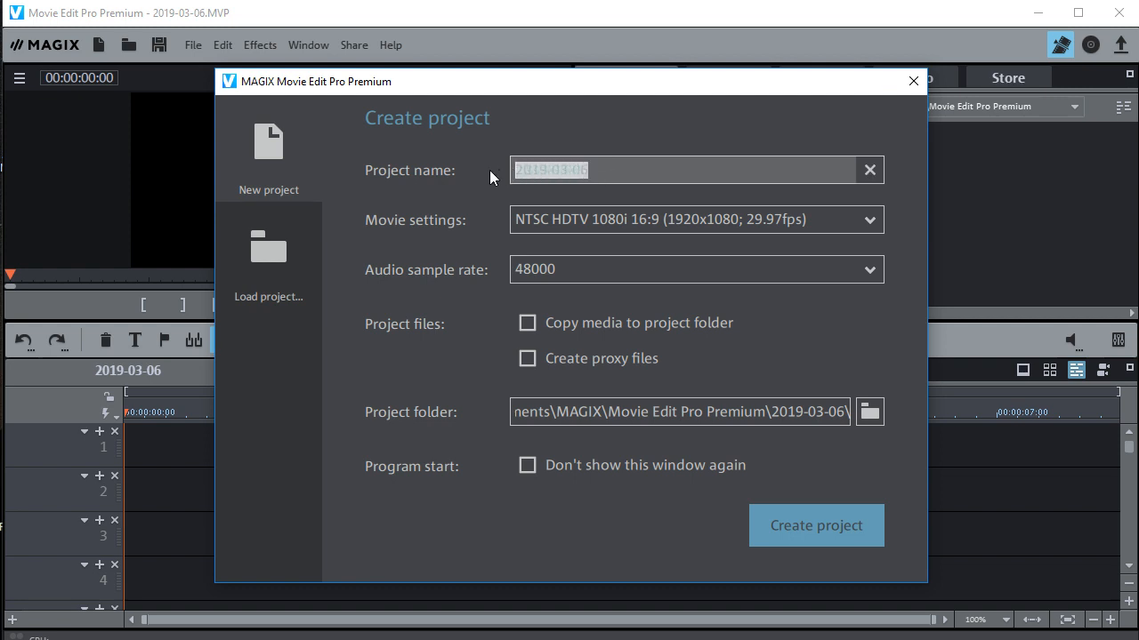
pyautogui.write('Crimping Tool - For RC Fumblers (All details included)')
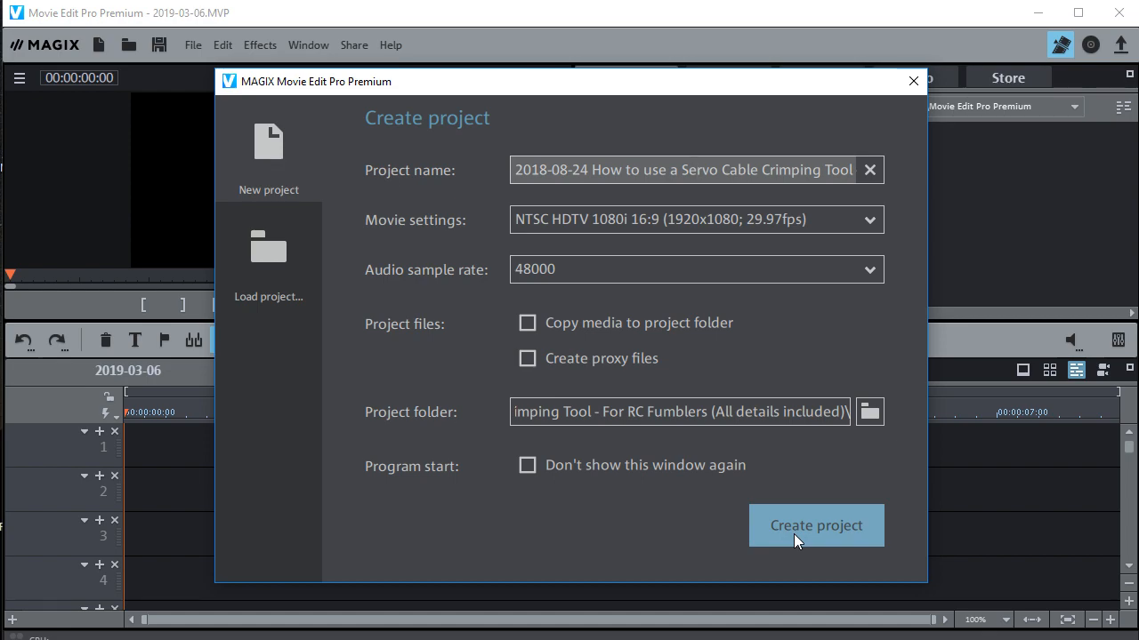
pyautogui.click(868, 411)
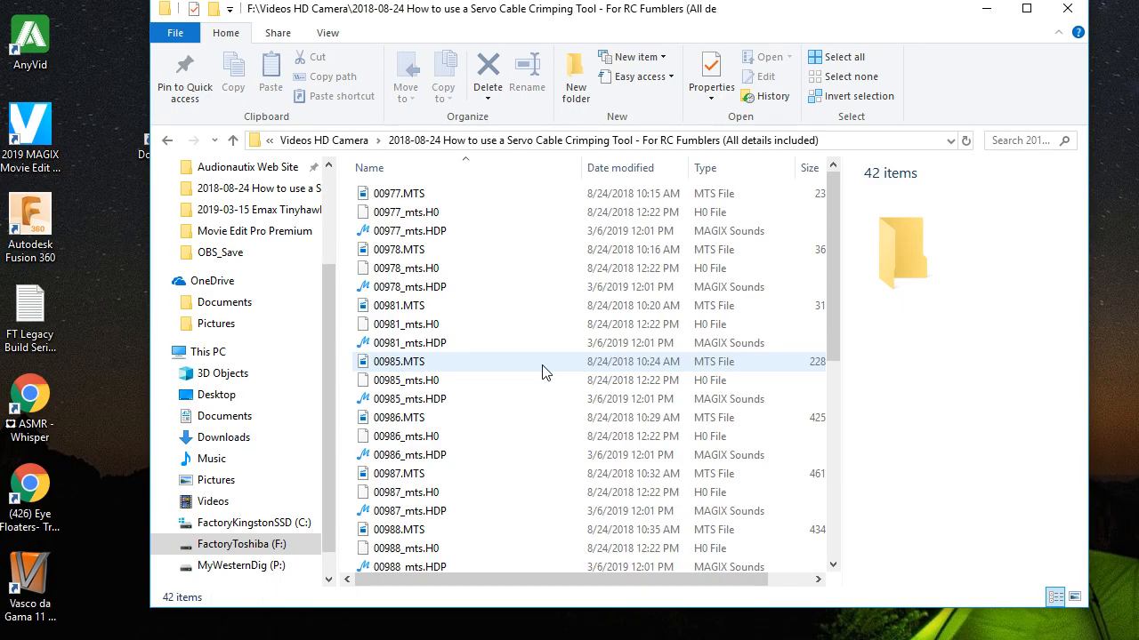
pyautogui.moveTo(415, 211)
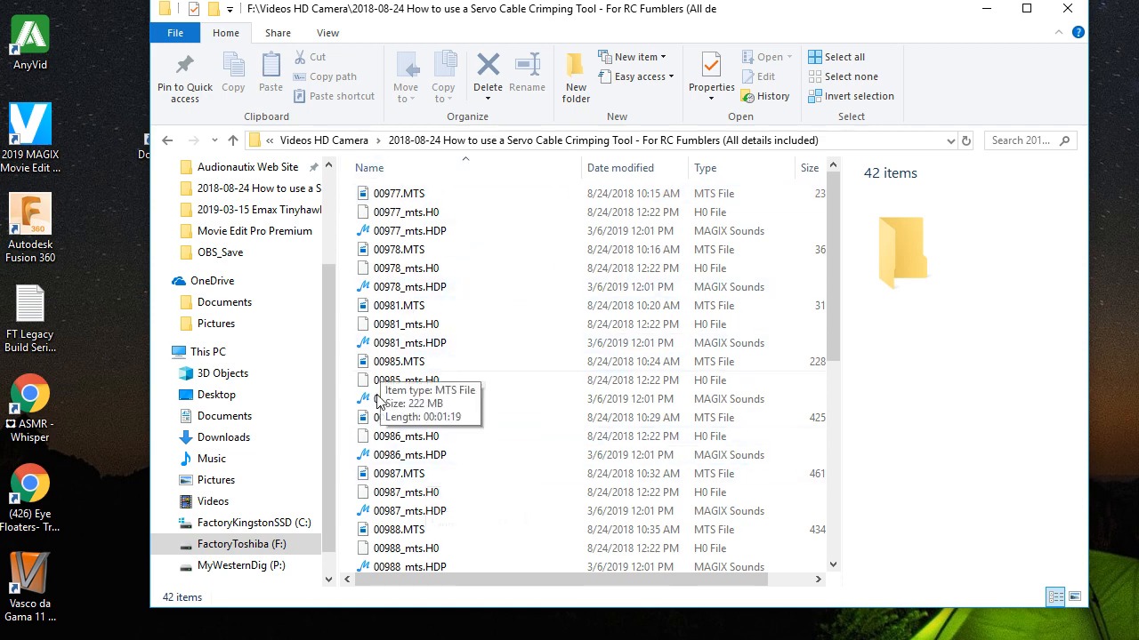
pyautogui.scroll(-3)
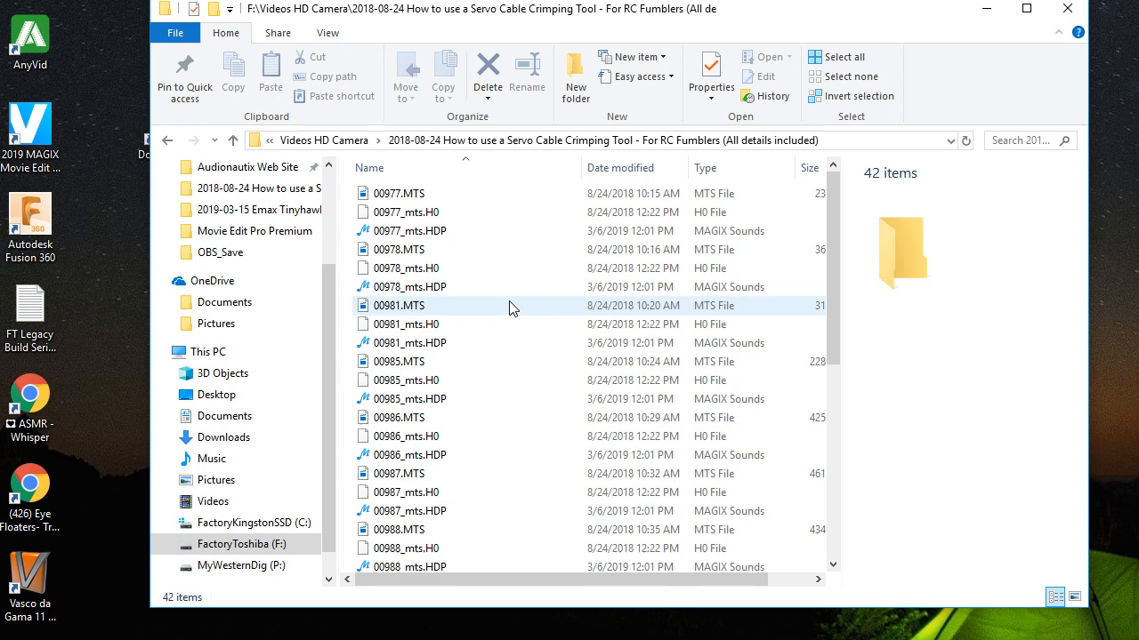
pyautogui.scroll(-3)
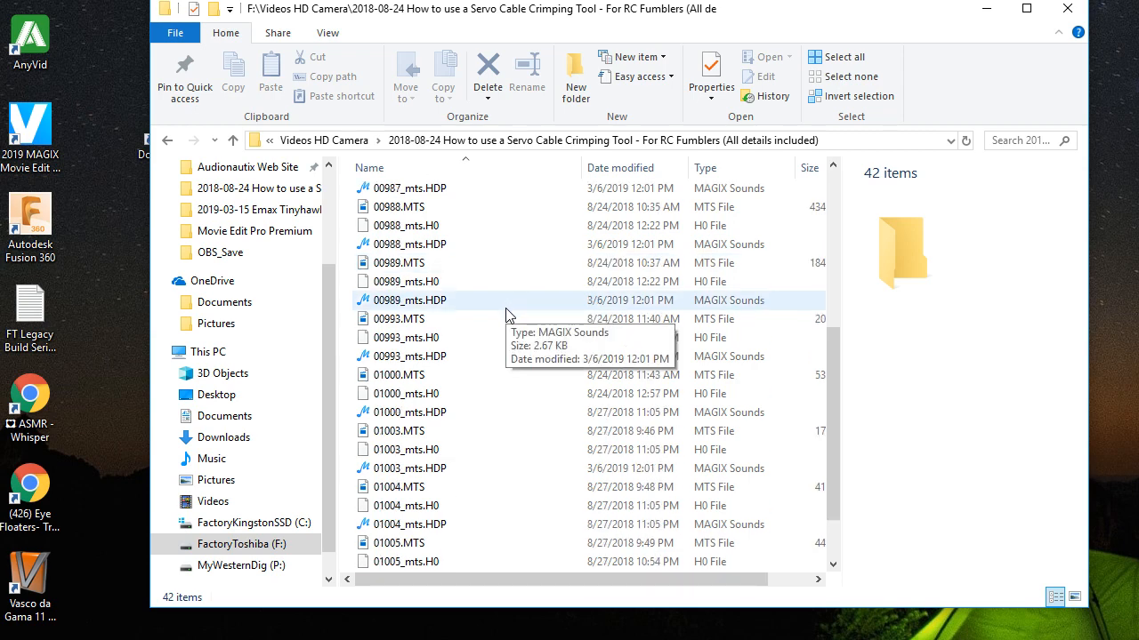
pyautogui.scroll(-3)
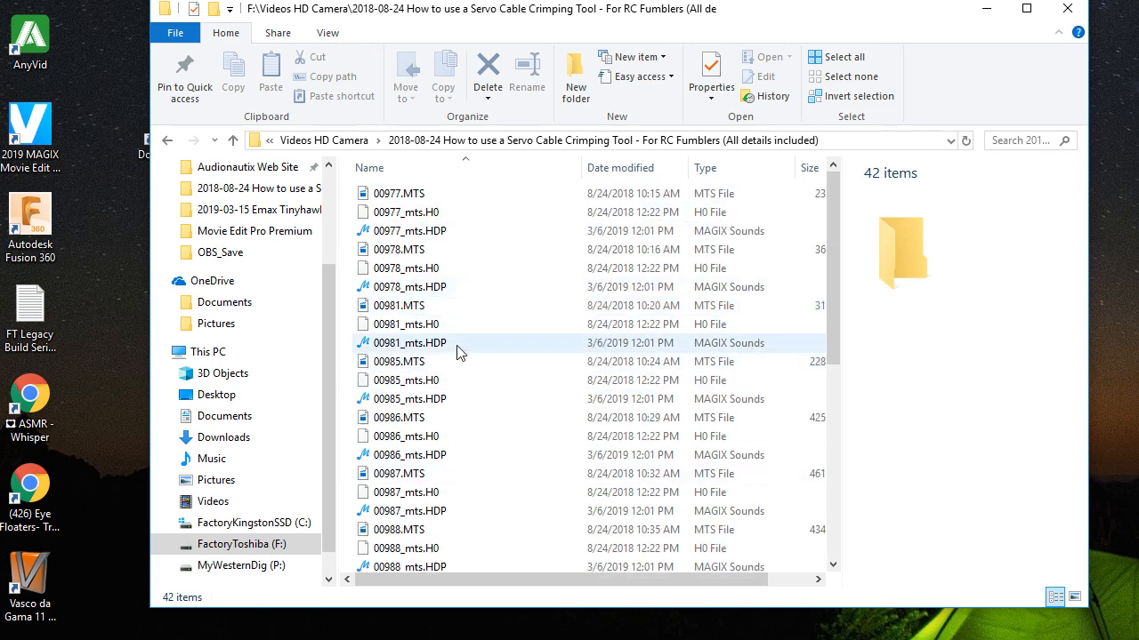
pyautogui.scroll(-3)
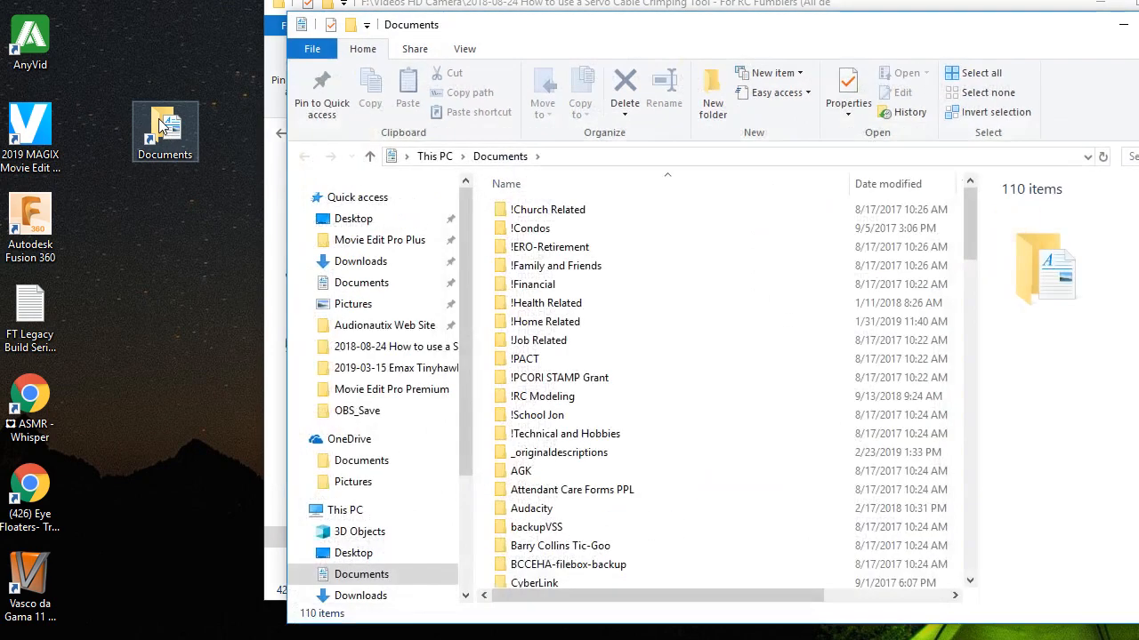
# Step: Navigate from Documents into MAGIX Projects\Movie Edit Pro Premium
pyautogui.scroll(-3)
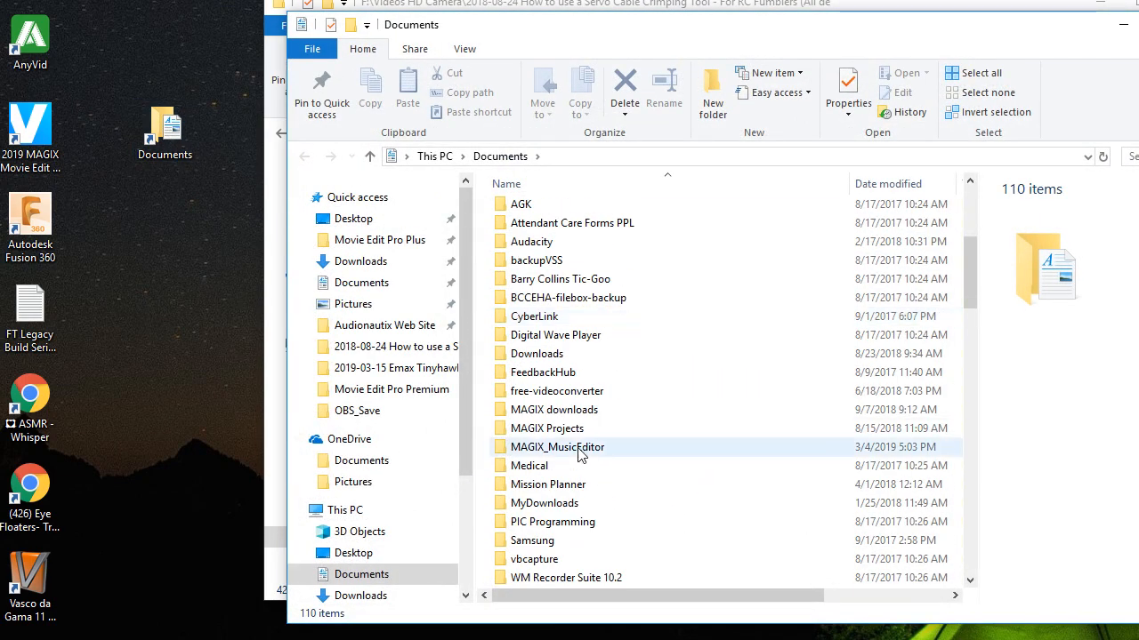
pyautogui.doubleClick(546, 427)
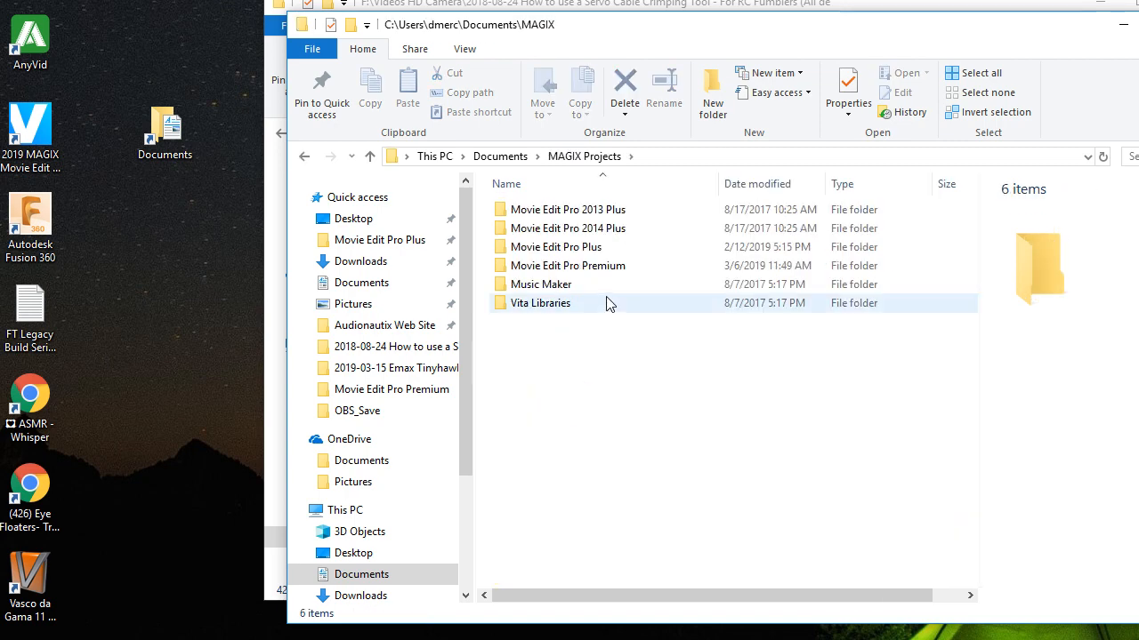
pyautogui.moveTo(568, 265)
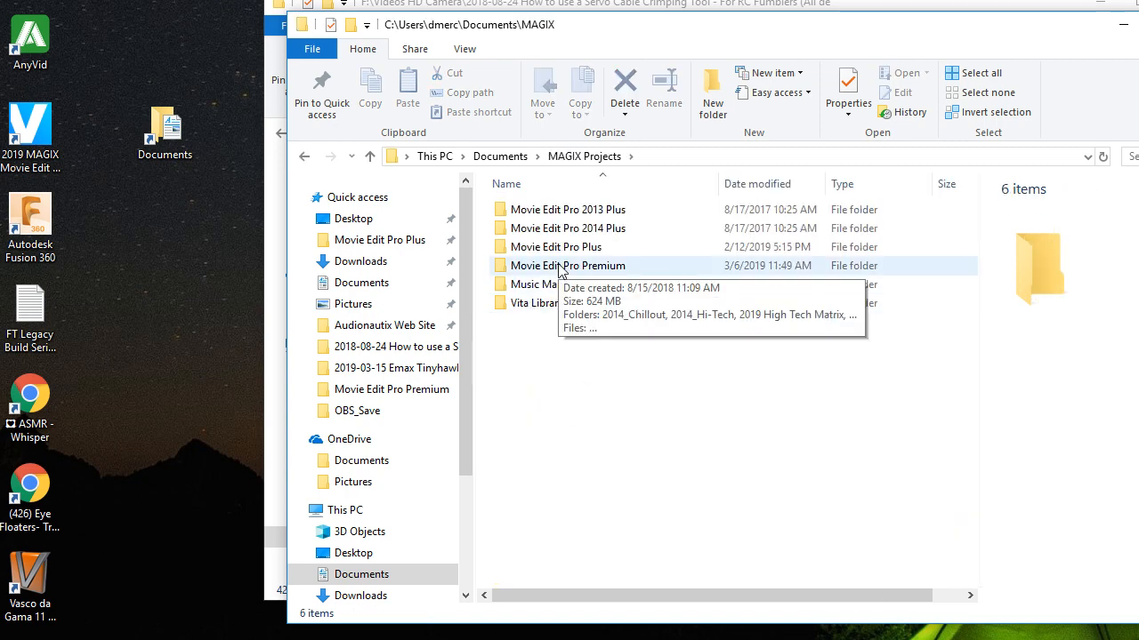
pyautogui.doubleClick(566, 265)
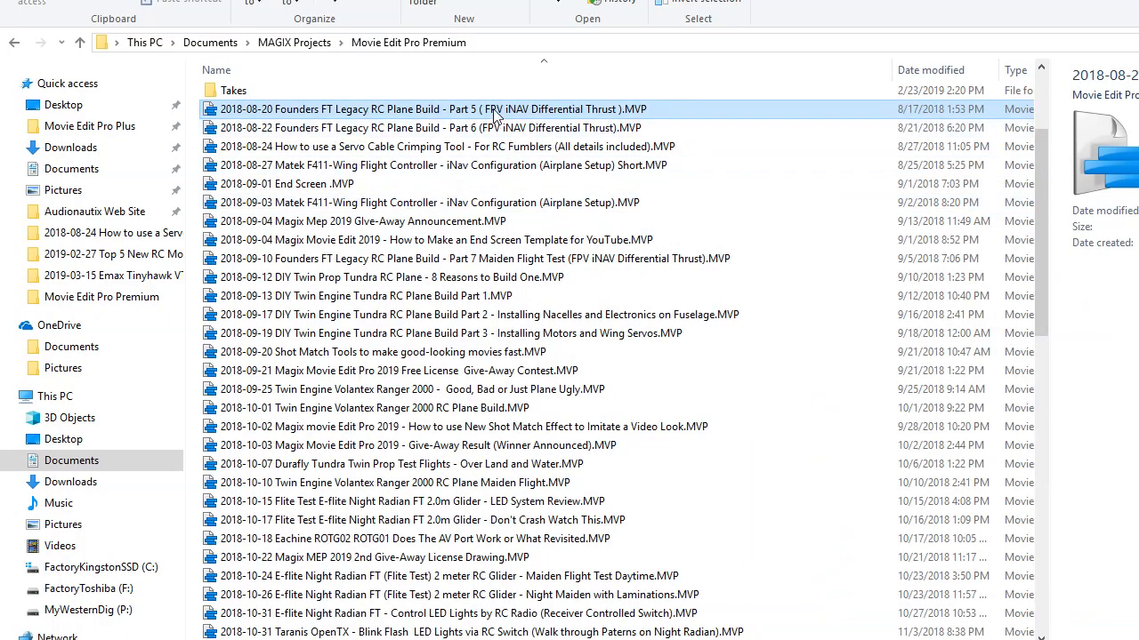
pyautogui.moveTo(631, 116)
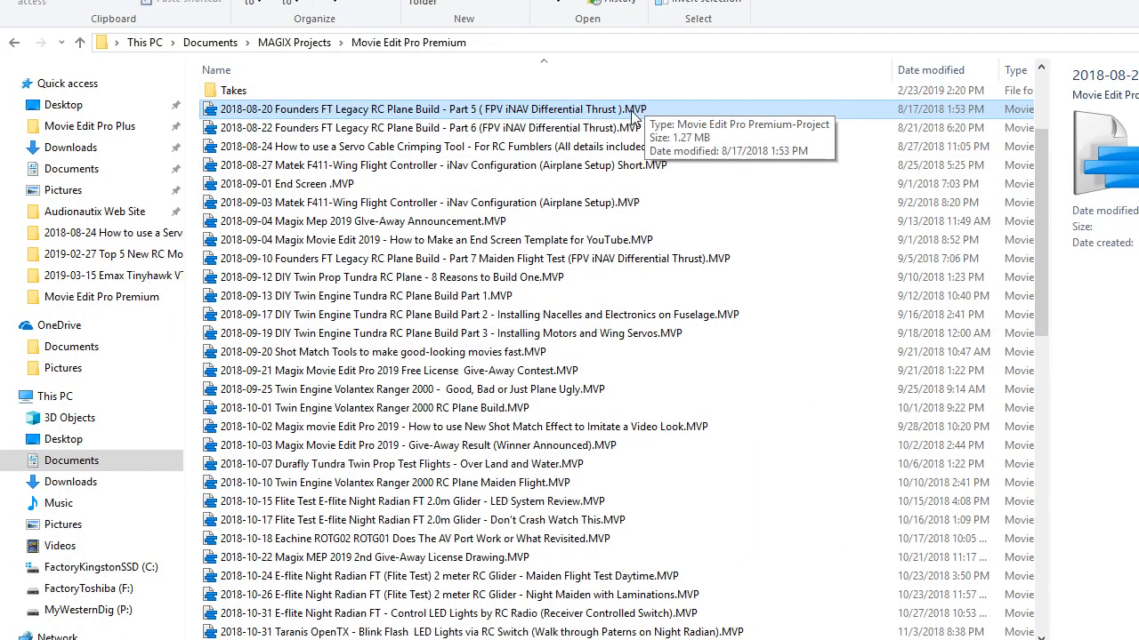
pyautogui.moveTo(462, 116)
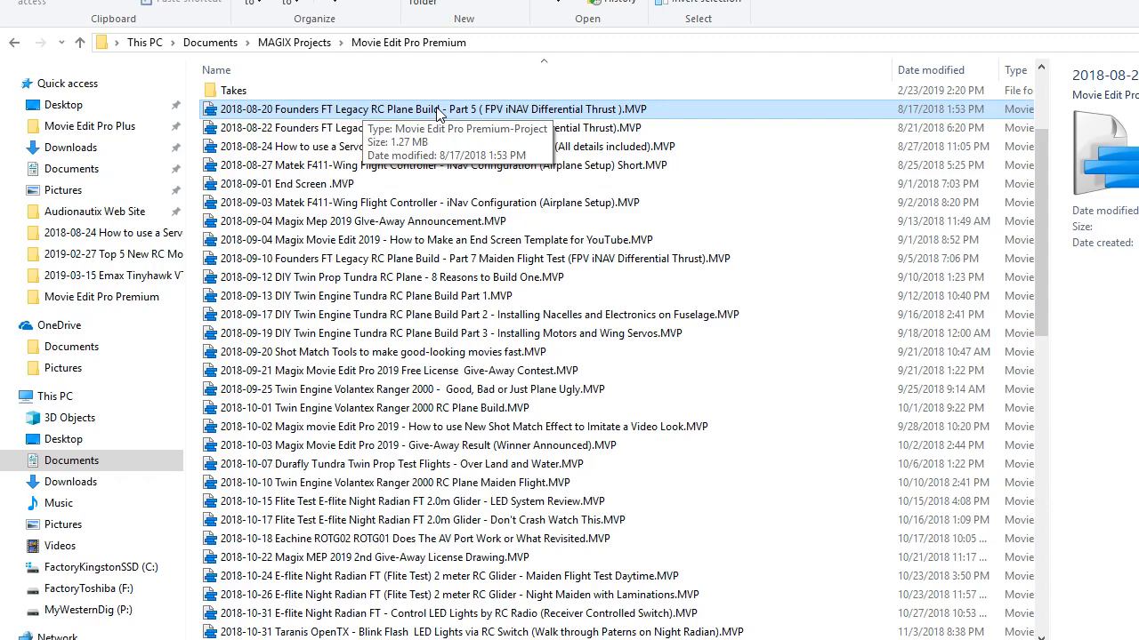
pyautogui.moveTo(448, 114)
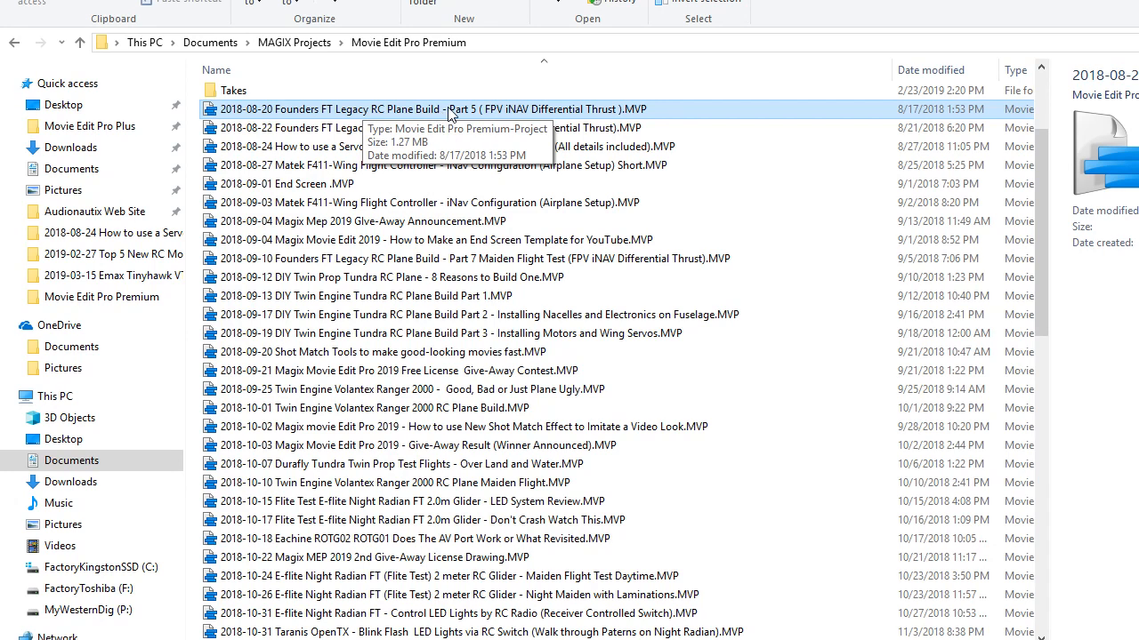
pyautogui.moveTo(484, 114)
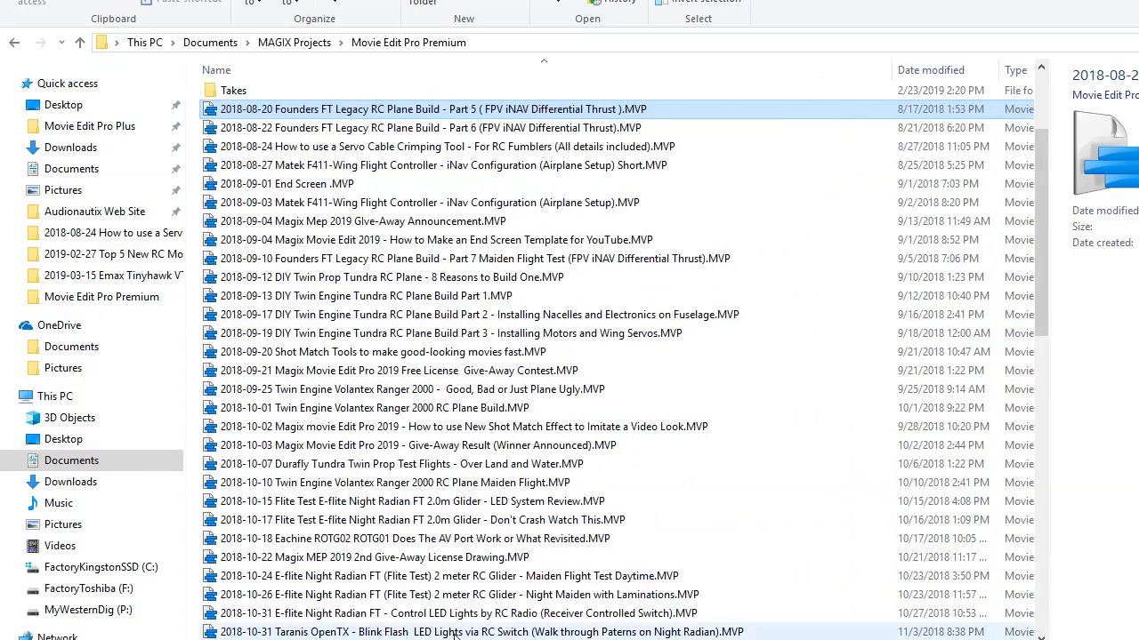
pyautogui.moveTo(438, 114)
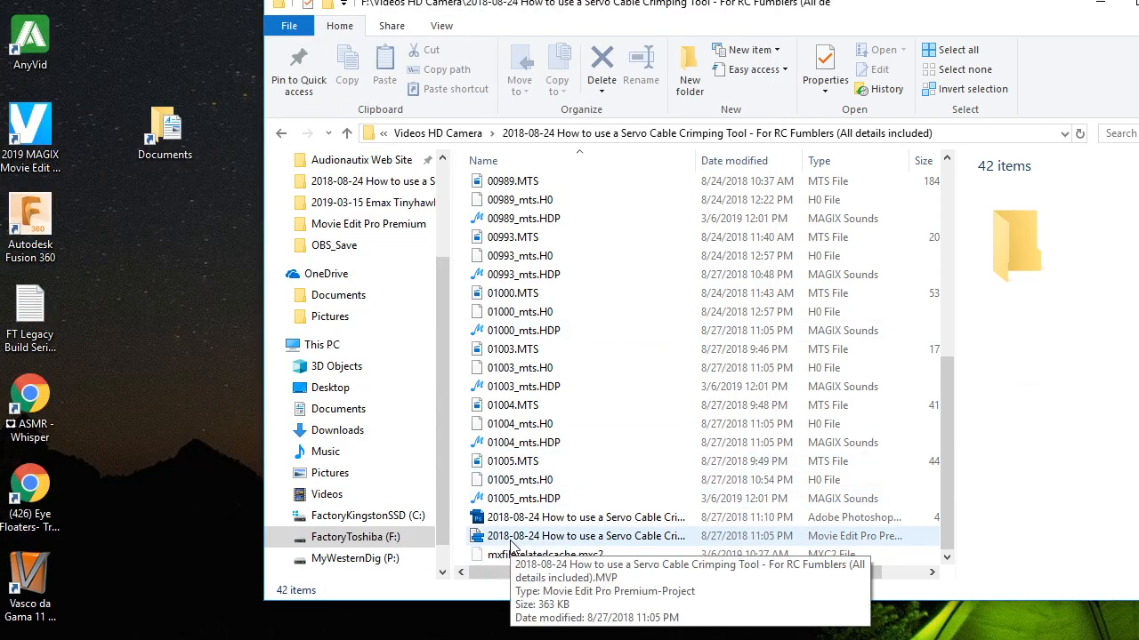
pyautogui.moveTo(584, 544)
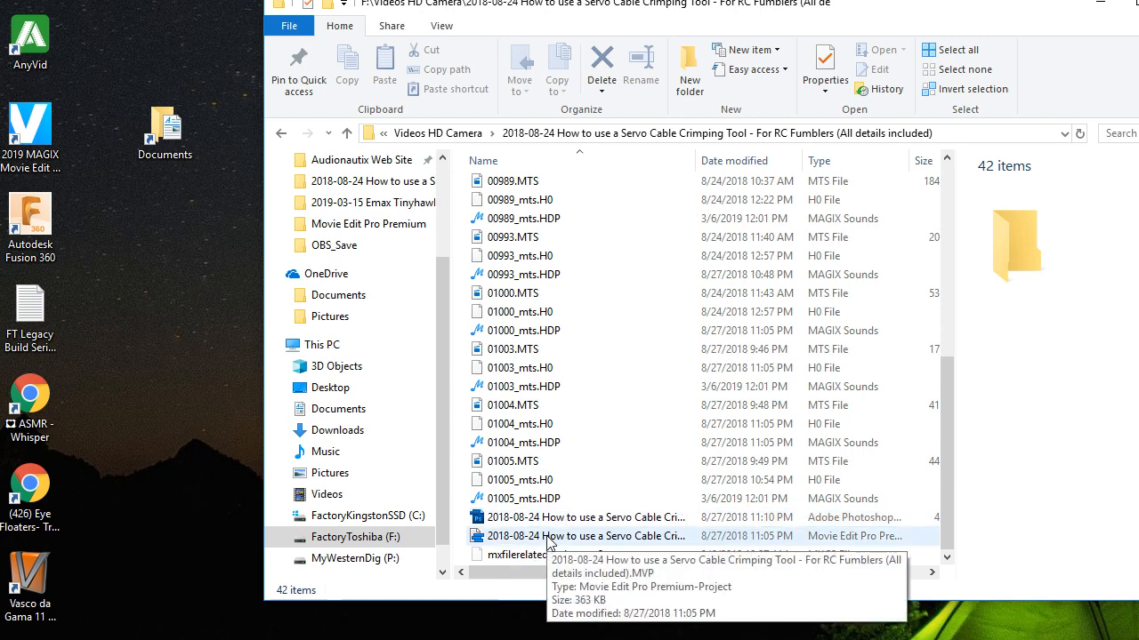
# Step: Launch the crimping tool .MVP project from the clip folder into the editor
pyautogui.doubleClick(585, 535)
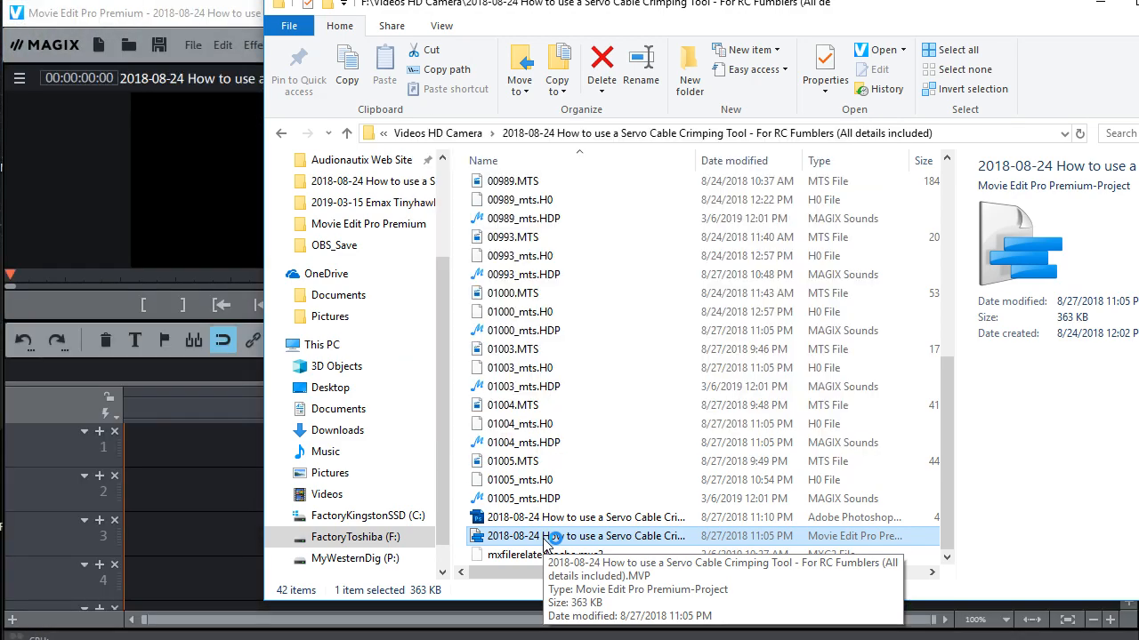
pyautogui.doubleClick(584, 535)
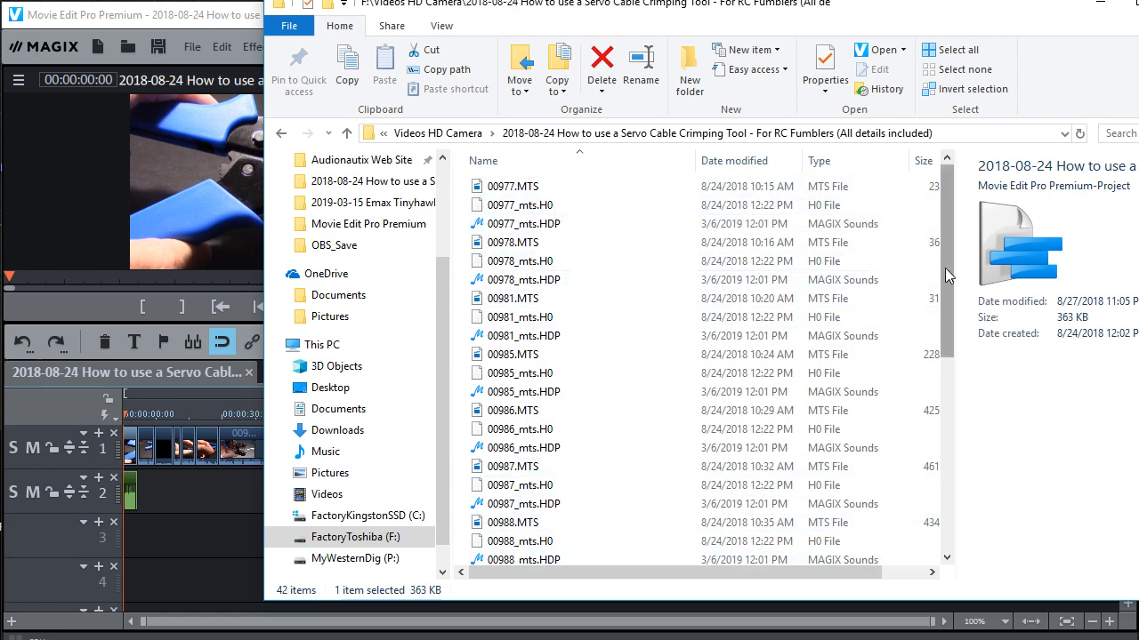
pyautogui.scroll(-3)
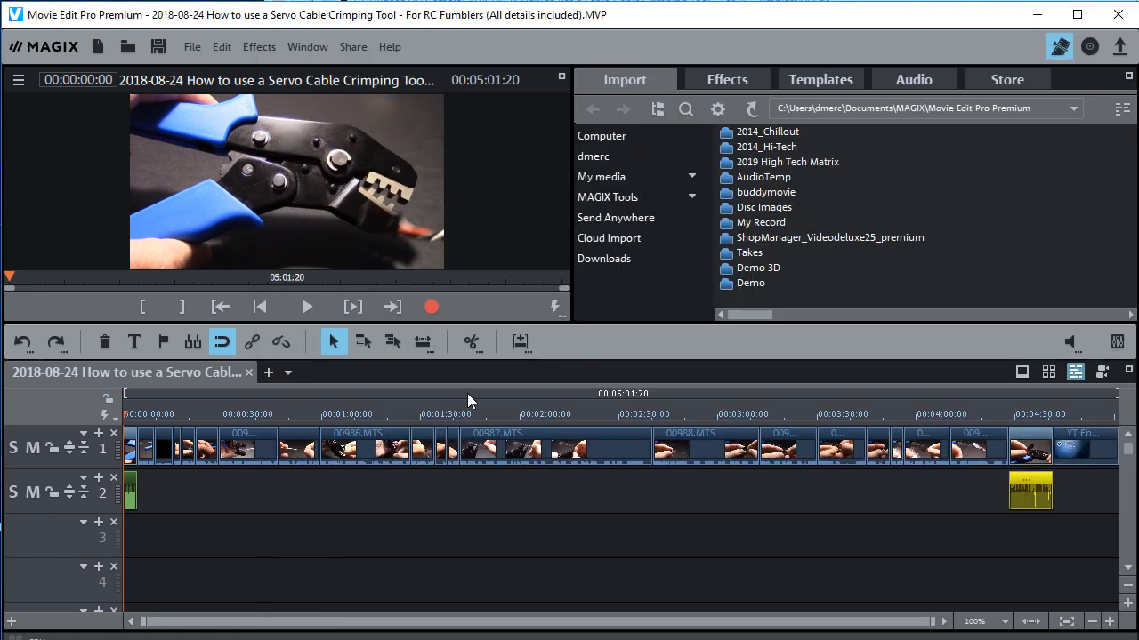
pyautogui.moveTo(573, 484)
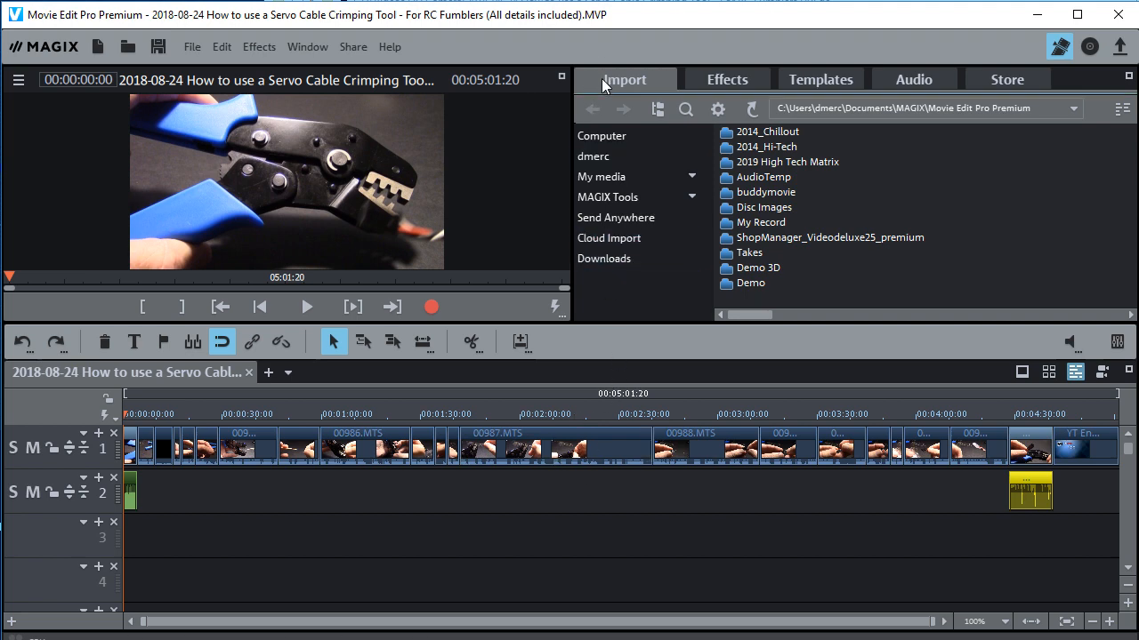
# Step: Browse the import file browser via Desktop and Videos HD Camera into the 2018-08-24 crimping tool folder
pyautogui.click(594, 157)
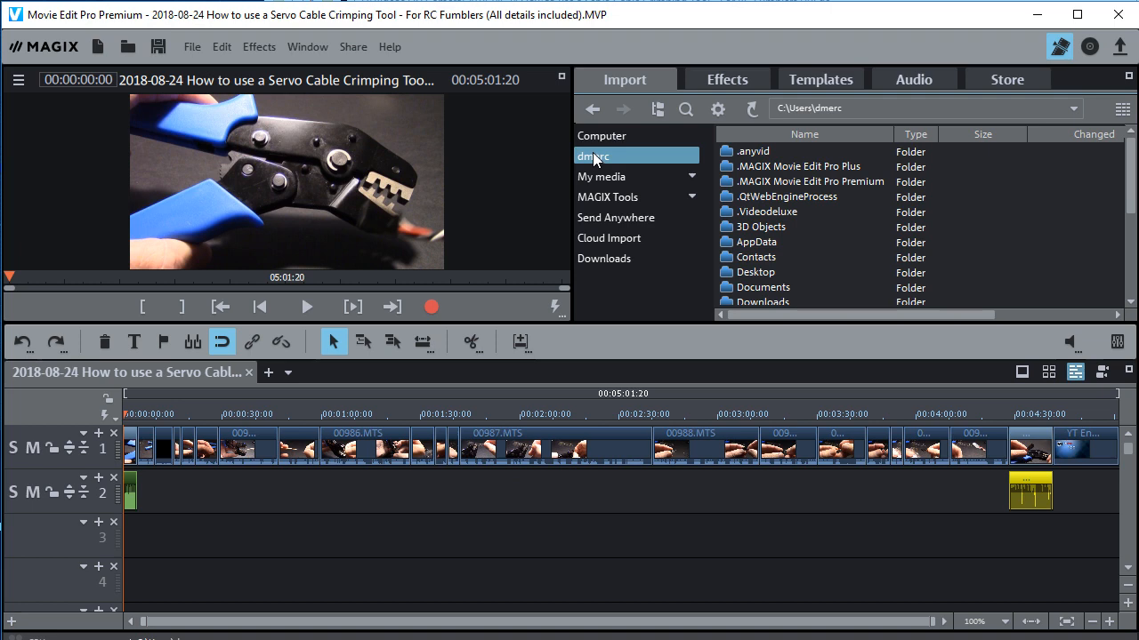
pyautogui.moveTo(767, 270)
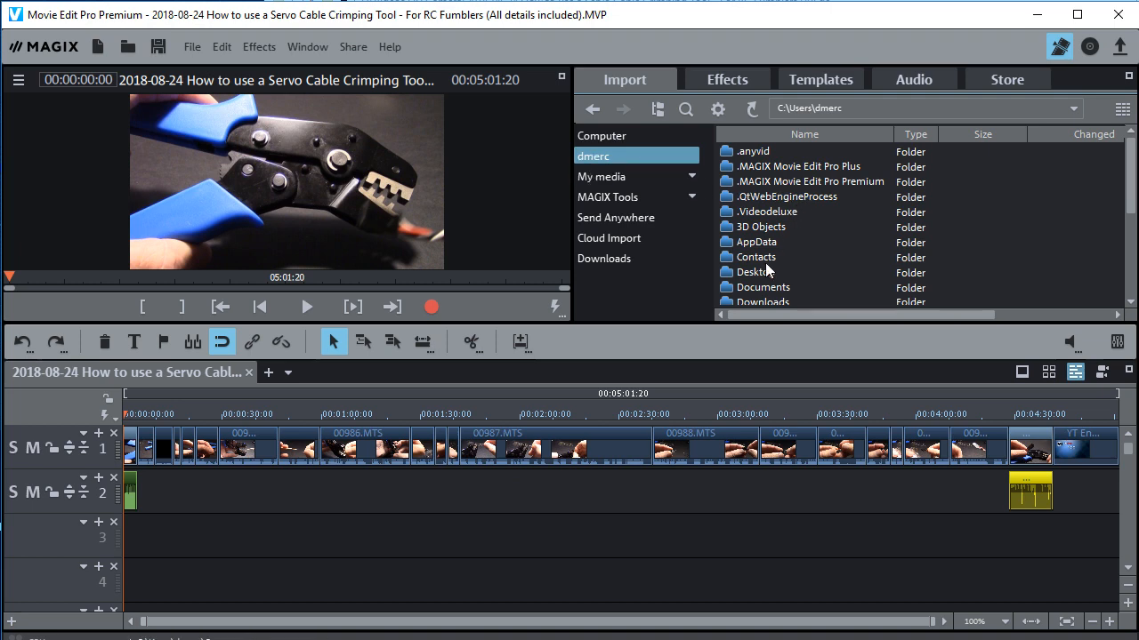
pyautogui.doubleClick(761, 273)
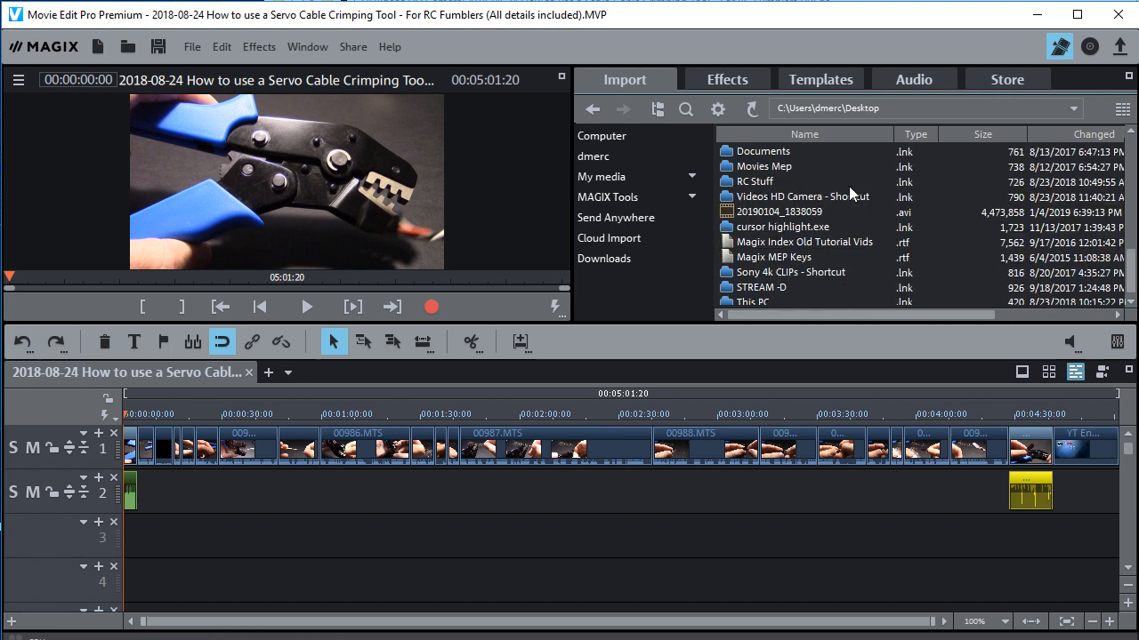
pyautogui.doubleClick(802, 196)
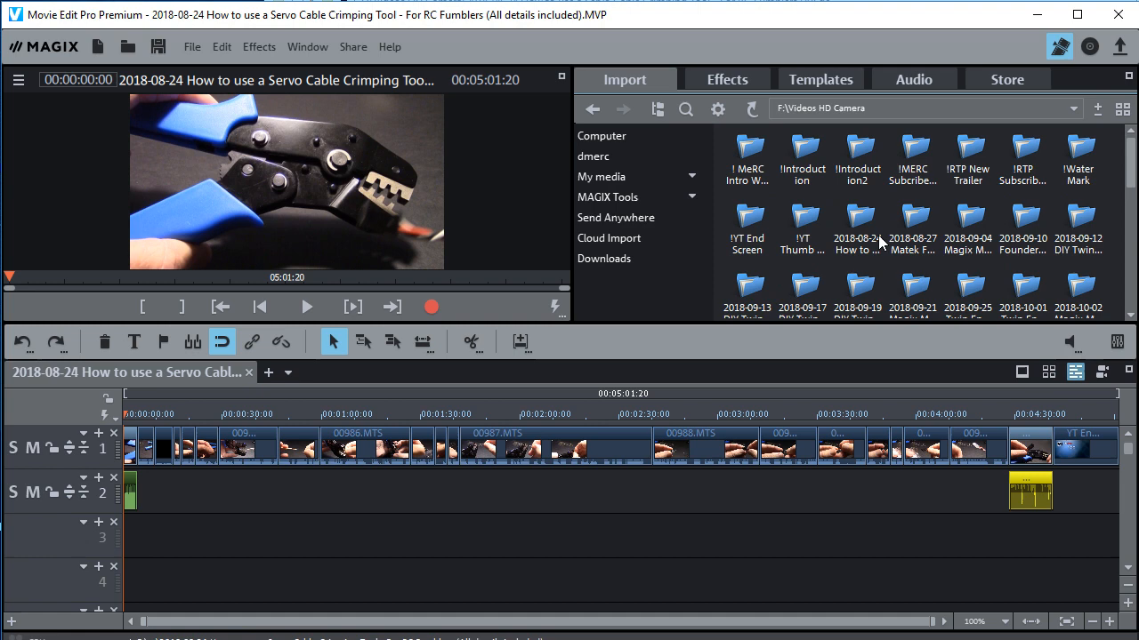
pyautogui.moveTo(861, 220)
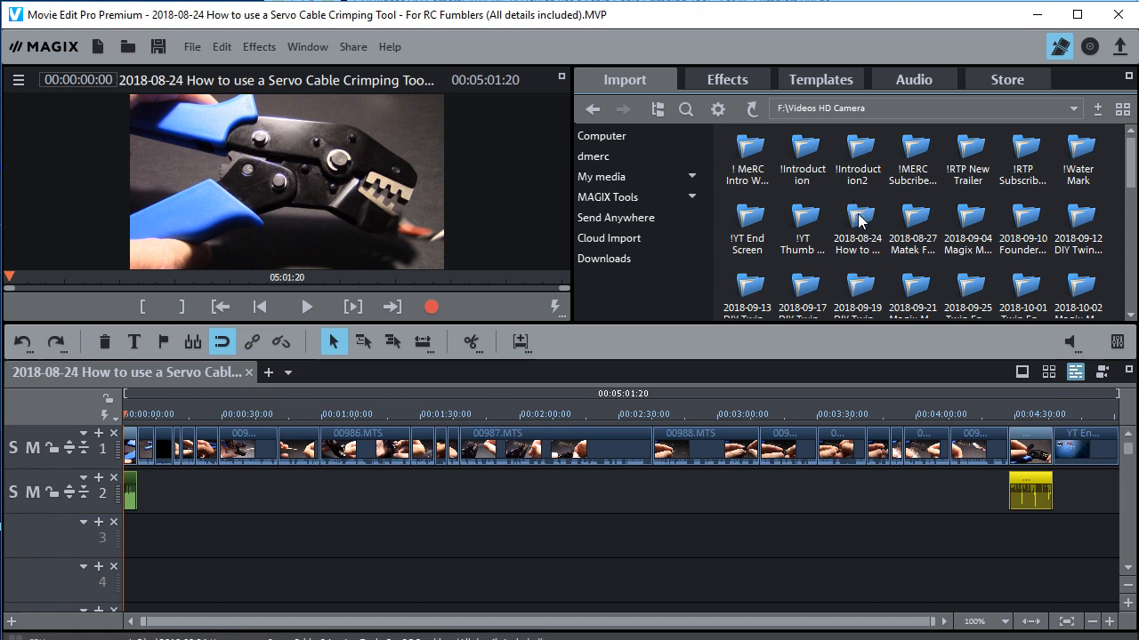
pyautogui.doubleClick(858, 221)
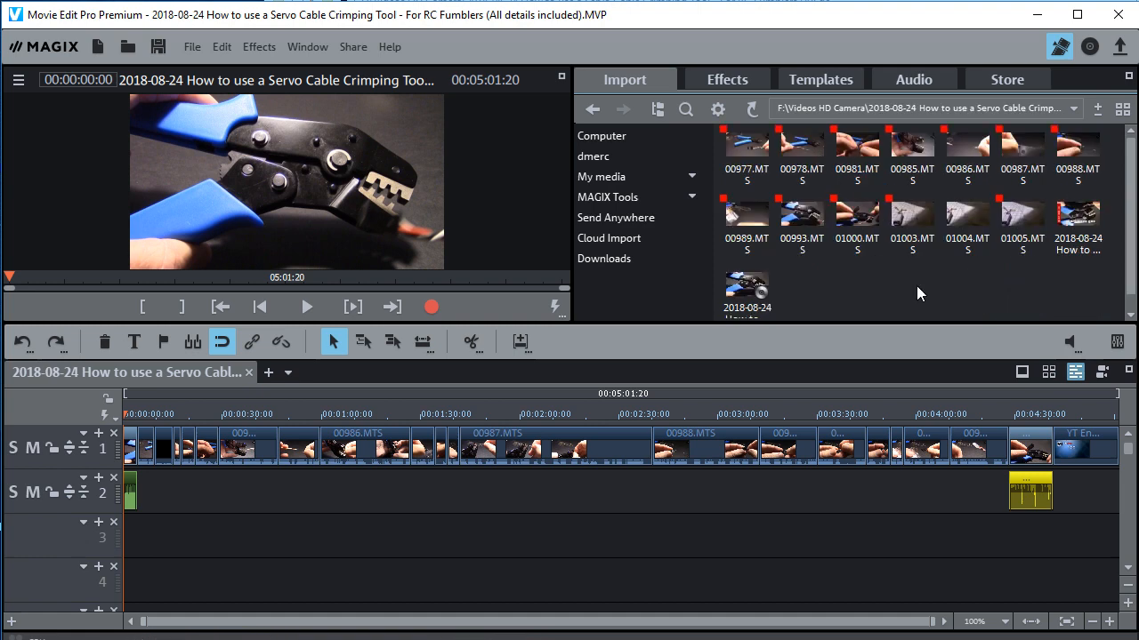
pyautogui.moveTo(940, 300)
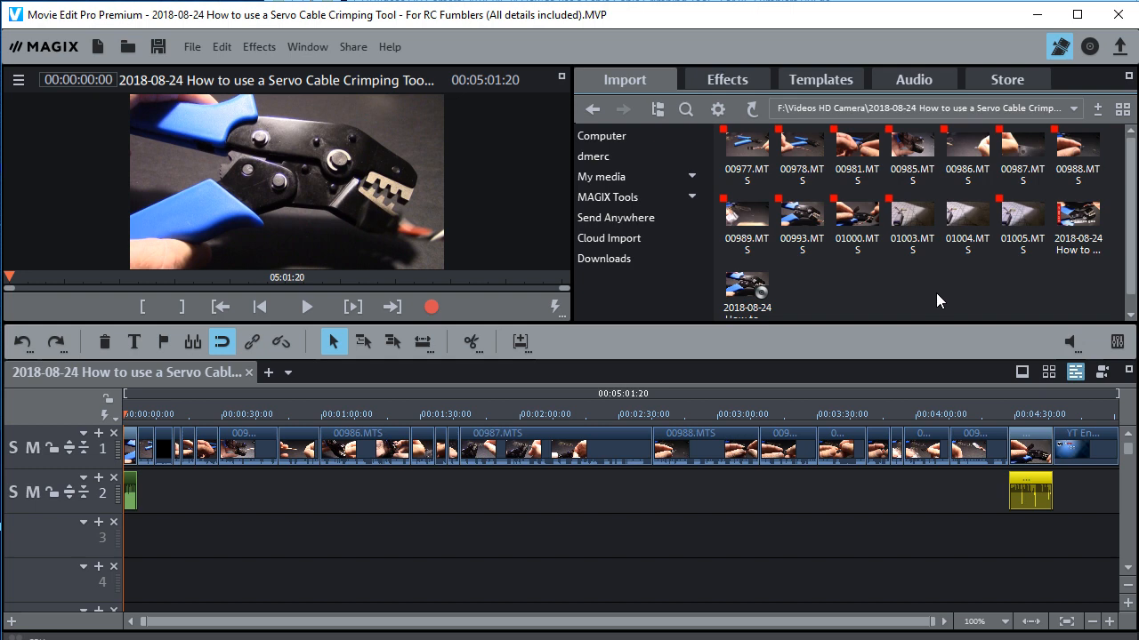
pyautogui.moveTo(905, 286)
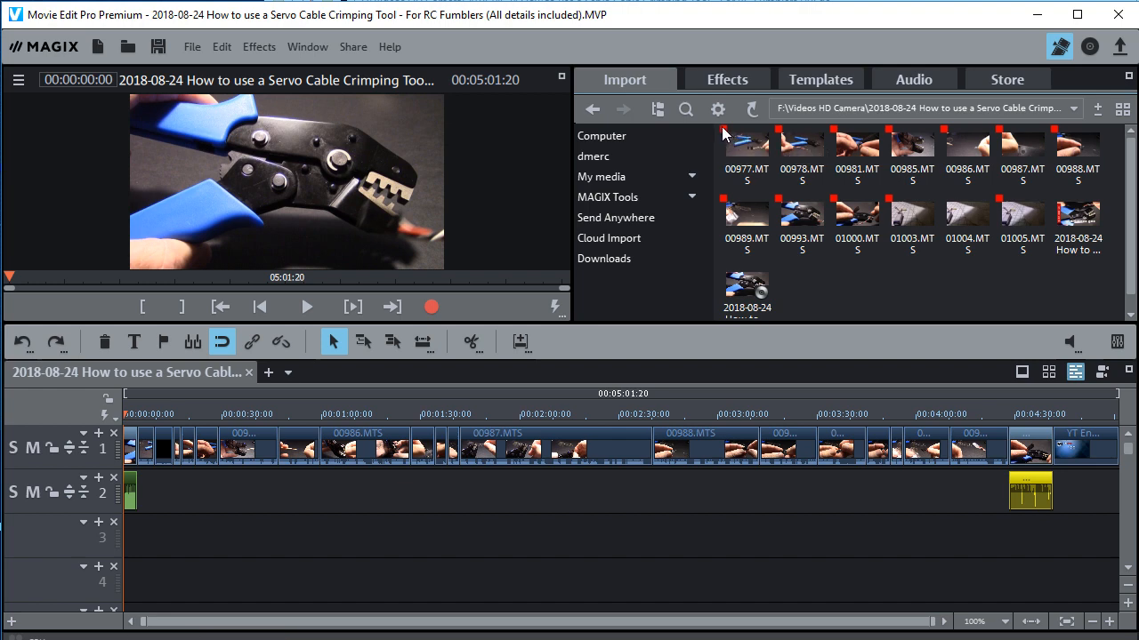
pyautogui.moveTo(726, 135)
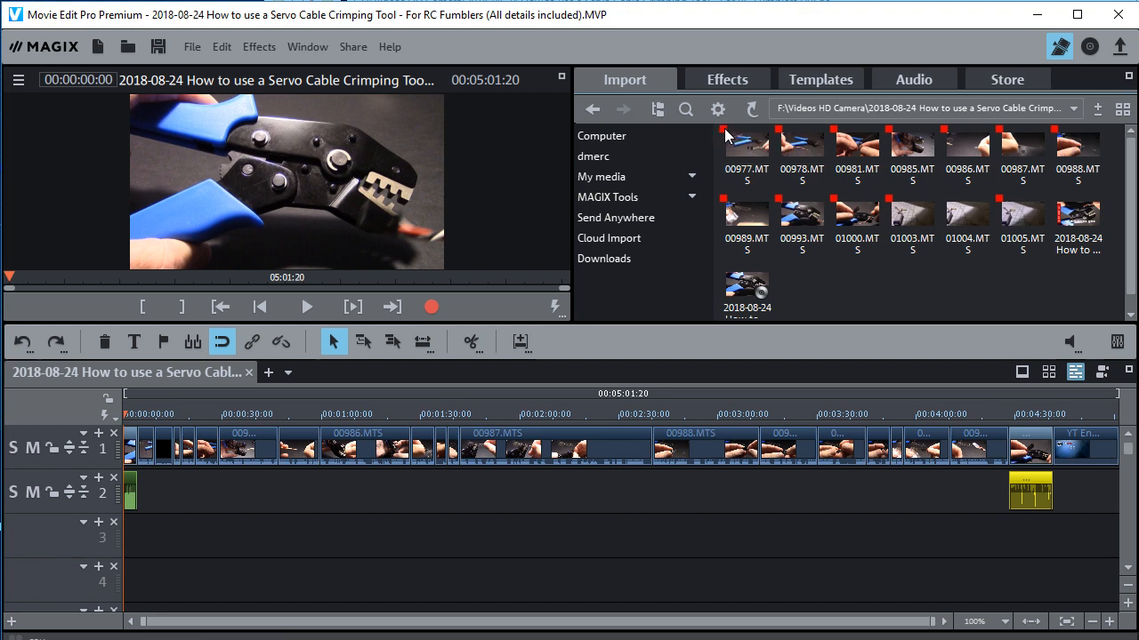
pyautogui.moveTo(968, 156)
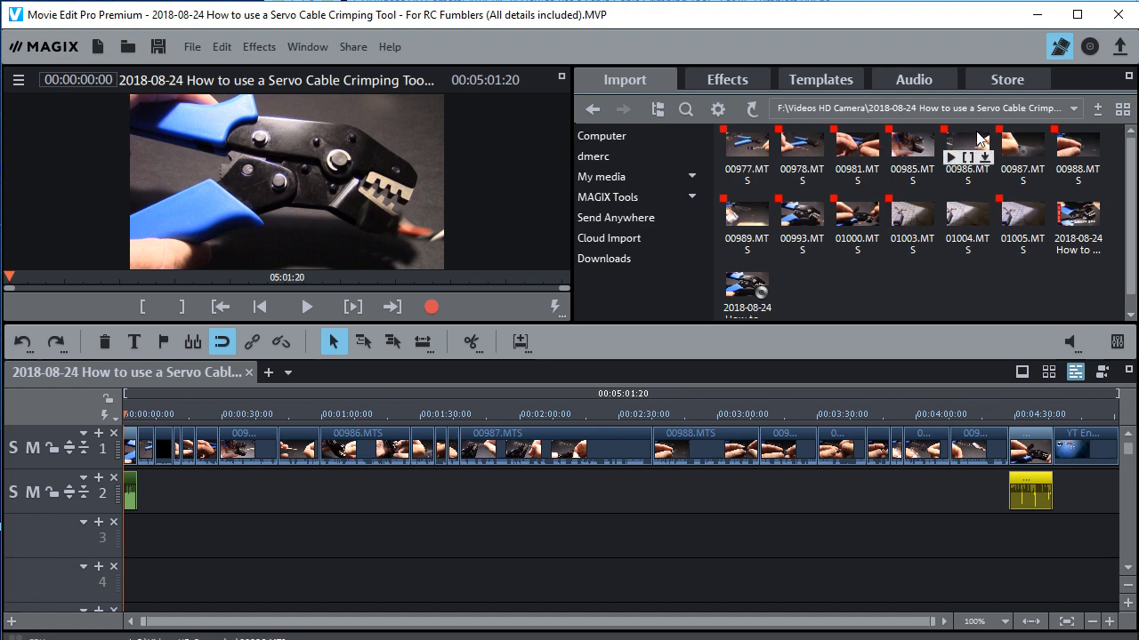
pyautogui.moveTo(968, 226)
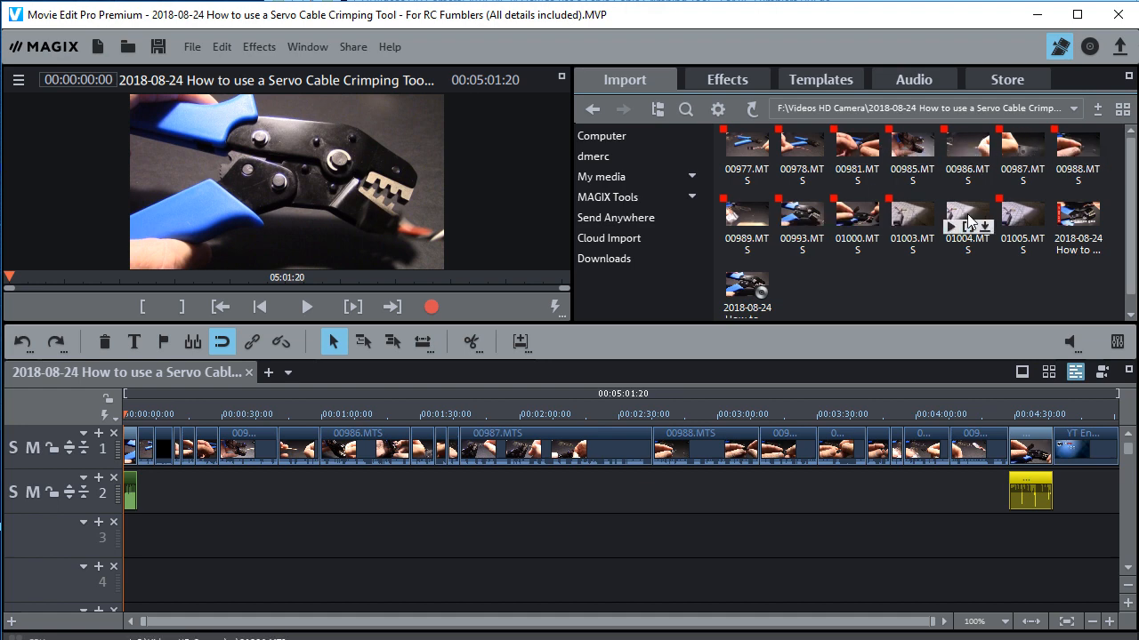
pyautogui.moveTo(977, 260)
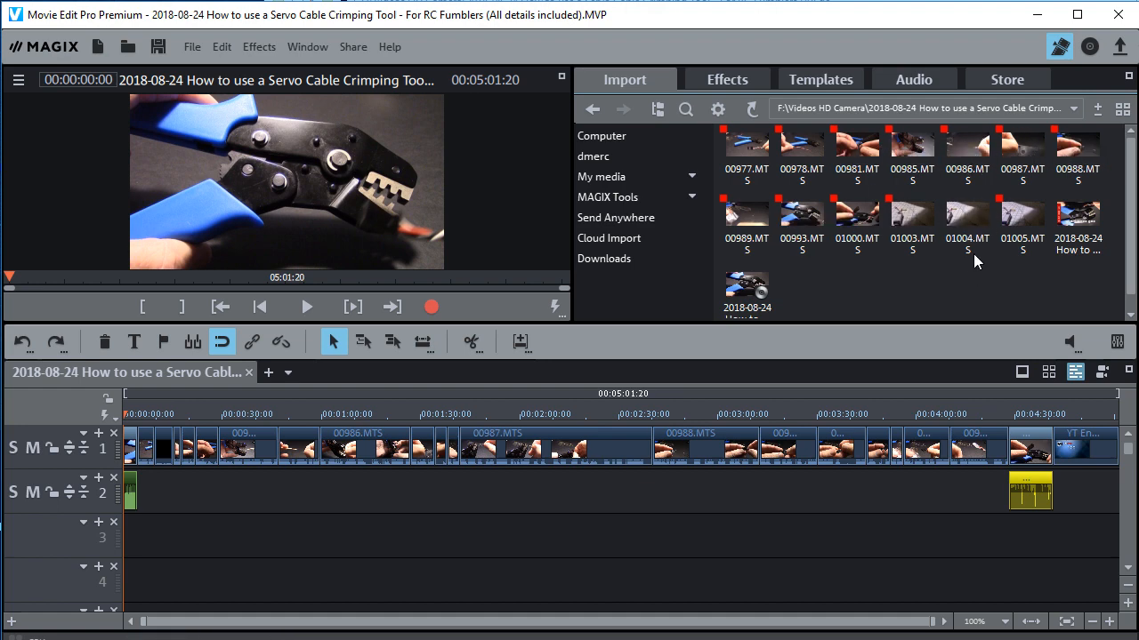
pyautogui.moveTo(967, 222)
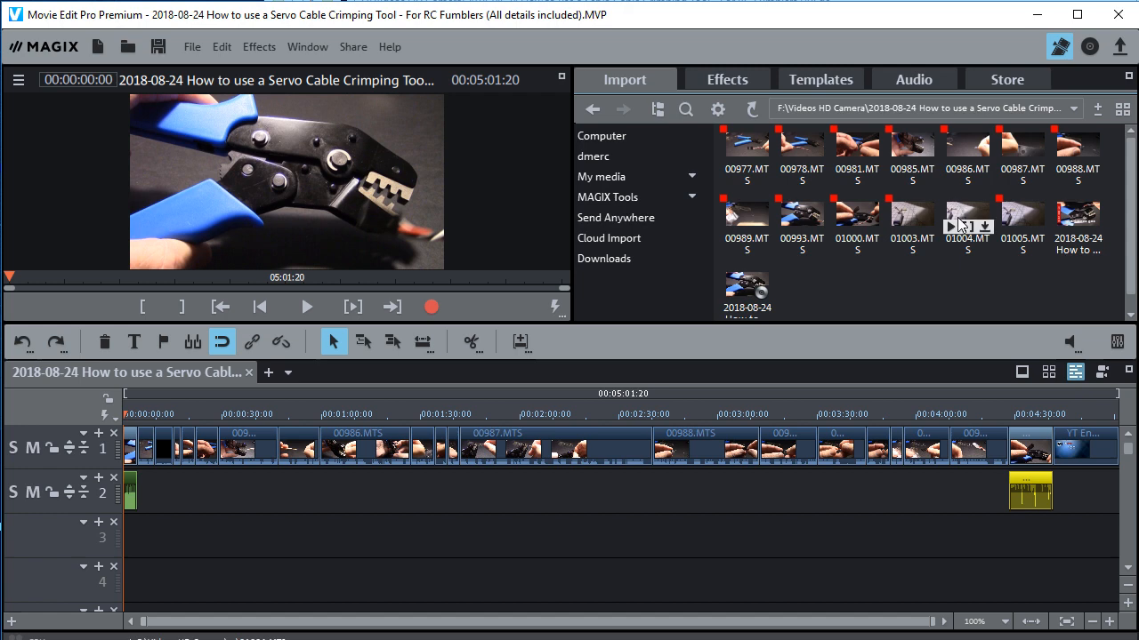
pyautogui.moveTo(960, 221)
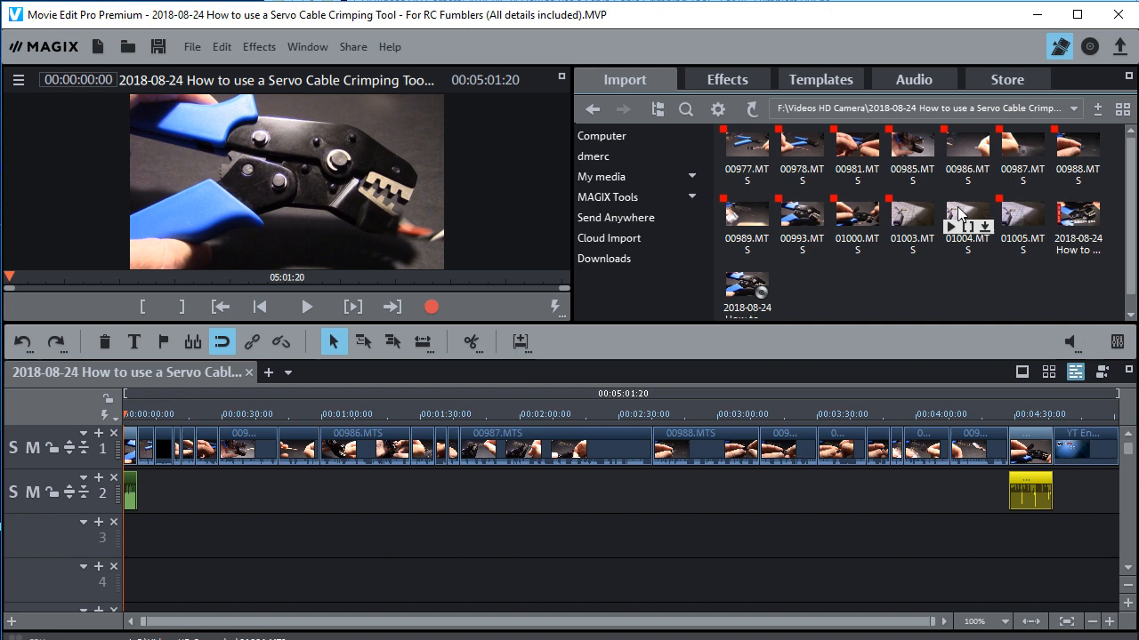
# Step: Bring up the file options for clip 01004.MTS to delete it
pyautogui.rightClick(965, 217)
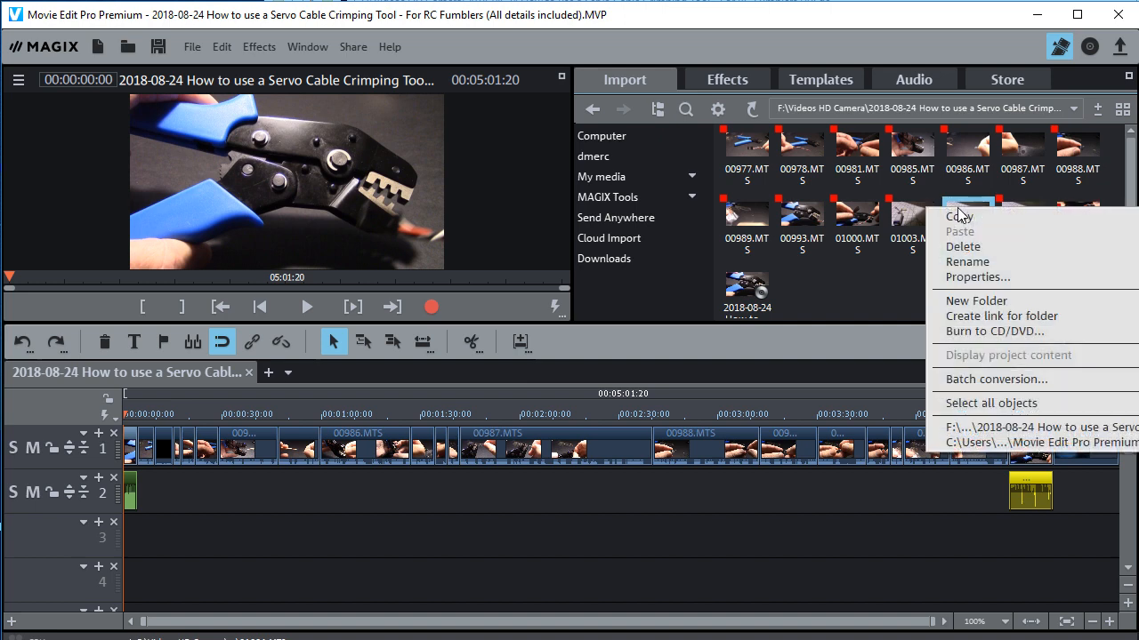
pyautogui.moveTo(965, 245)
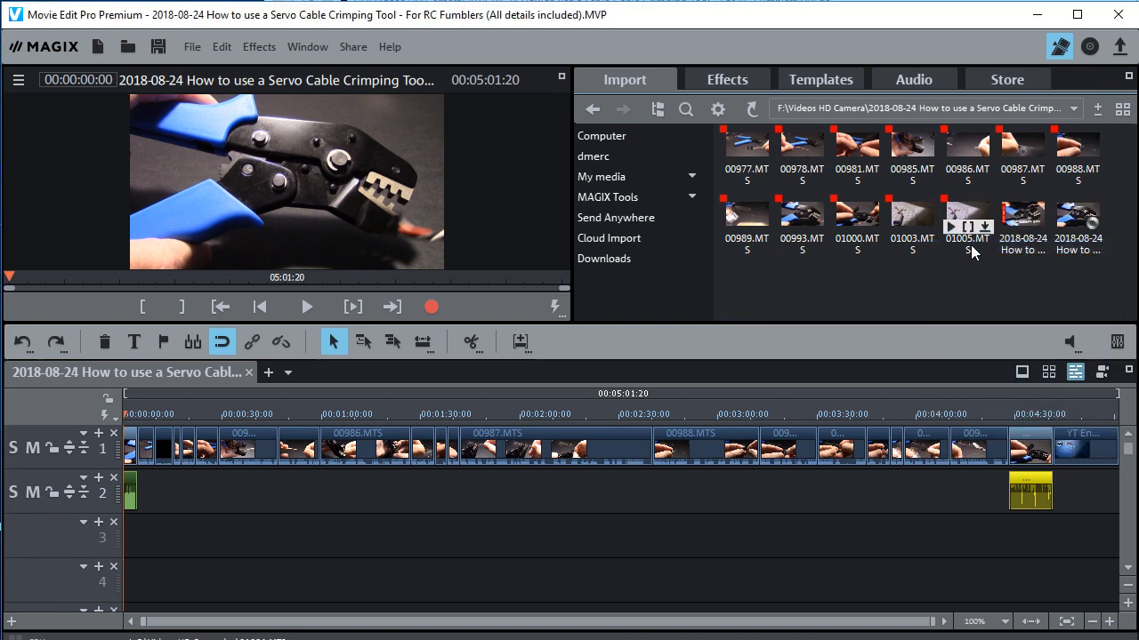
pyautogui.moveTo(970, 322)
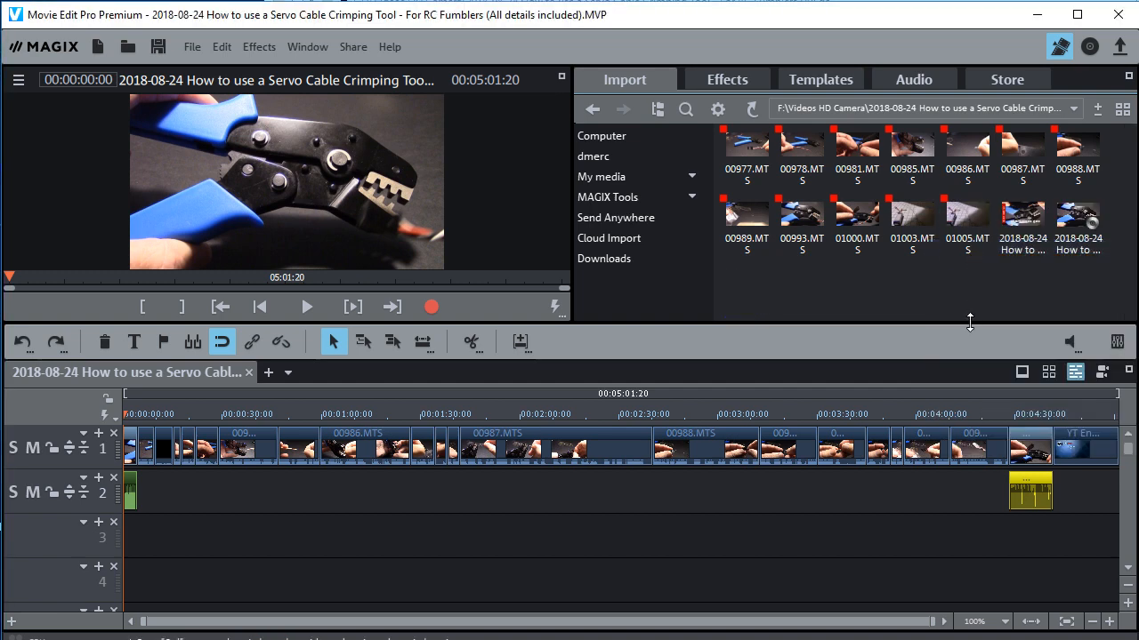
pyautogui.moveTo(1010, 292)
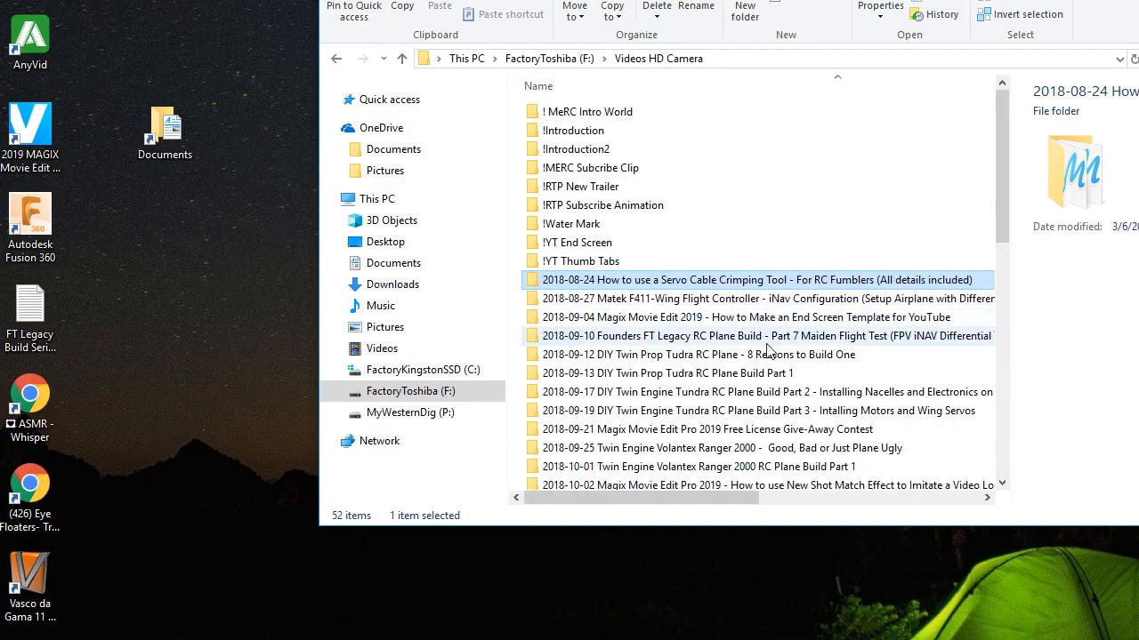
pyautogui.moveTo(659, 306)
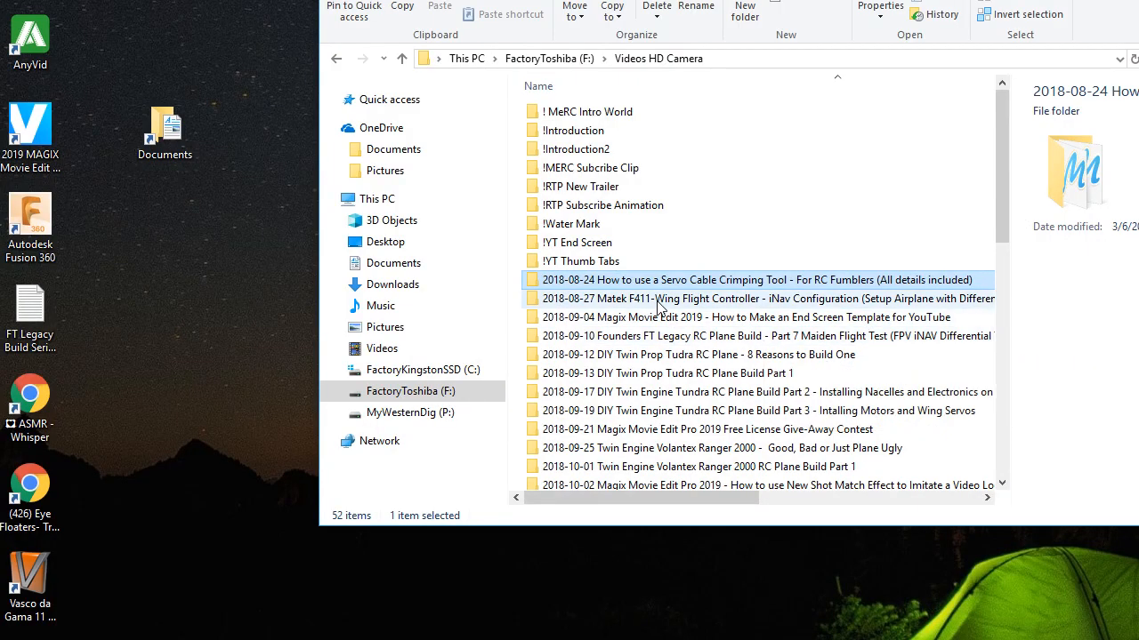
# Step: Launch the Airplane Setup Short.MVP project from the 2018-08-27 Matek folder
pyautogui.click(757, 299)
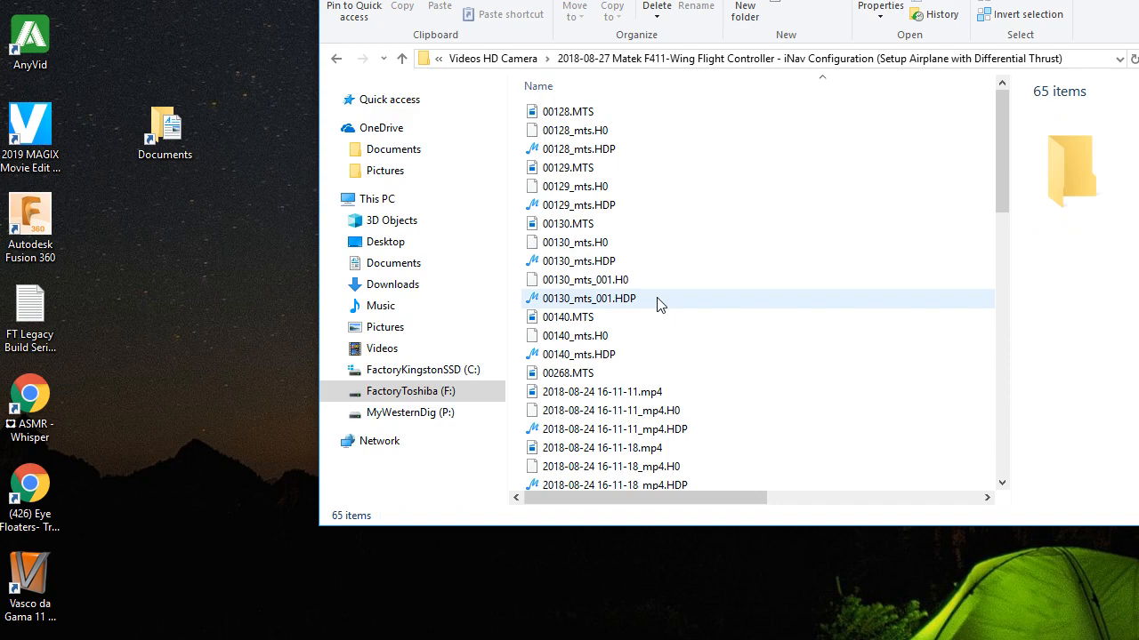
pyautogui.scroll(-3)
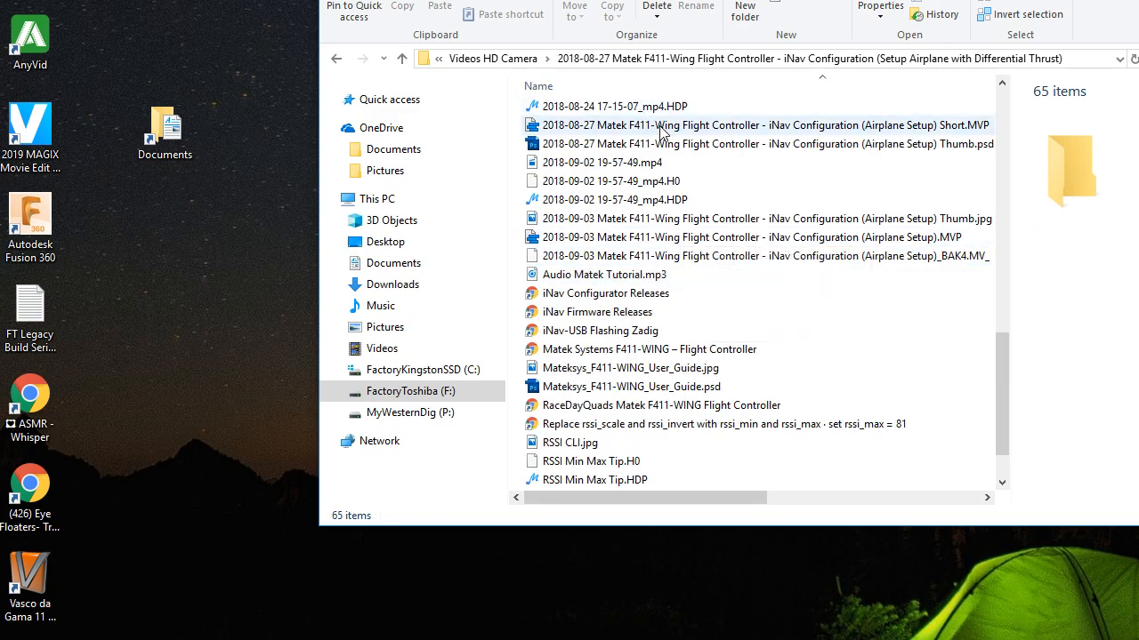
pyautogui.doubleClick(765, 124)
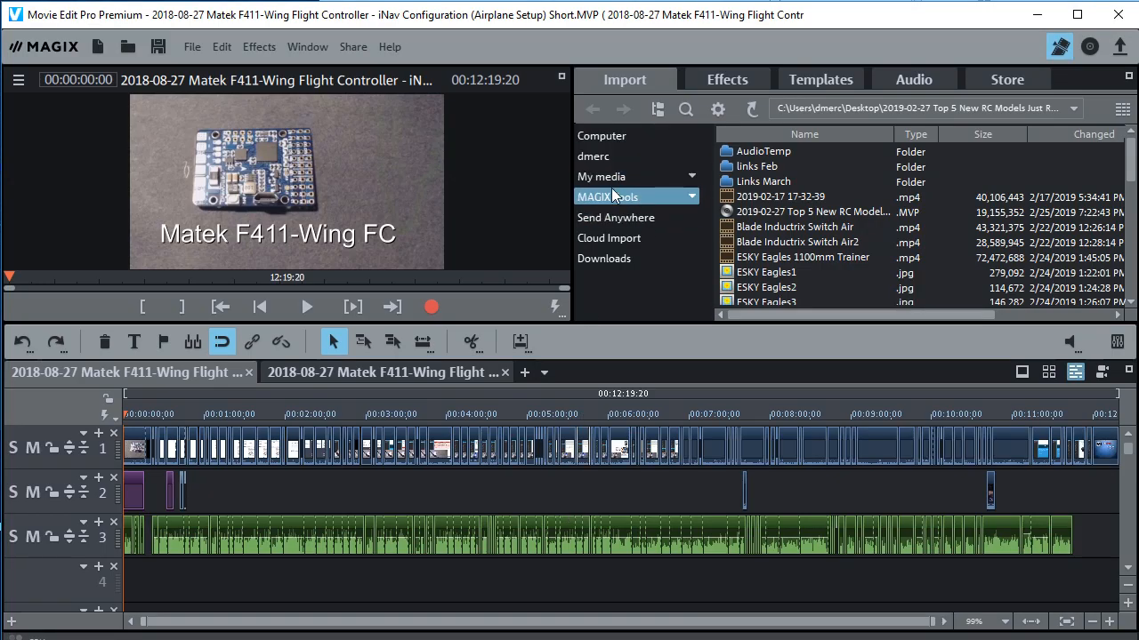
# Step: Go up to Desktop in the import browser and scroll toward the Videos HD Camera shortcut
pyautogui.click(592, 157)
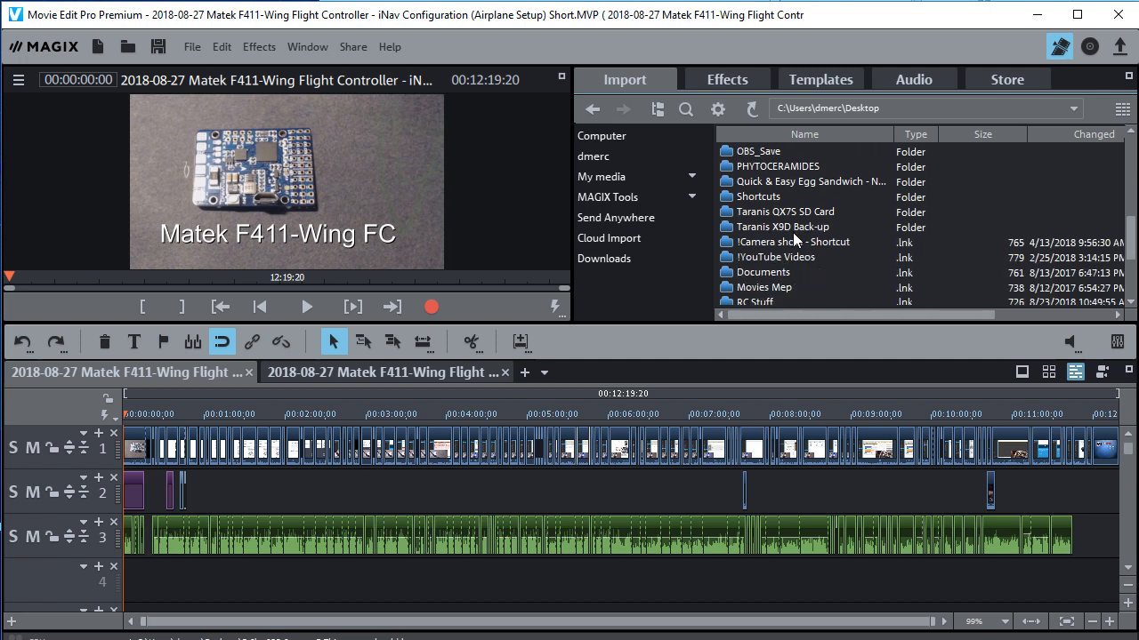
pyautogui.scroll(-3)
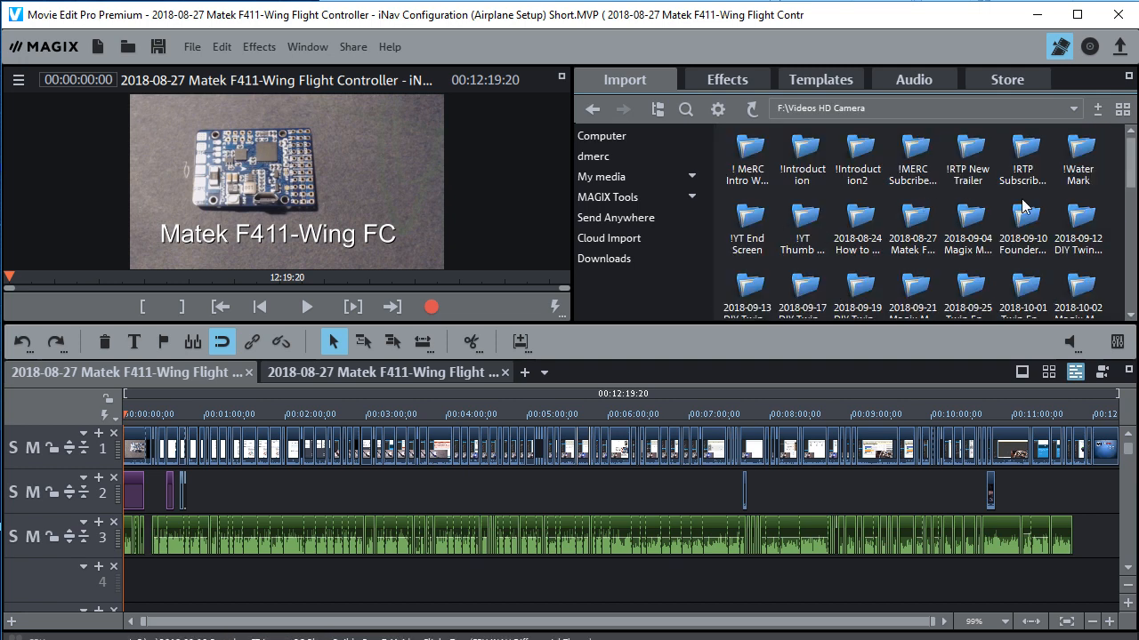
pyautogui.moveTo(1041, 277)
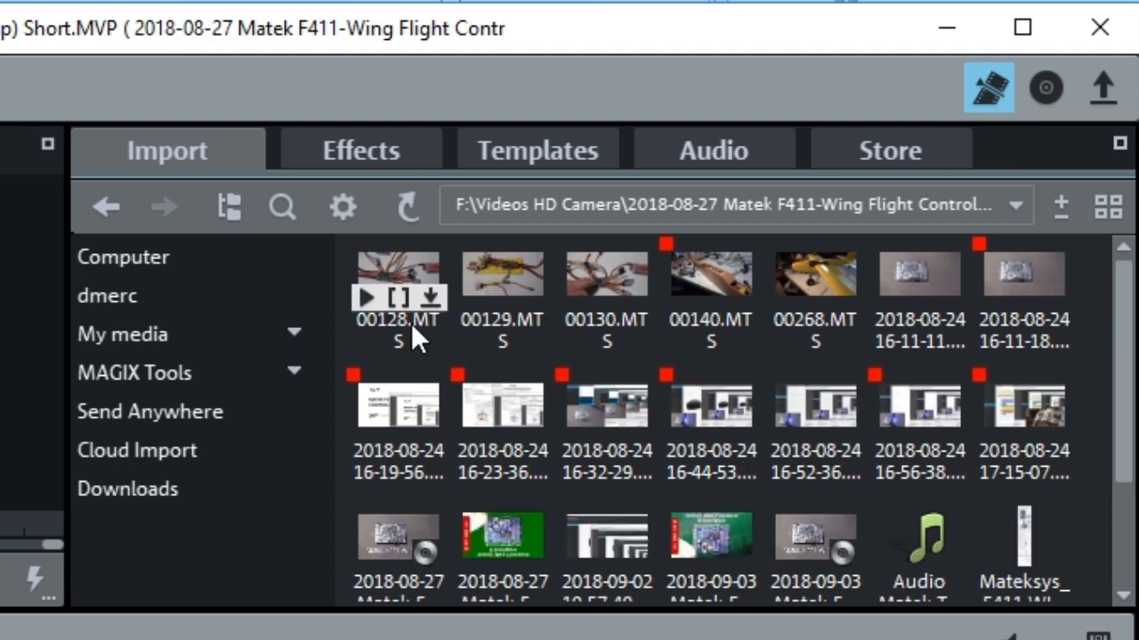
pyautogui.moveTo(606, 275)
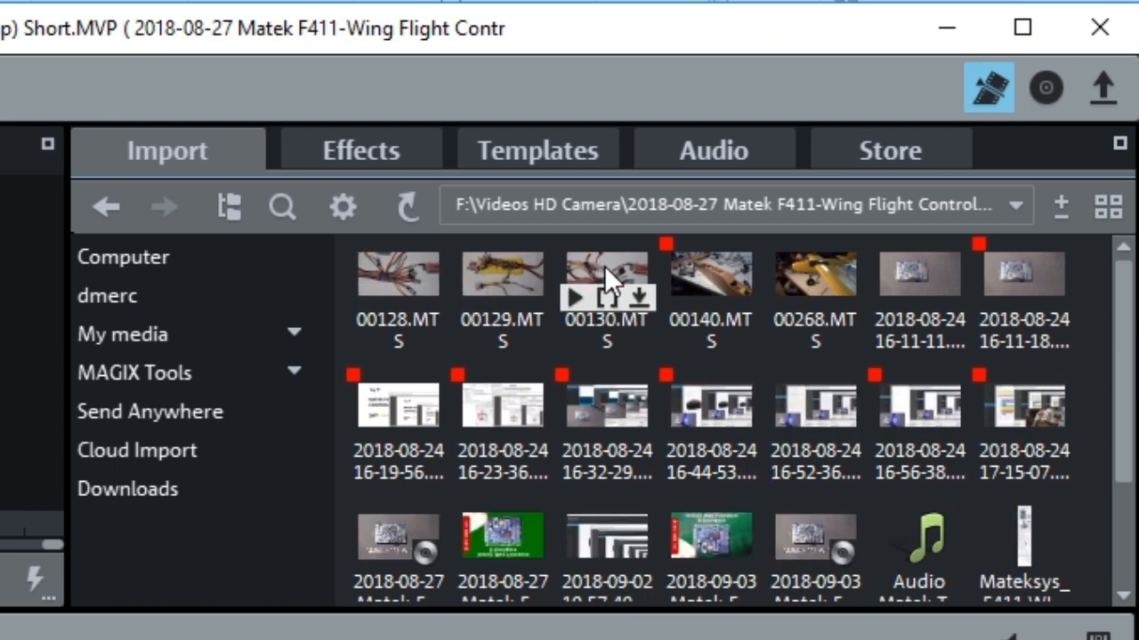
pyautogui.moveTo(587, 288)
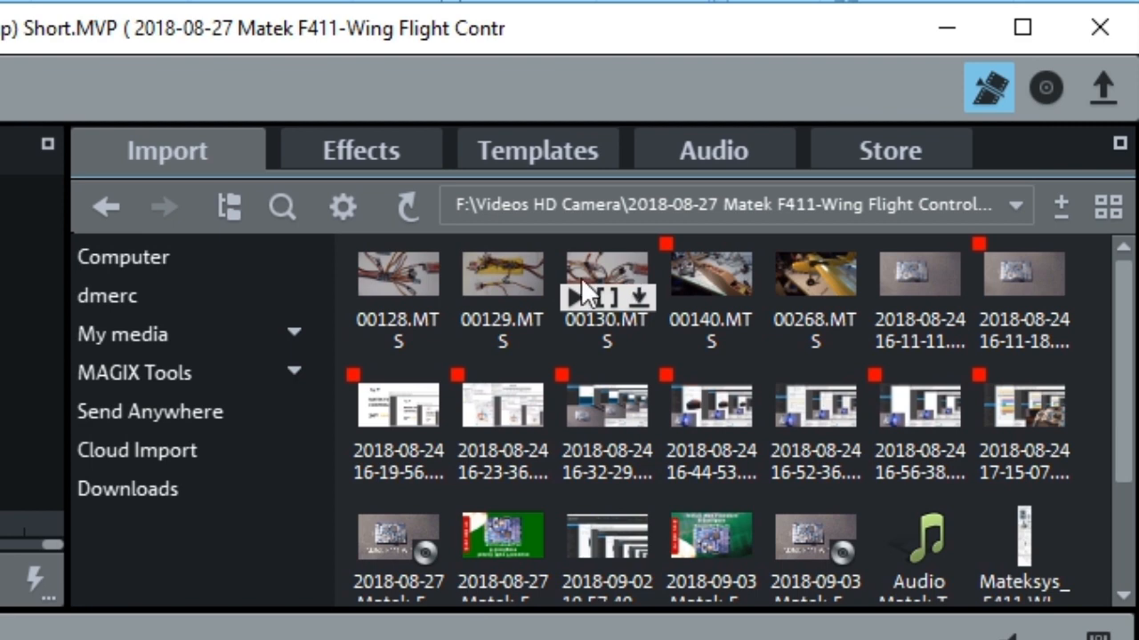
pyautogui.moveTo(525, 374)
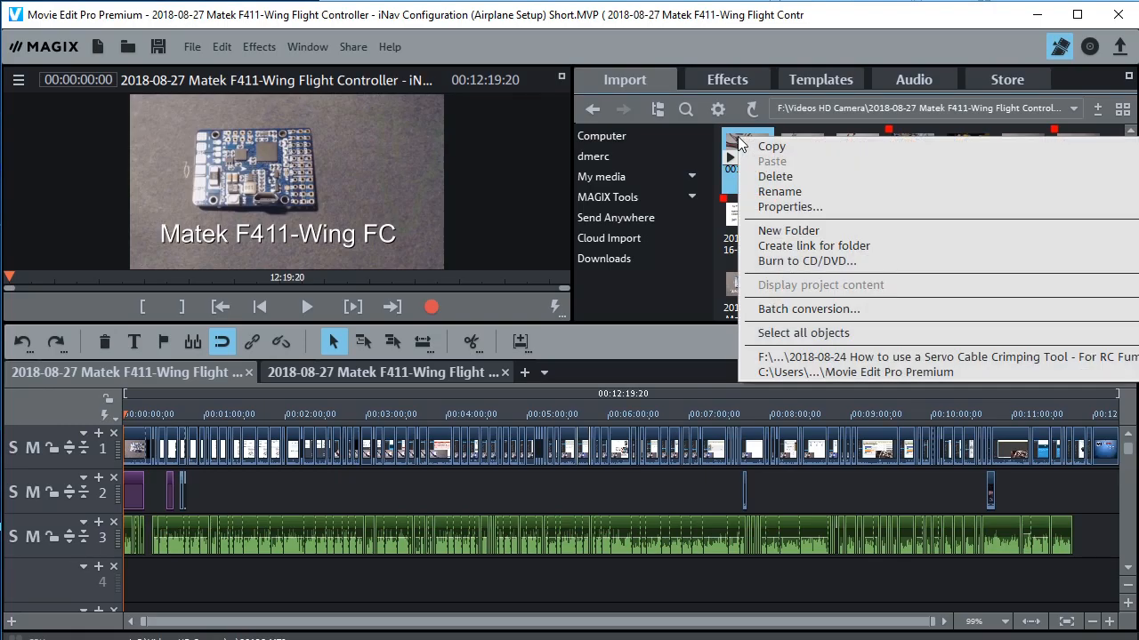
# Step: Delete the first unused Matek clip from disk, raising the internal-project-files prompt
pyautogui.click(776, 176)
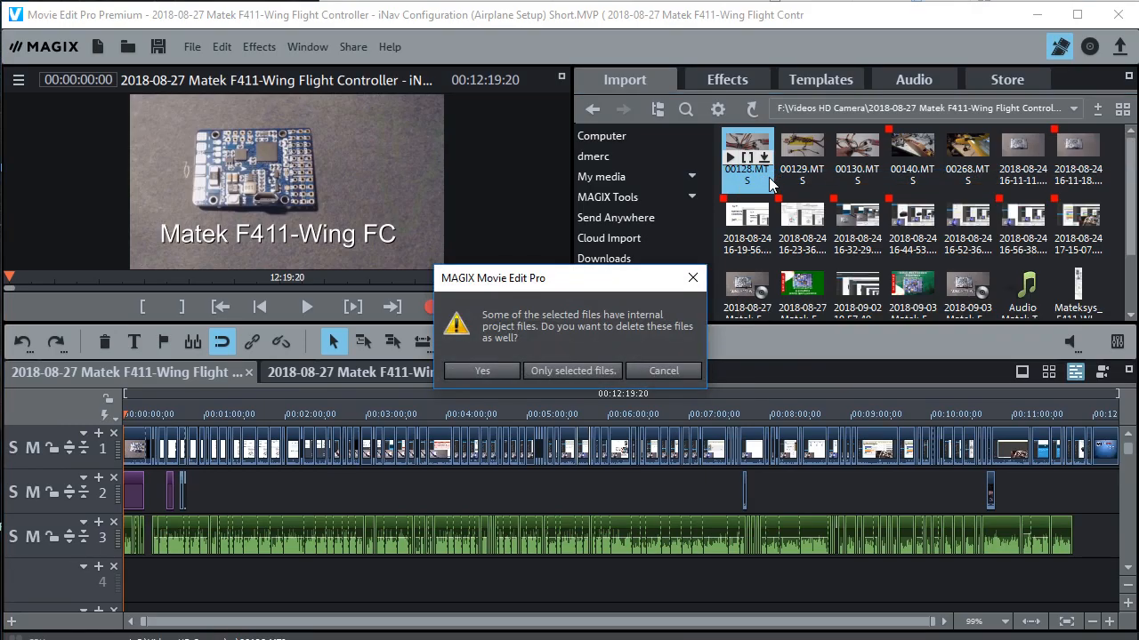
pyautogui.moveTo(585, 328)
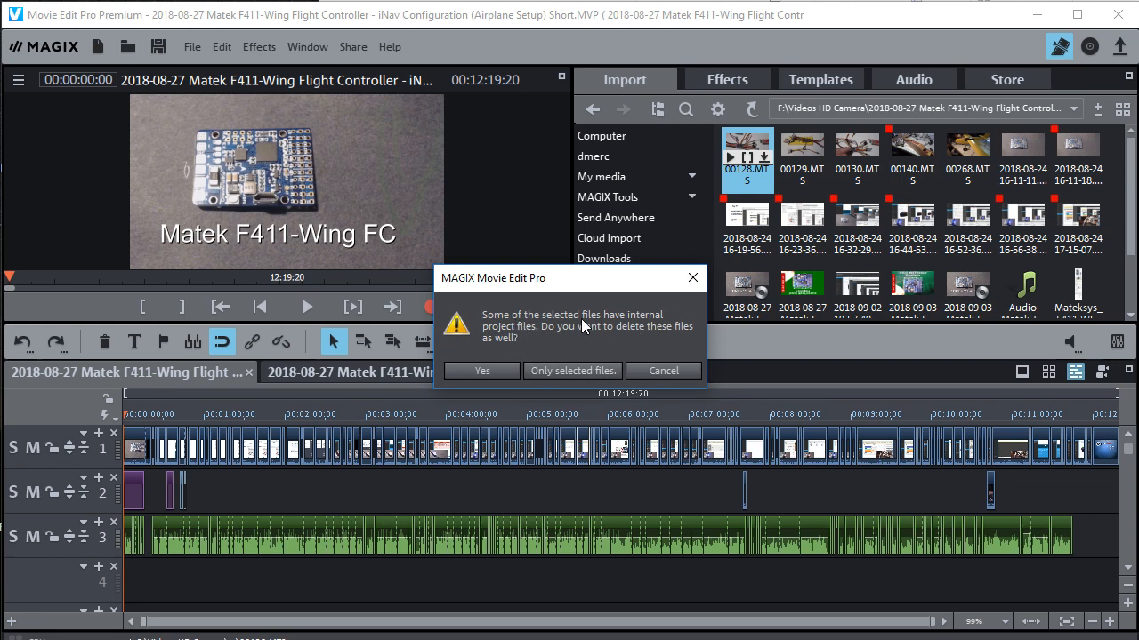
pyautogui.moveTo(530, 338)
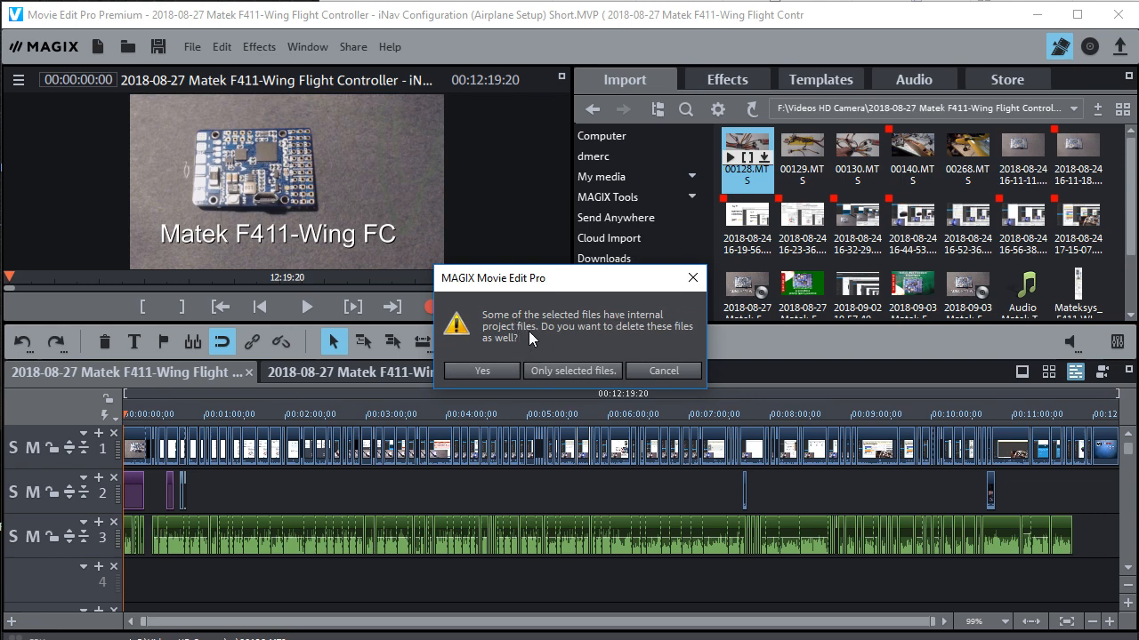
pyautogui.moveTo(691, 338)
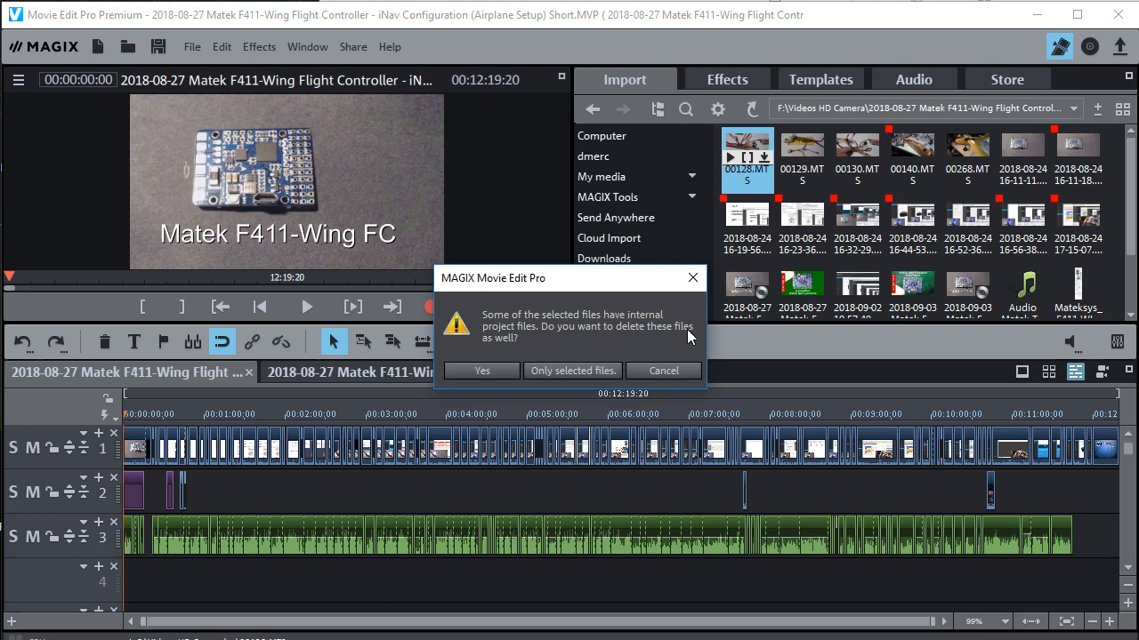
pyautogui.moveTo(526, 347)
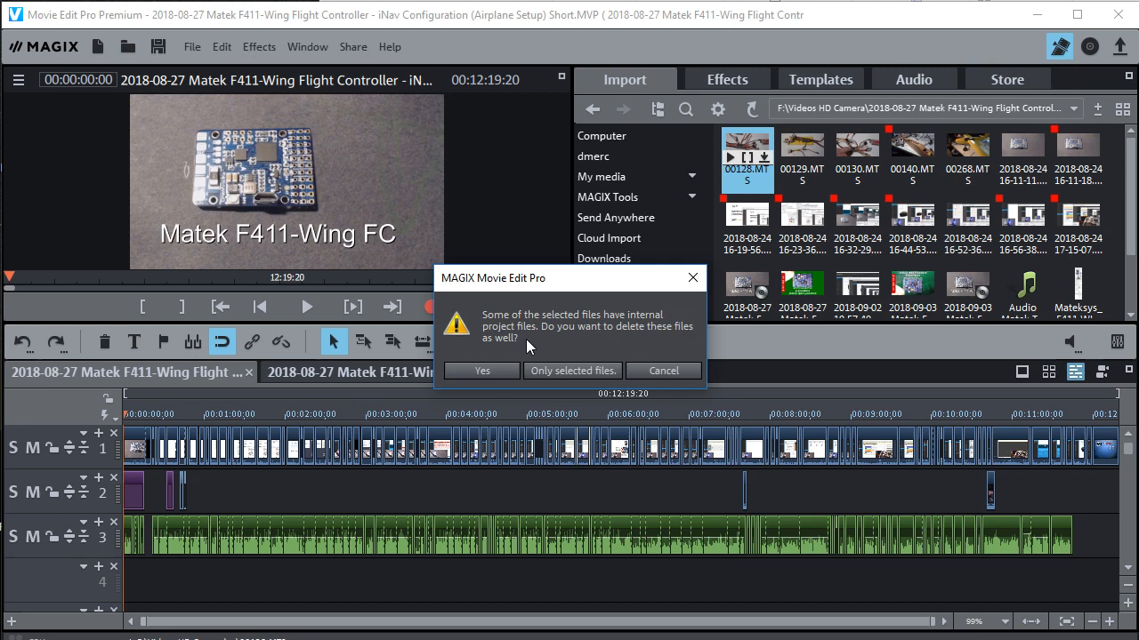
pyautogui.moveTo(482, 372)
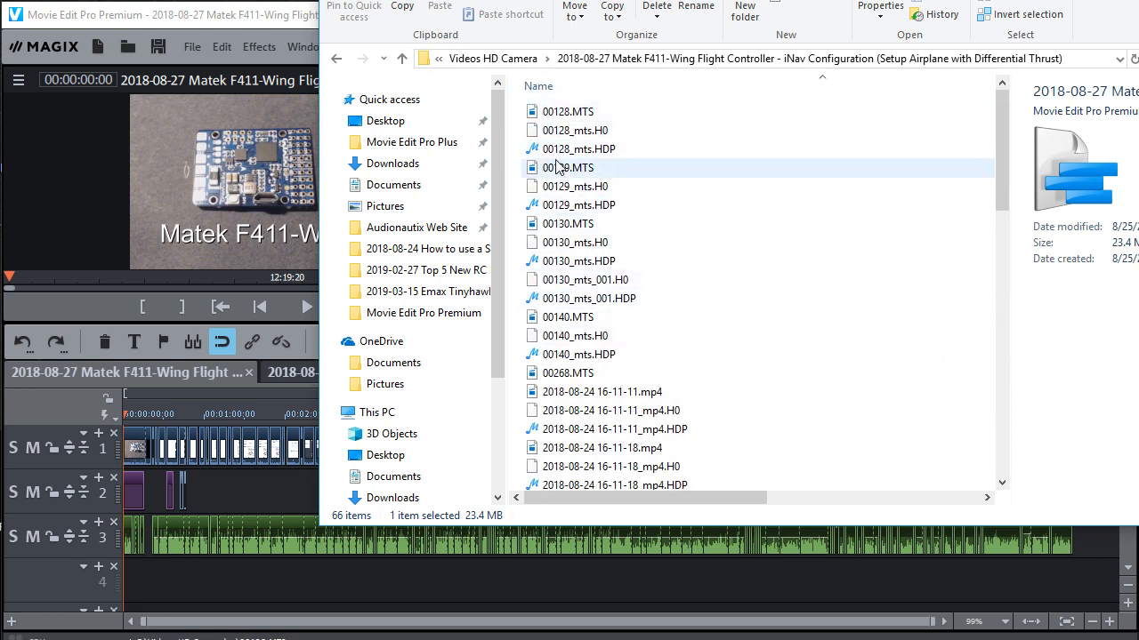
# Step: Review the clips' .H0 and .HDP helper files in File Explorer, then bring the delete prompt forward
pyautogui.click(568, 110)
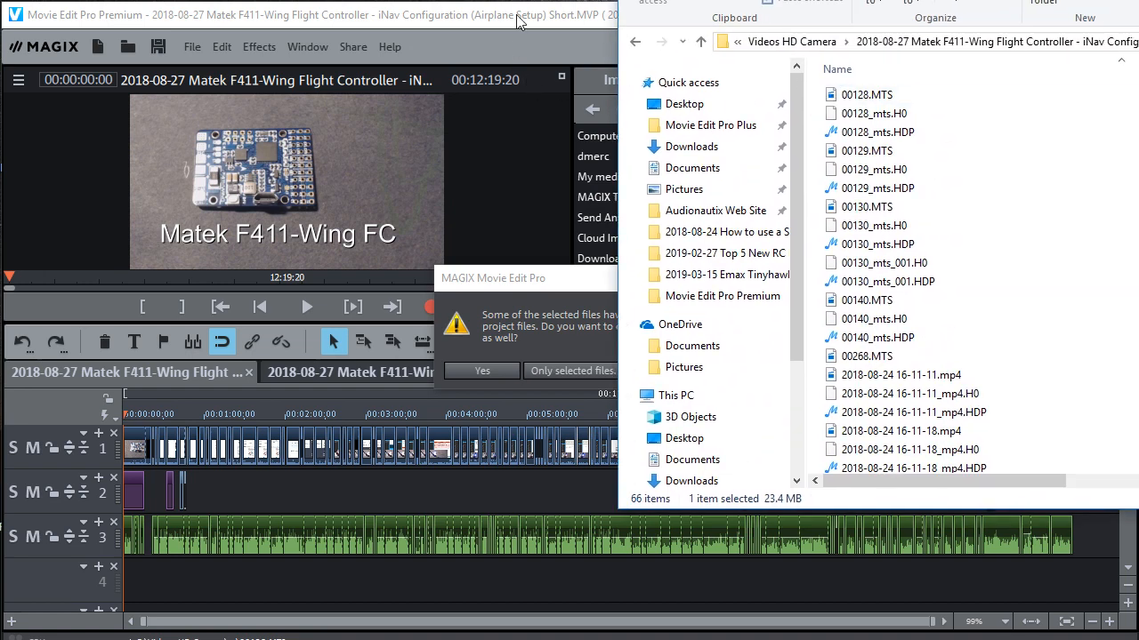
pyautogui.click(866, 95)
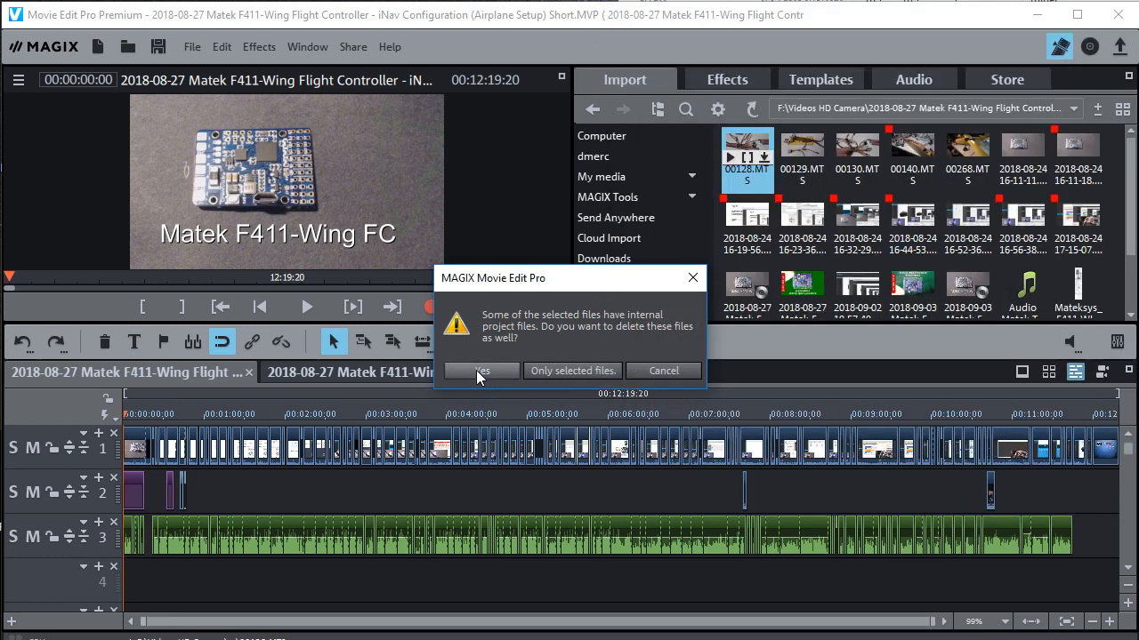
# Step: Confirm deleting the clip with its project files, delete the next unused clip the same way, leaving 58 items
pyautogui.click(481, 372)
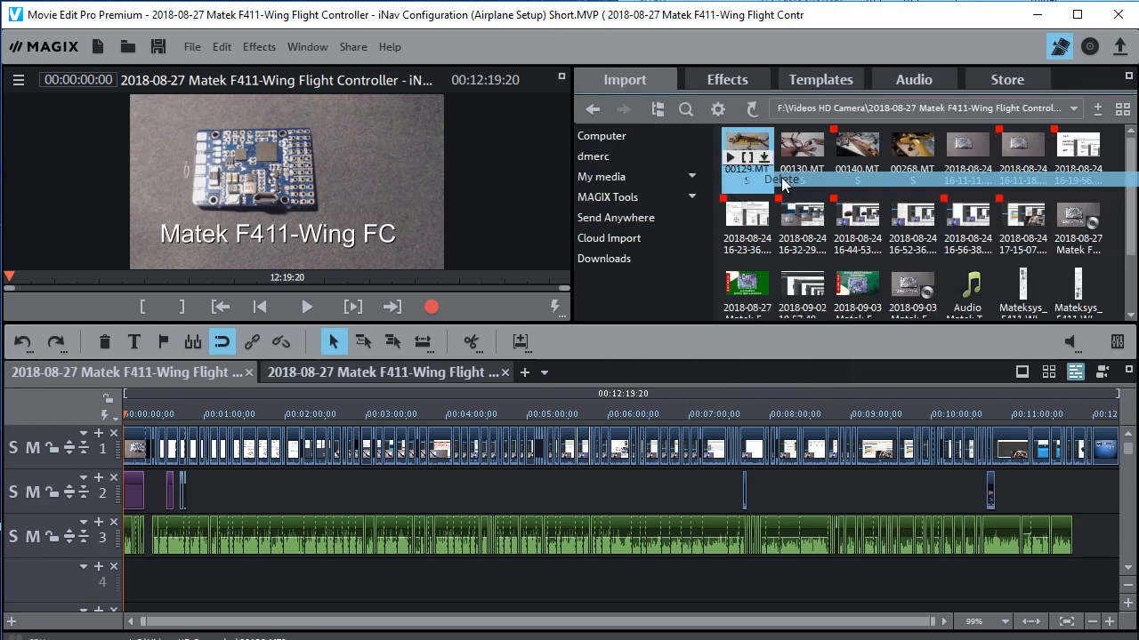
pyautogui.click(782, 180)
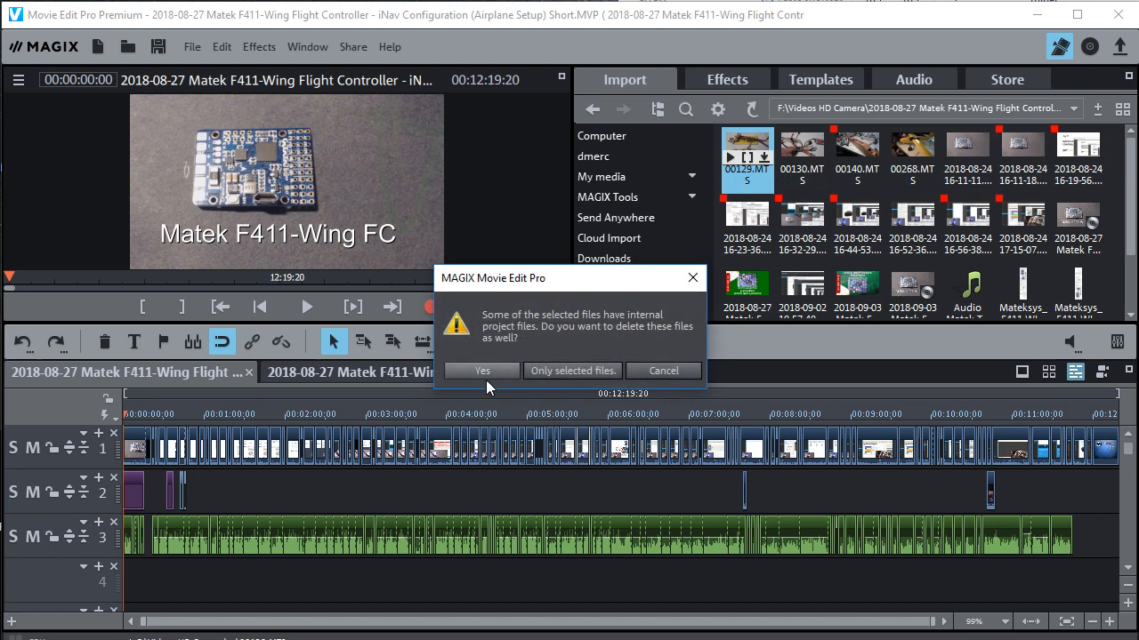
pyautogui.click(482, 371)
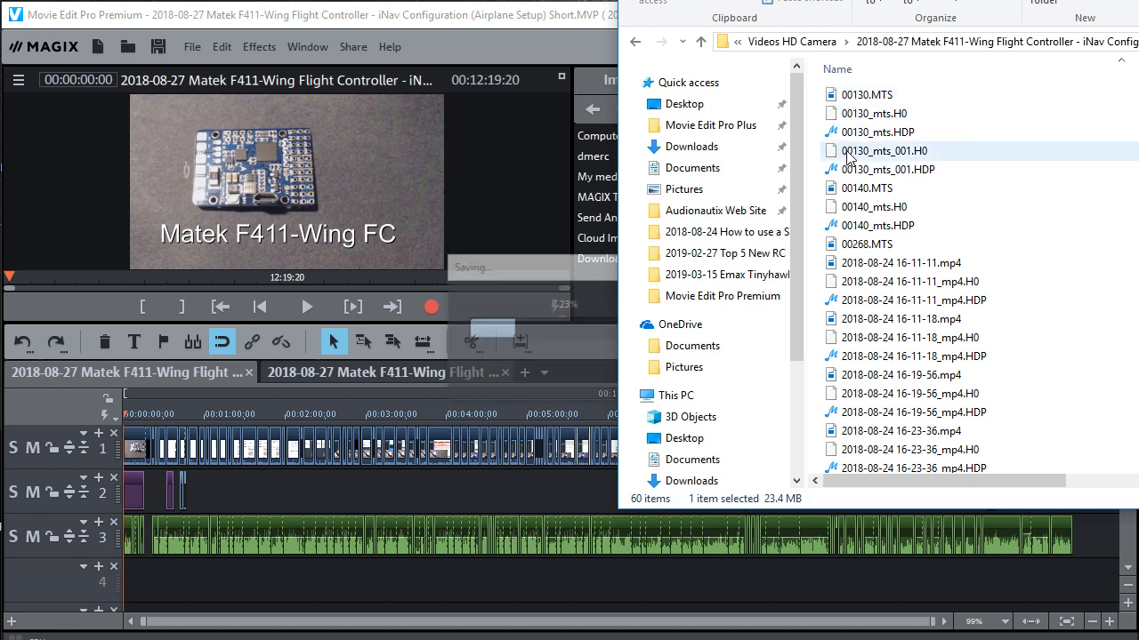
pyautogui.click(891, 169)
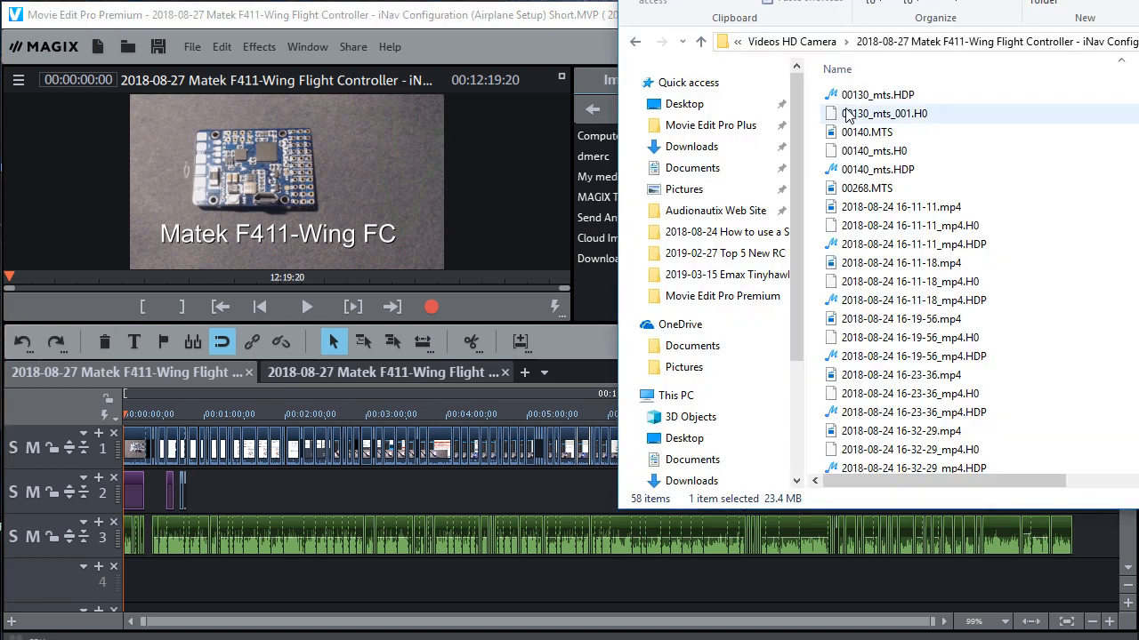
# Step: Delete the leftover helper files 00130_mts_001.H0 and 00130_mts.HDP from the footage folder
pyautogui.click(877, 94)
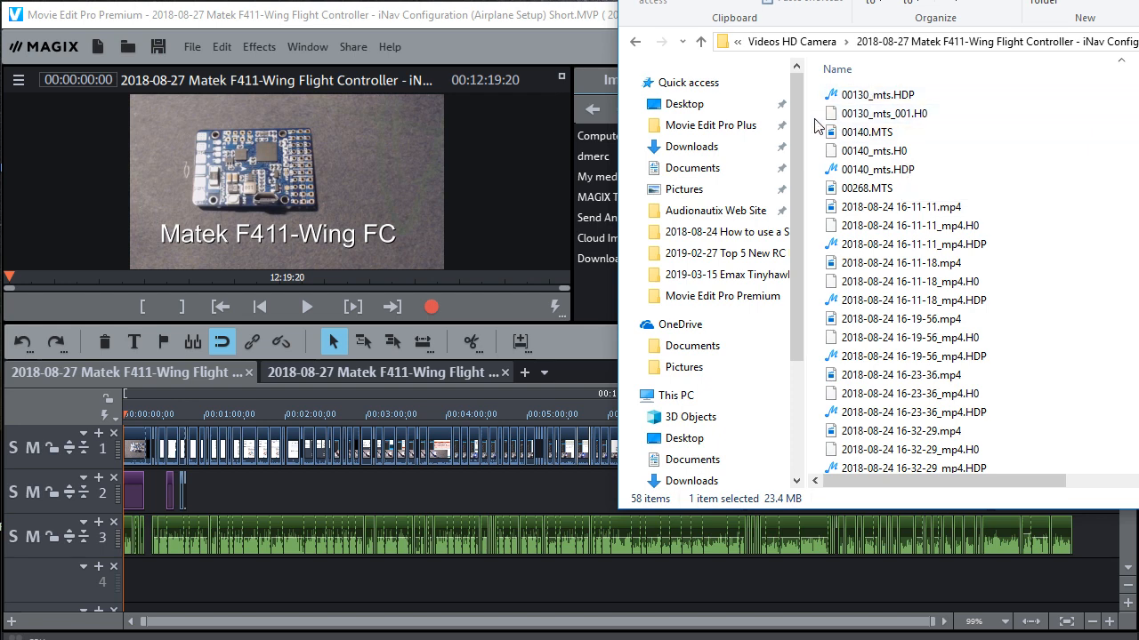
pyautogui.click(881, 94)
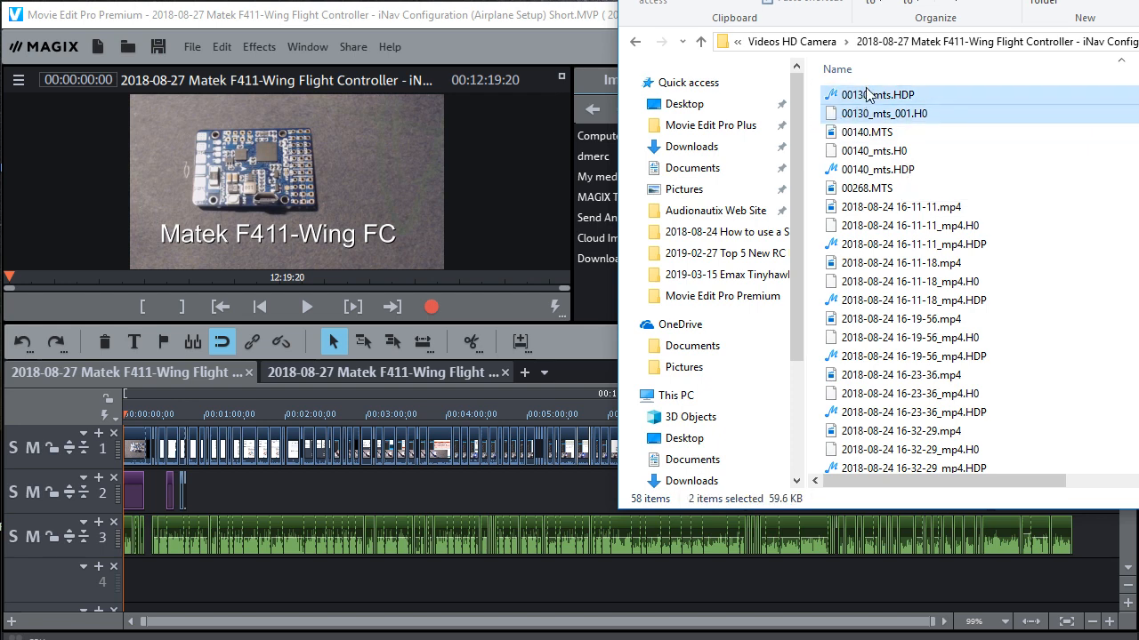
pyautogui.rightClick(875, 94)
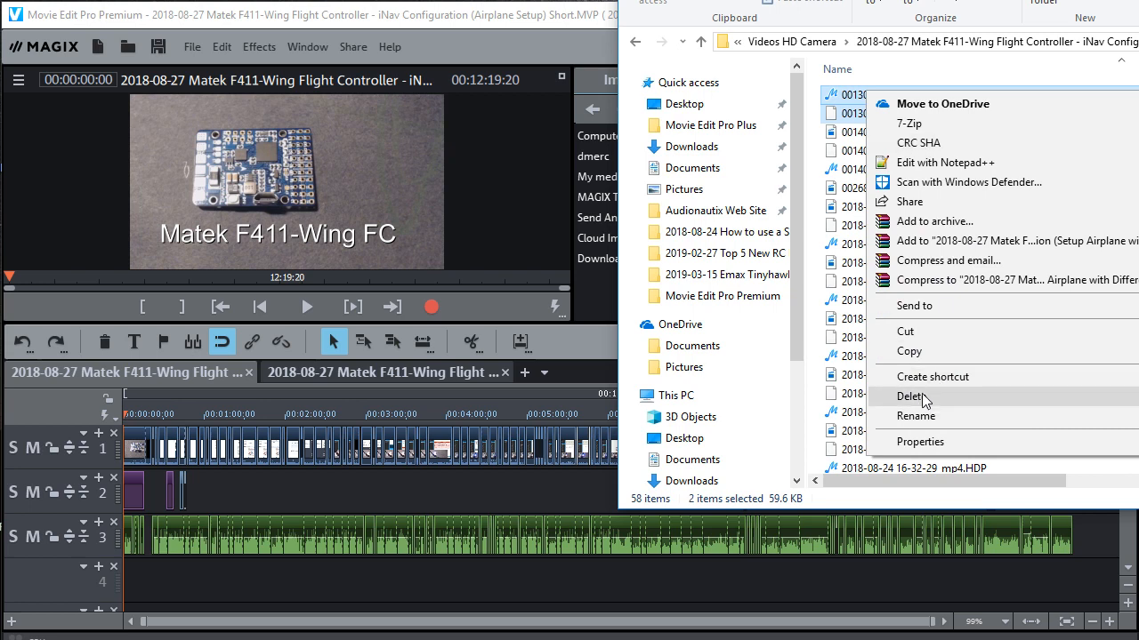
pyautogui.click(901, 394)
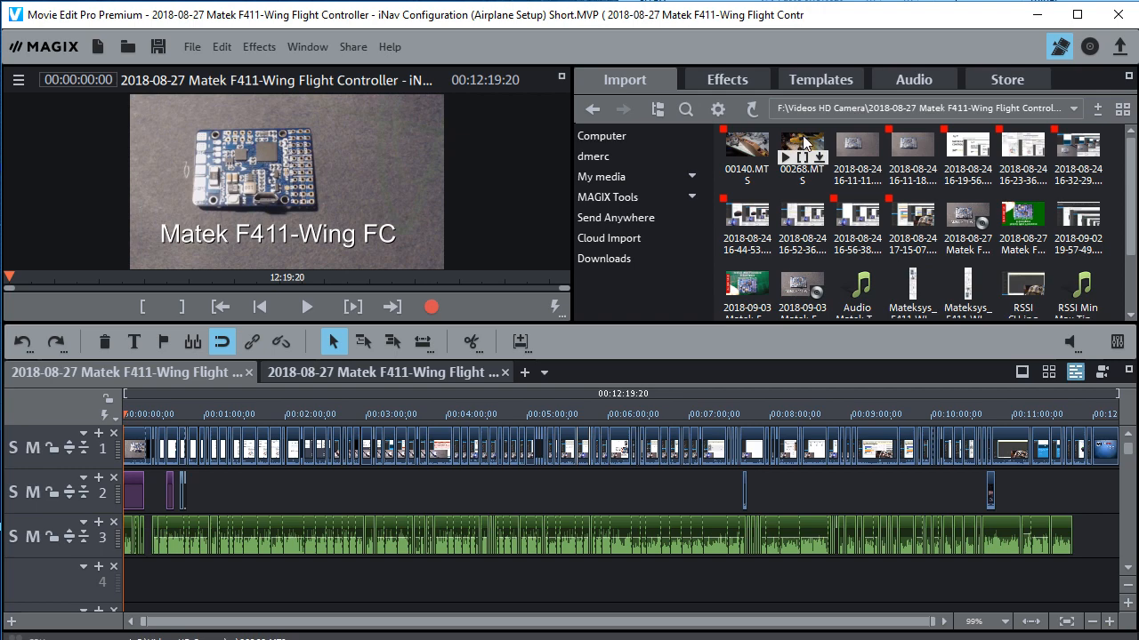
pyautogui.rightClick(801, 157)
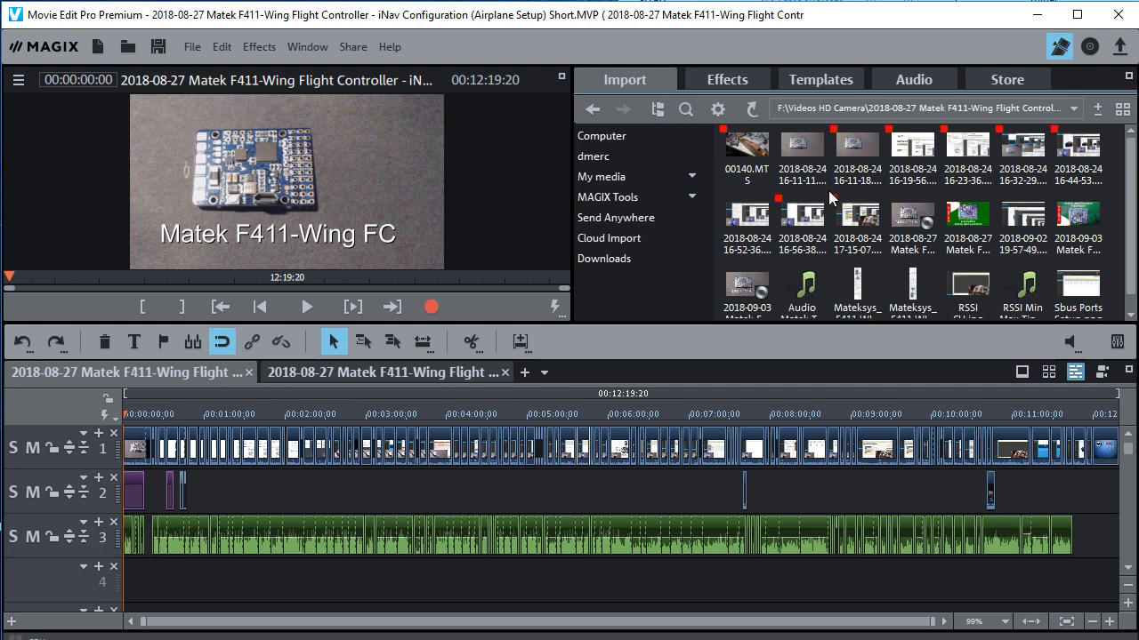
pyautogui.moveTo(800, 151)
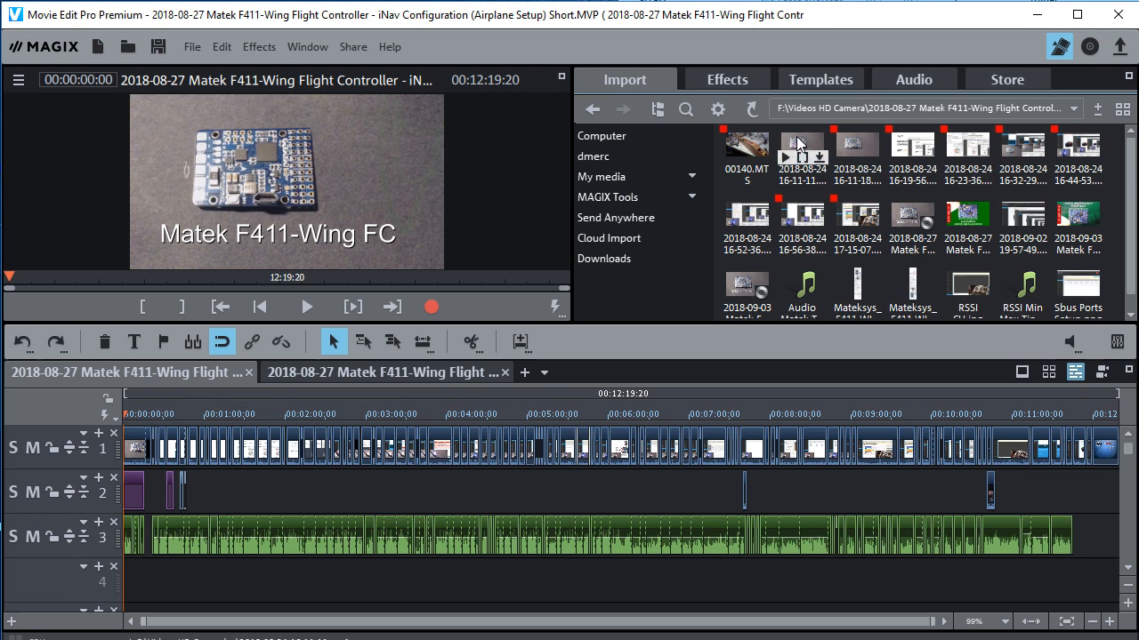
pyautogui.rightClick(800, 146)
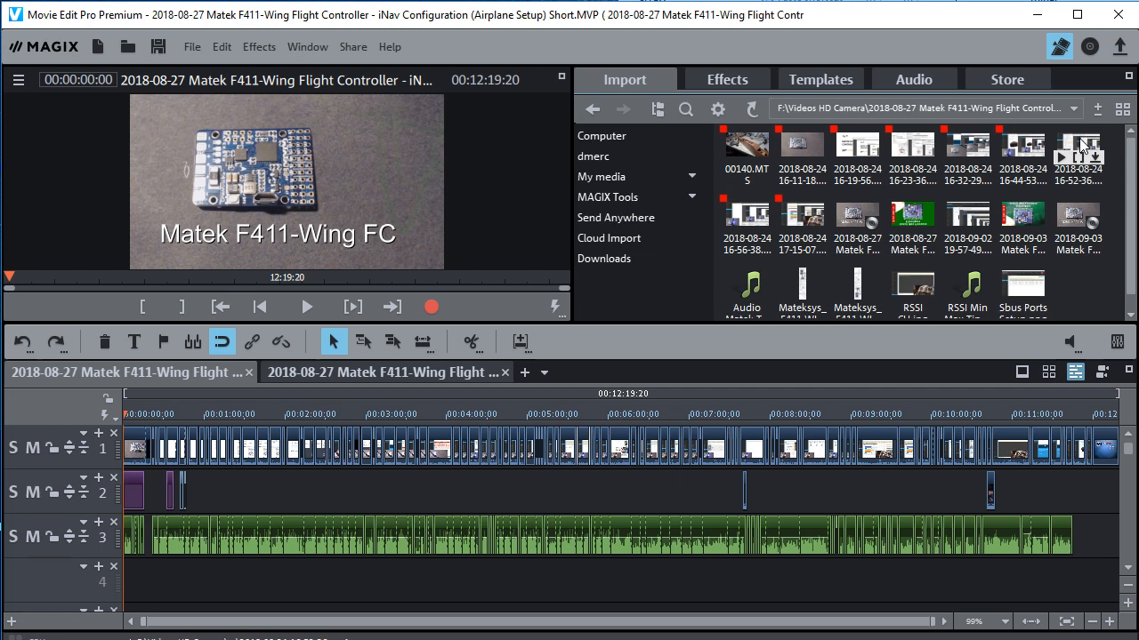
pyautogui.rightClick(1078, 151)
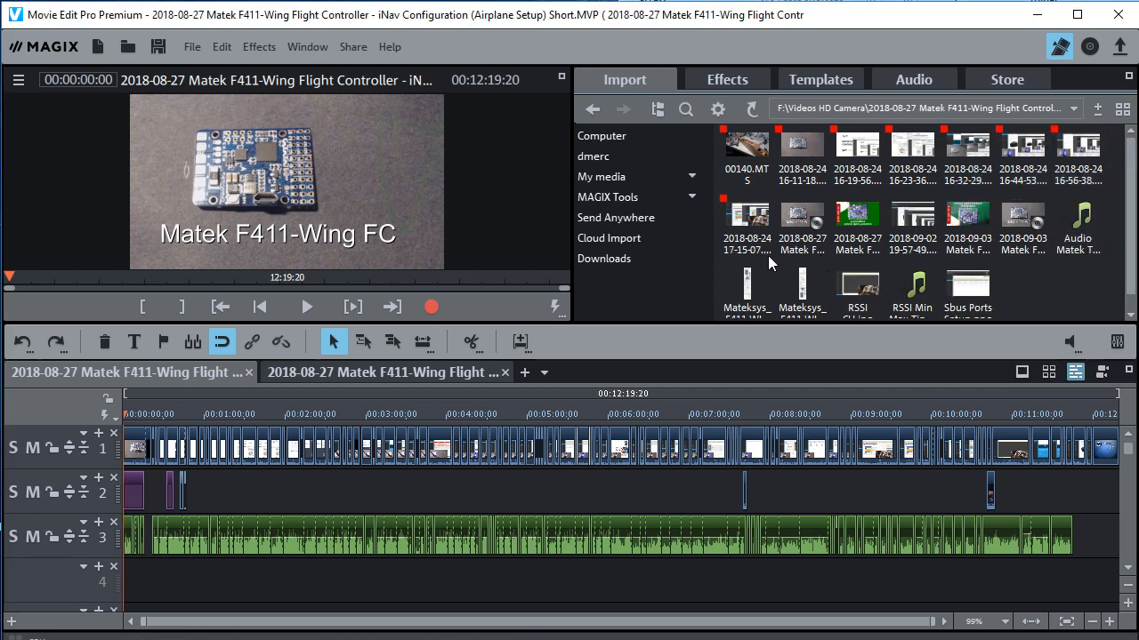
pyautogui.scroll(-3)
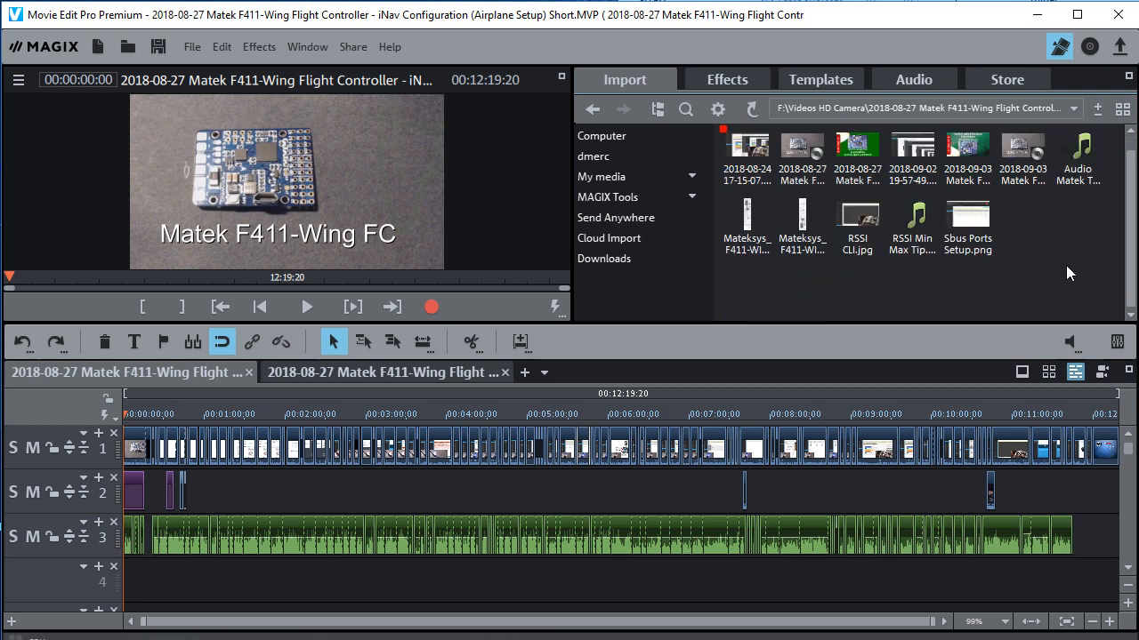
pyautogui.scroll(-3)
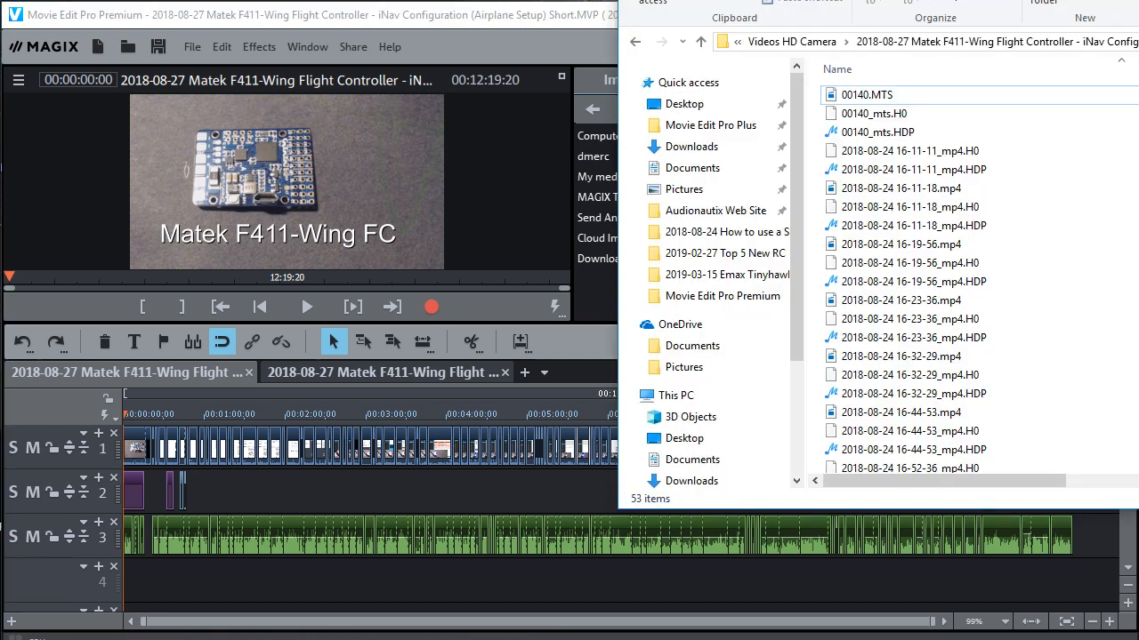
# Step: Scroll the 53-item footage folder down to the project files, audio track and iNav folders
pyautogui.scroll(-3)
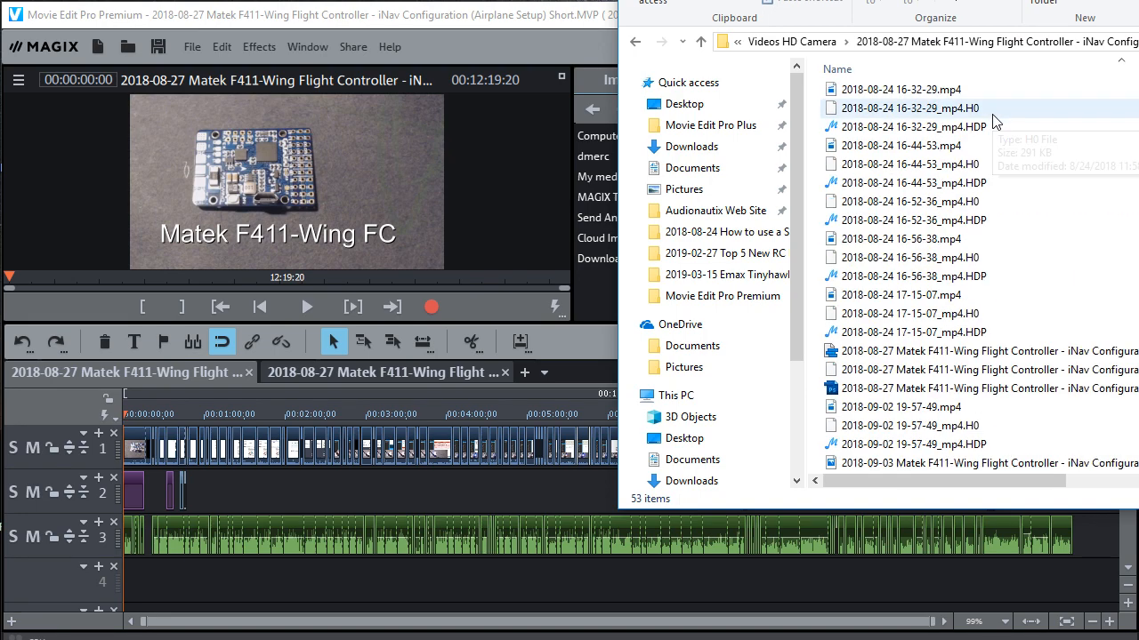
pyautogui.scroll(-3)
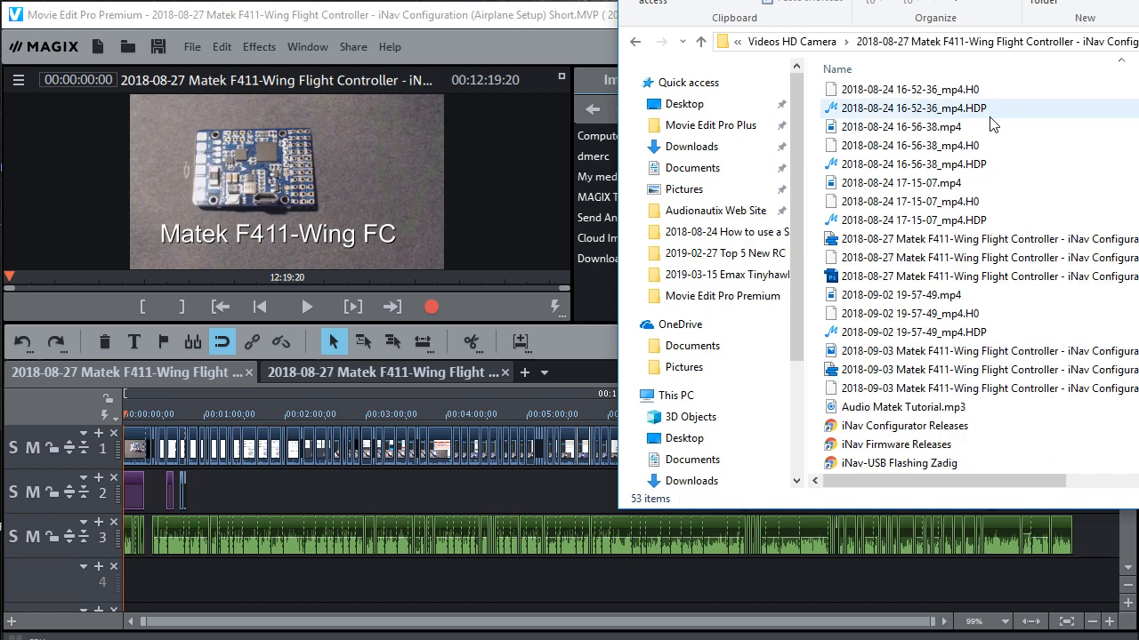